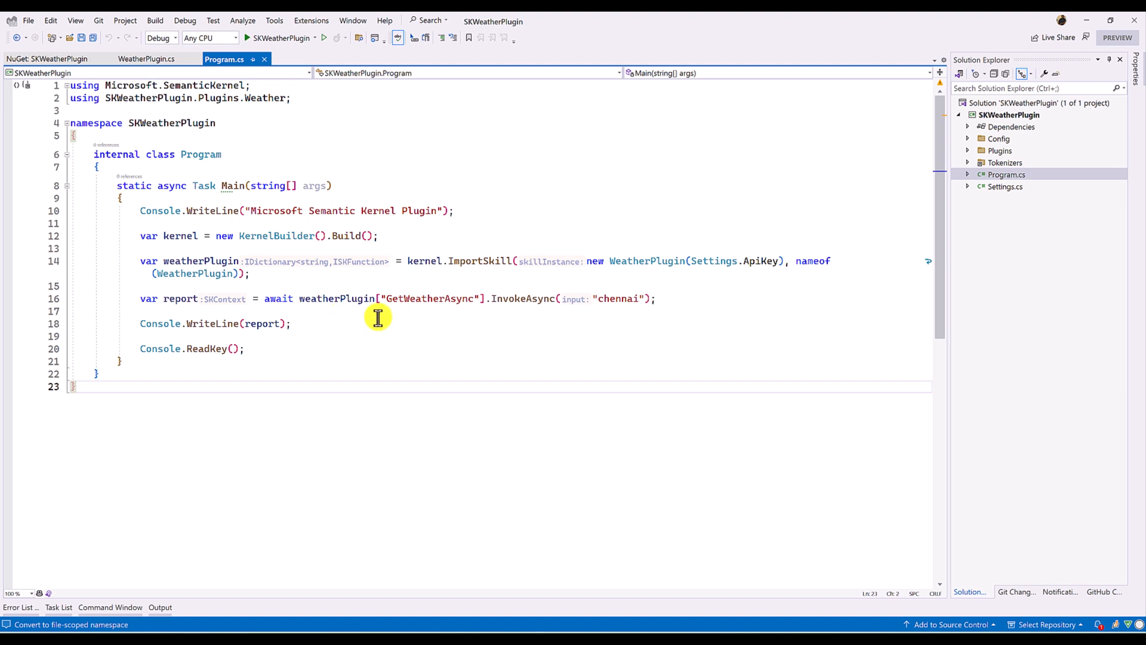
mouse_move(156, 105)
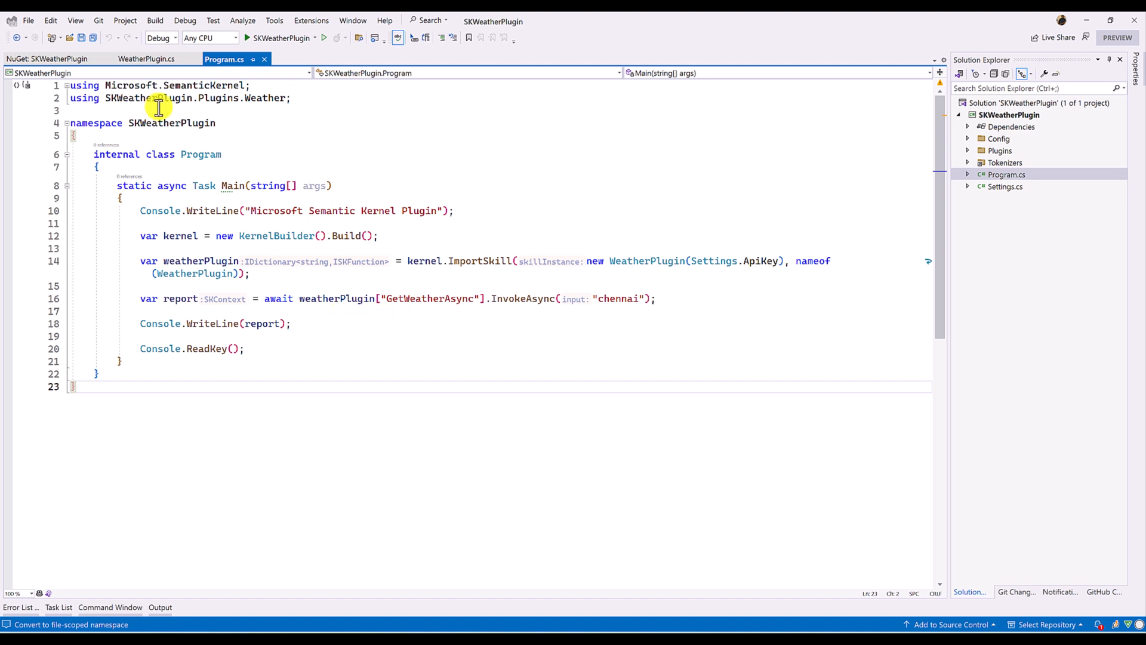
- Glance at WeatherPlugin.cs, return to Program.cs and select the GetWeatherAsync call for chennai
click(143, 60)
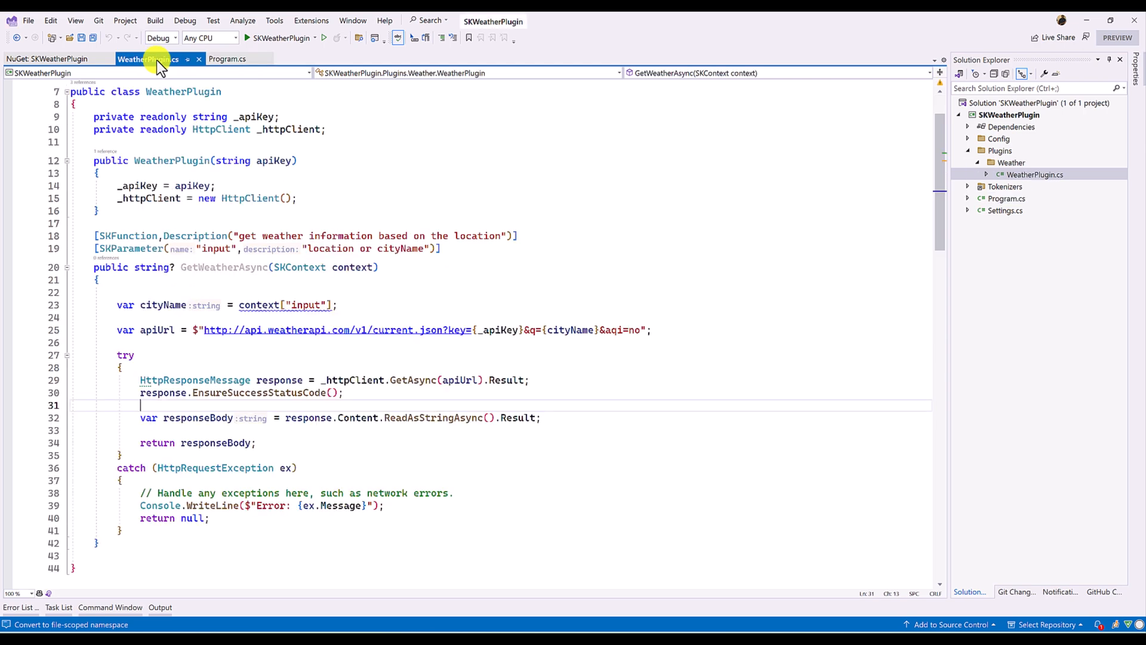
click(223, 60)
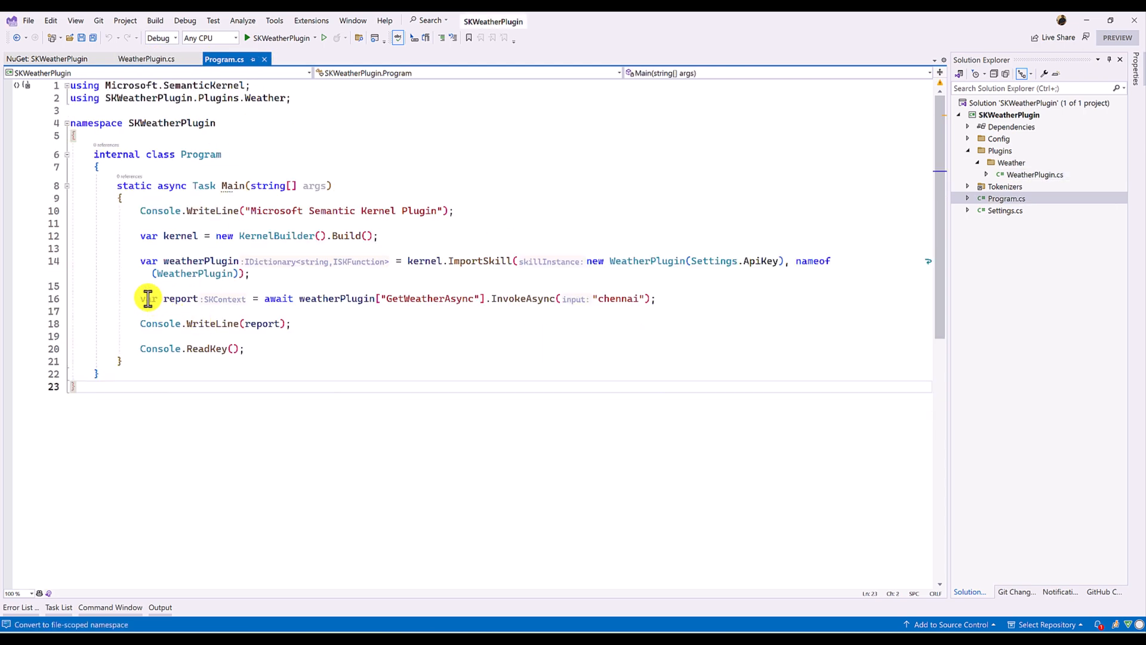
drag(141, 299, 658, 299)
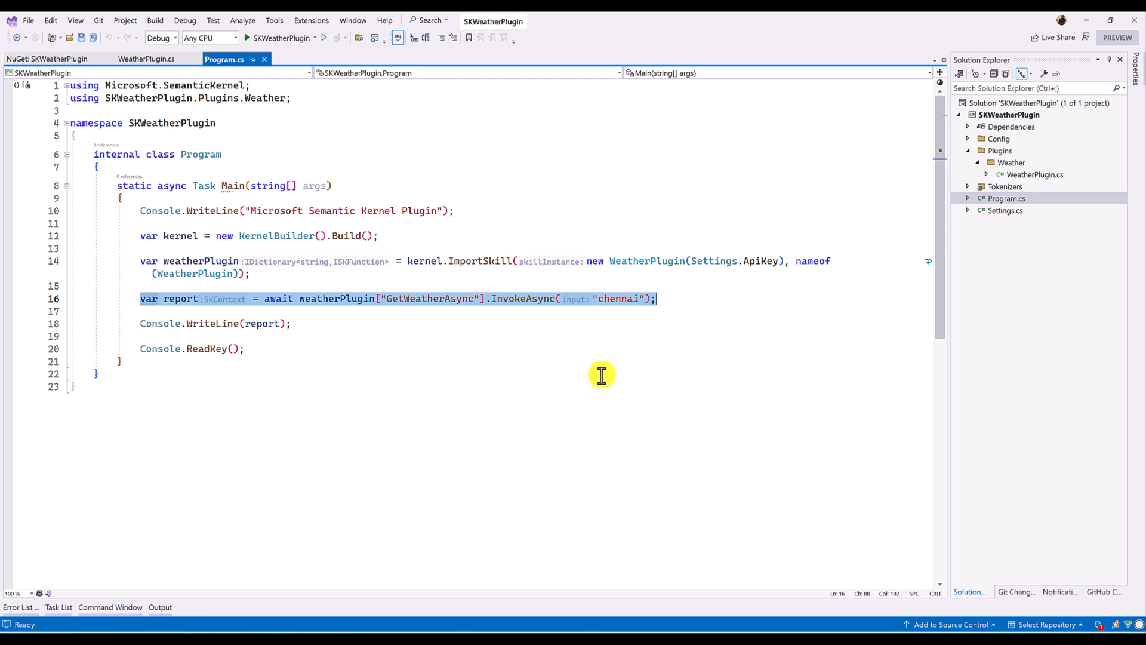
mouse_move(359, 298)
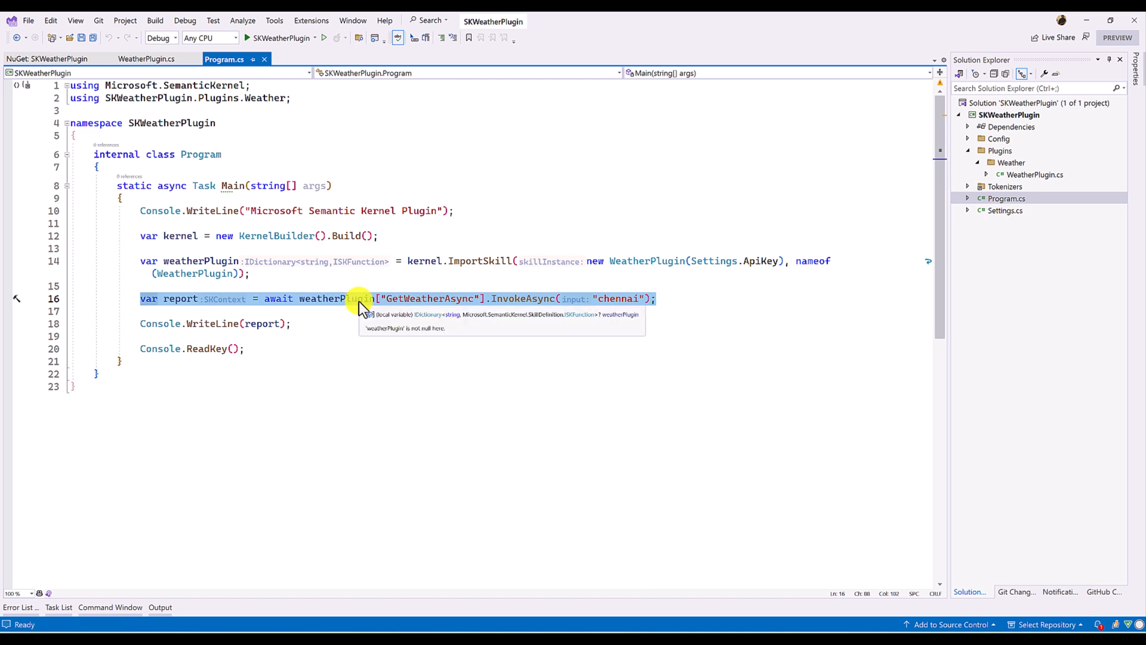
mouse_move(136, 299)
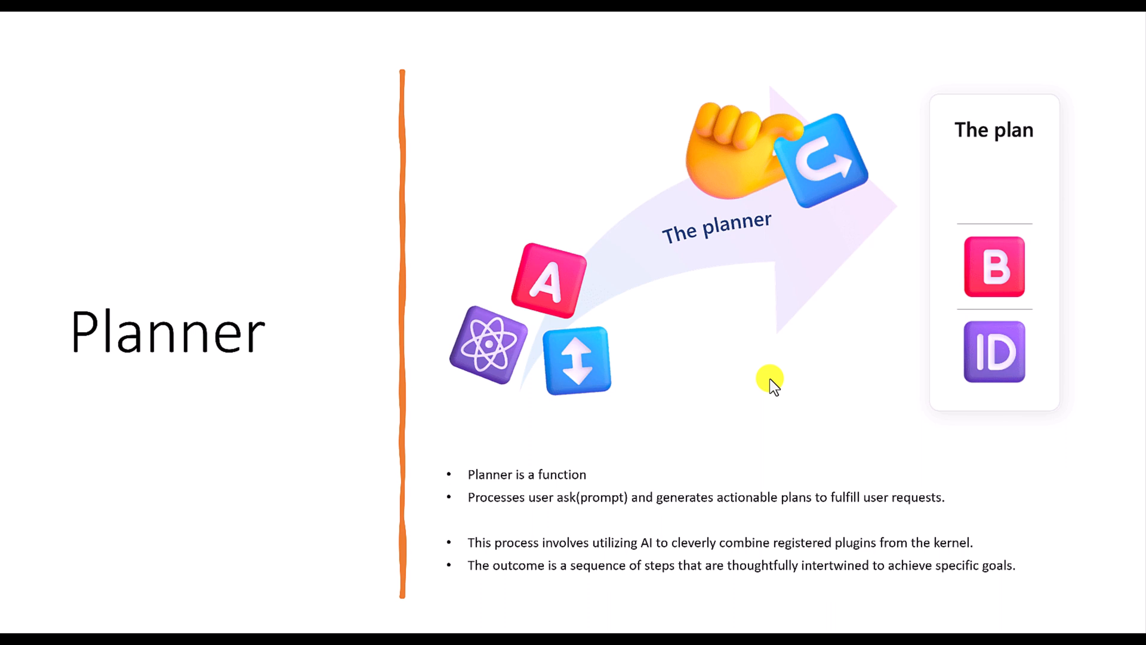
mouse_move(696, 267)
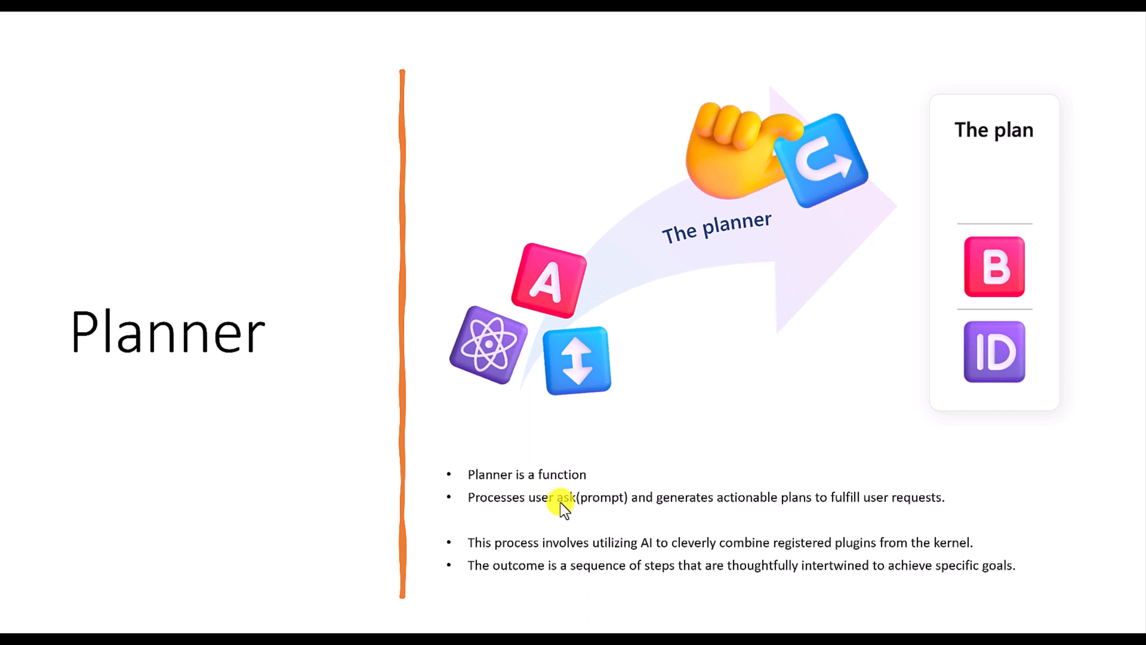
mouse_move(790, 513)
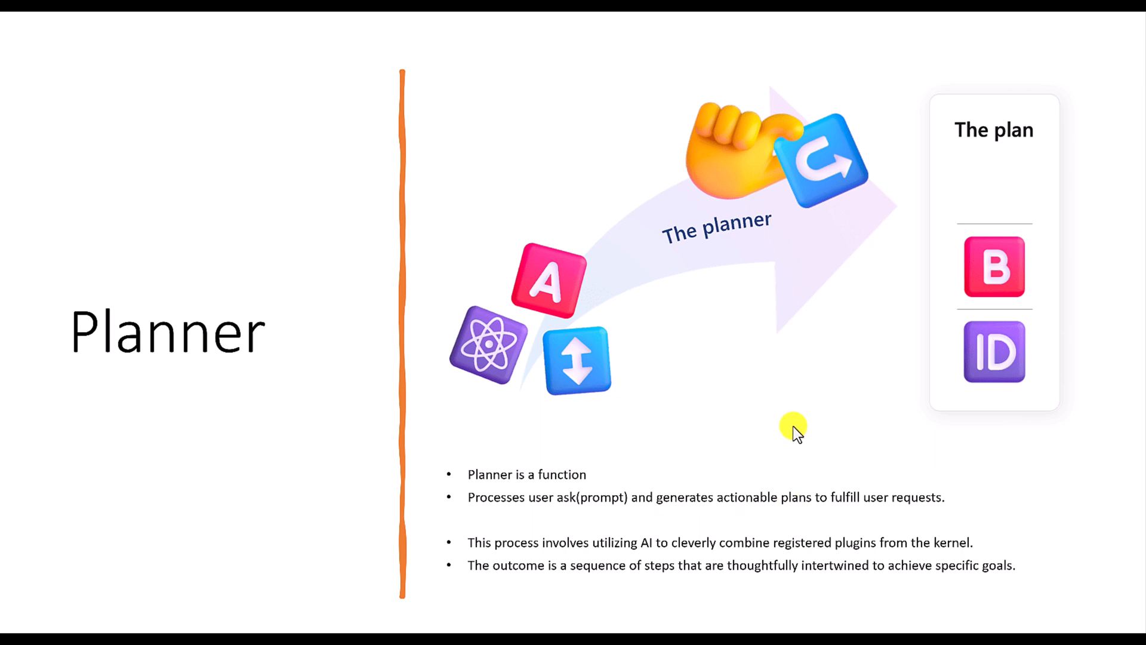
mouse_move(705, 448)
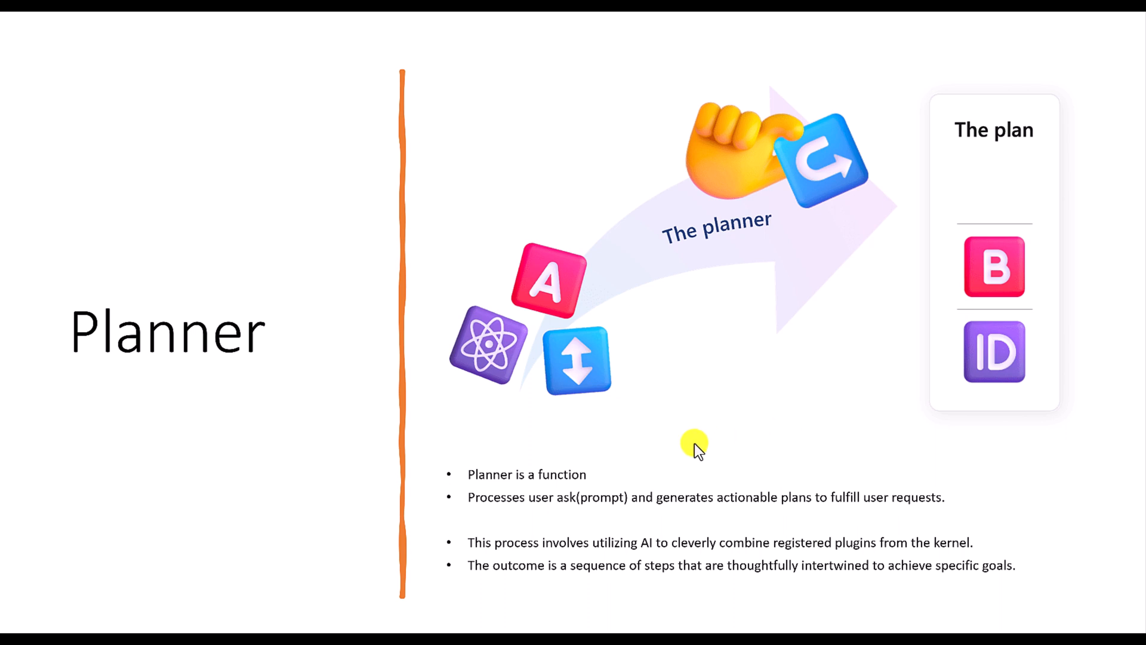
mouse_move(654, 425)
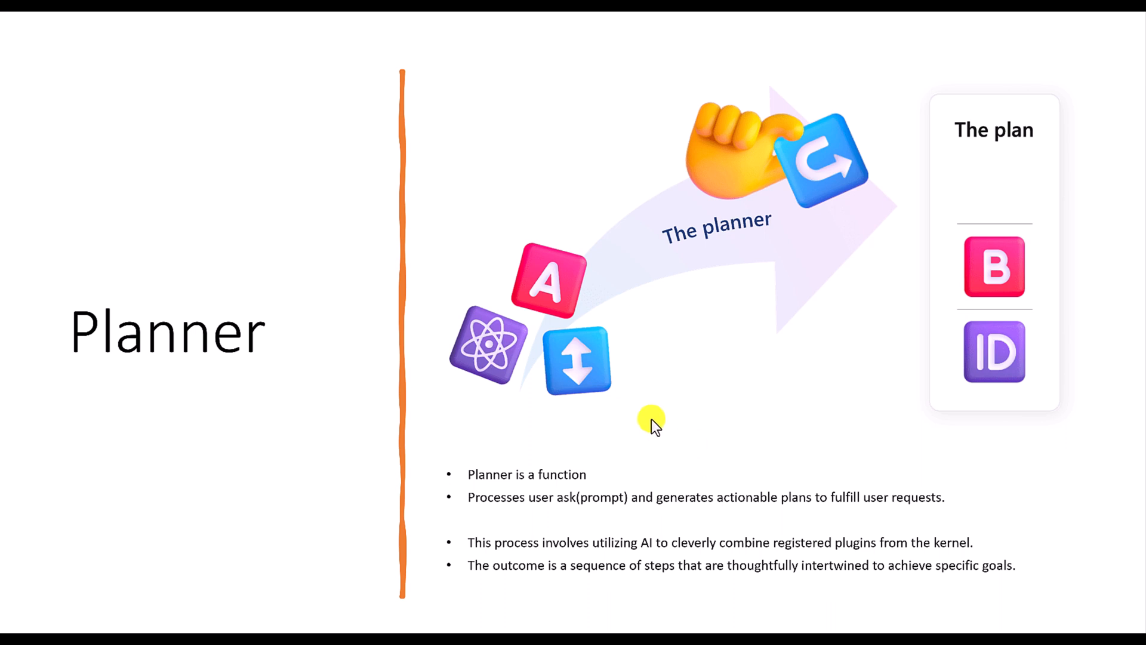
mouse_move(549, 270)
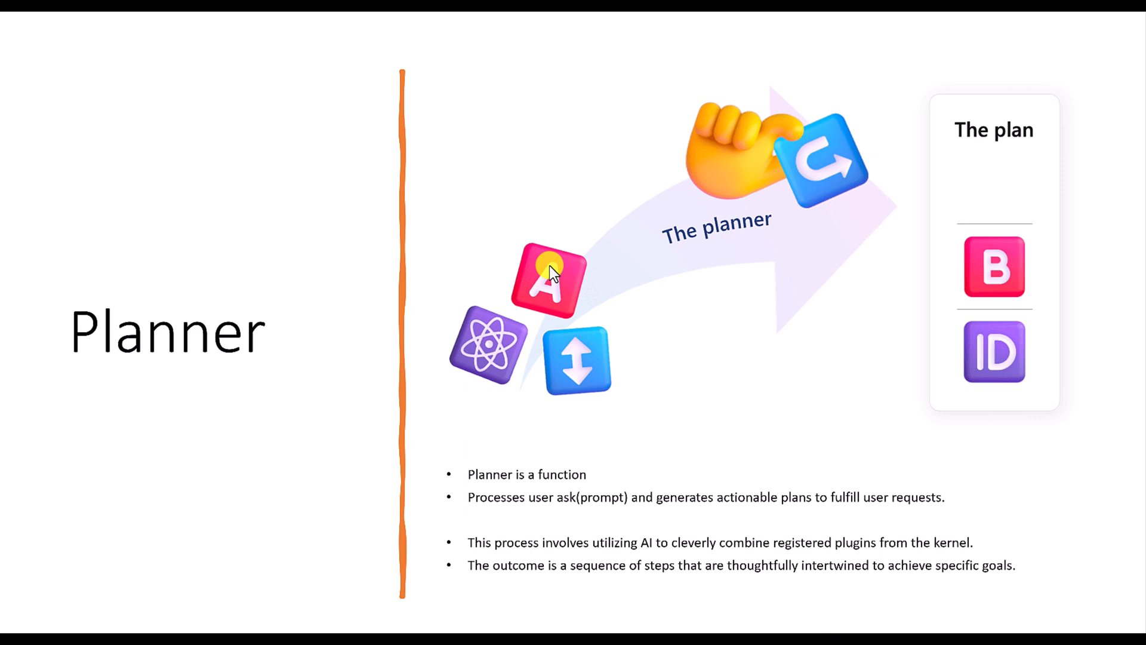
mouse_move(804, 509)
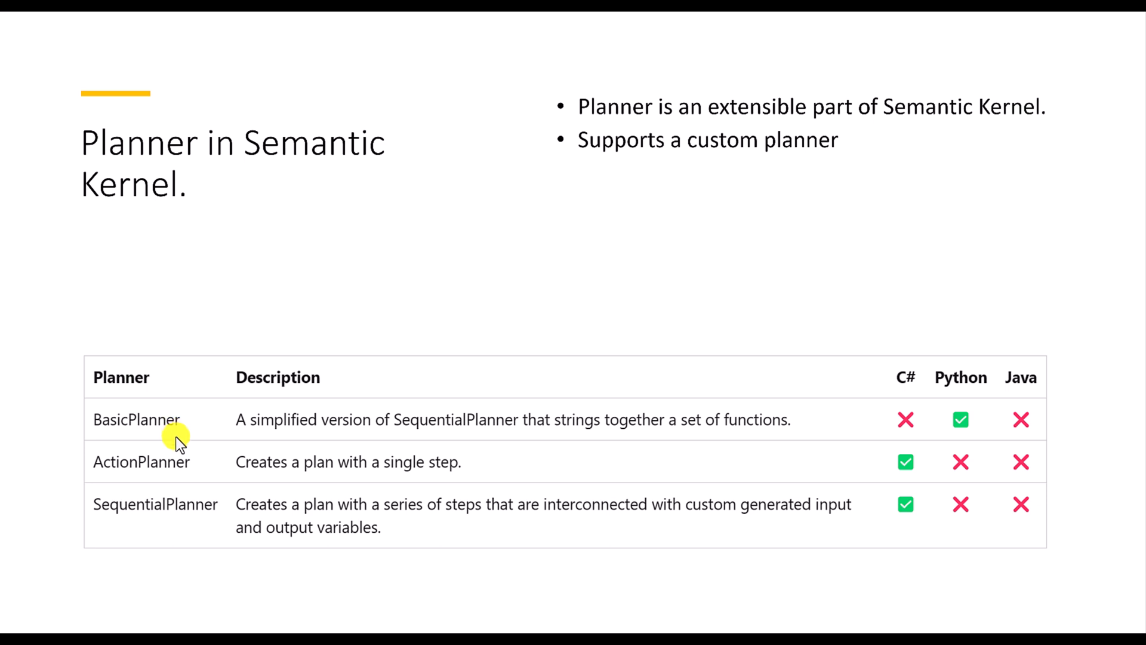
mouse_move(689, 201)
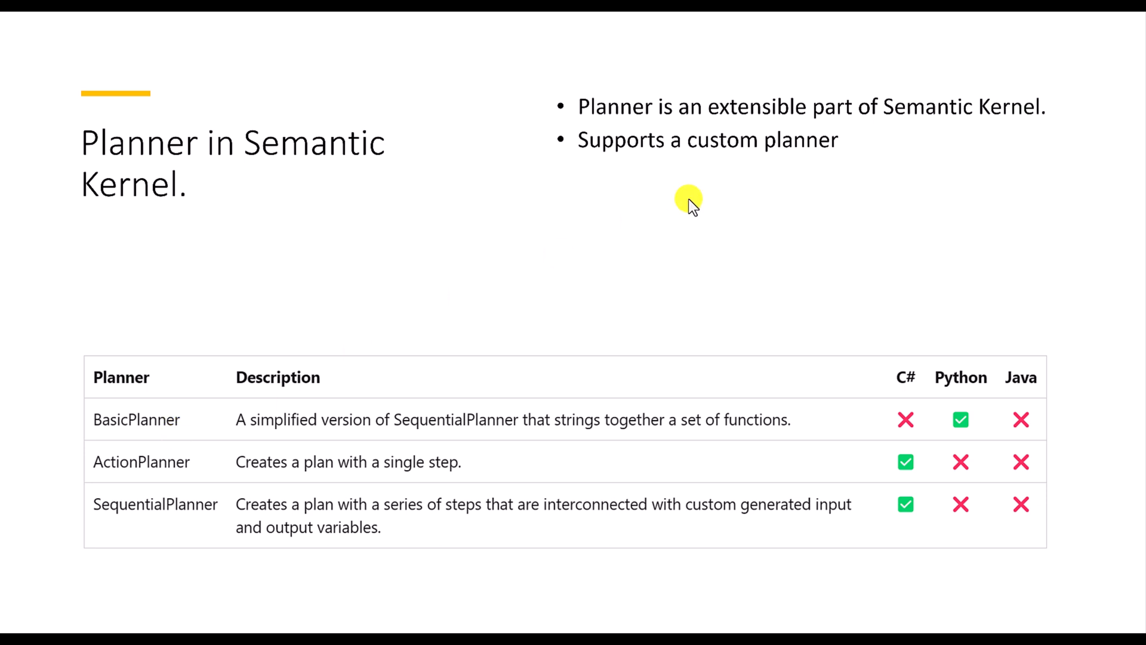
mouse_move(731, 158)
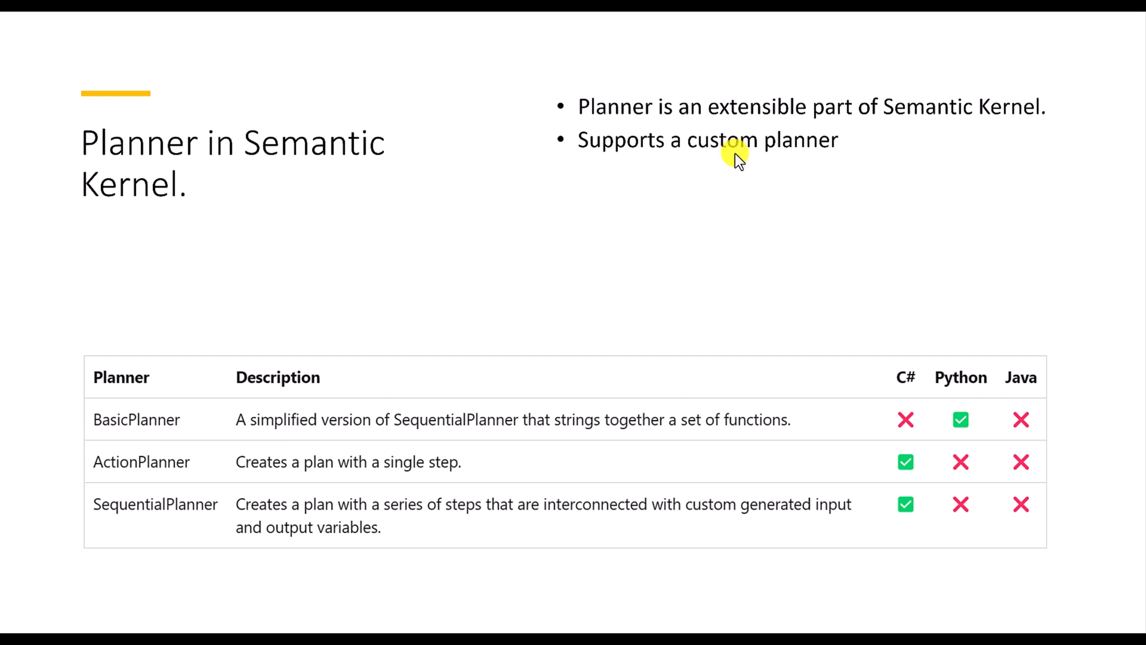
mouse_move(261, 430)
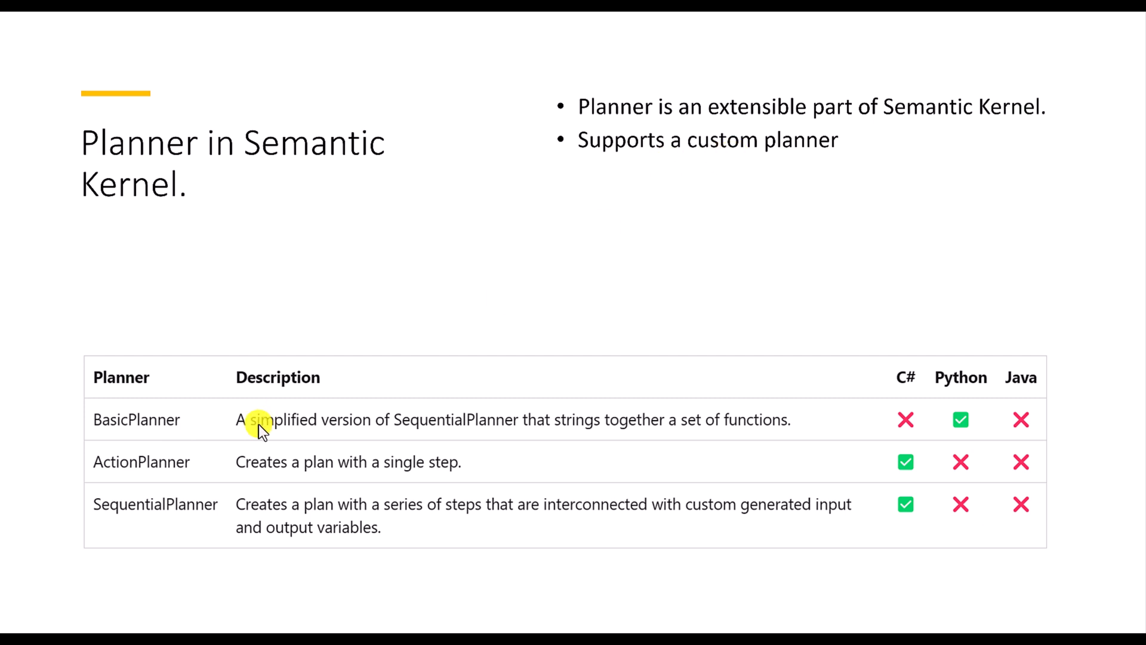
mouse_move(162, 513)
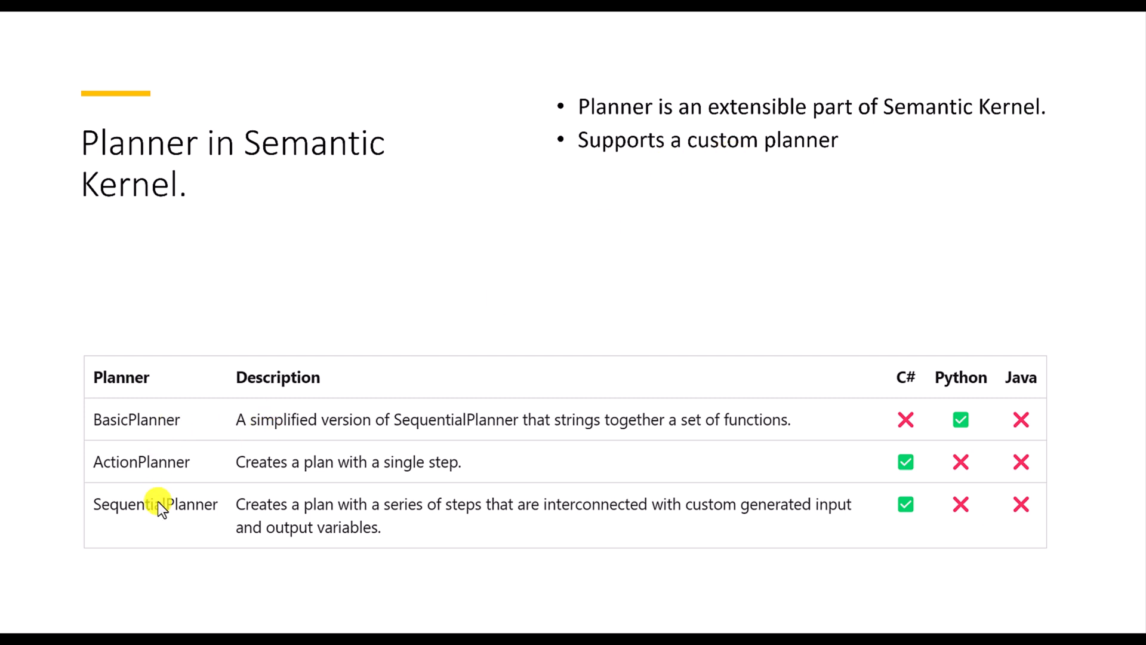
mouse_move(905, 370)
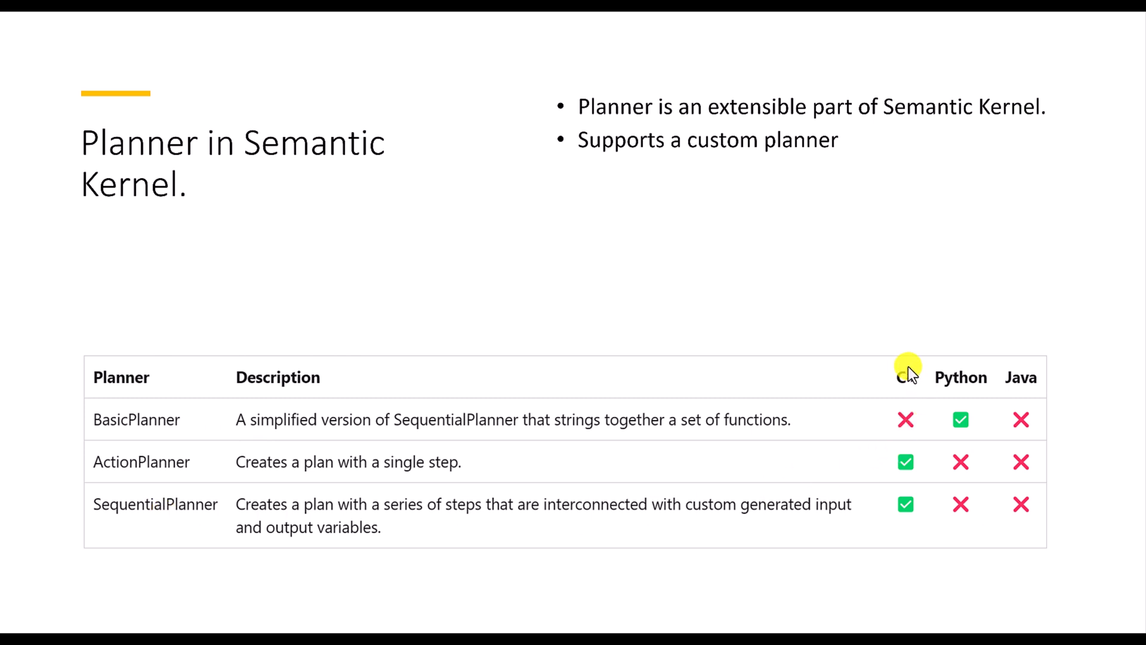
mouse_move(388, 439)
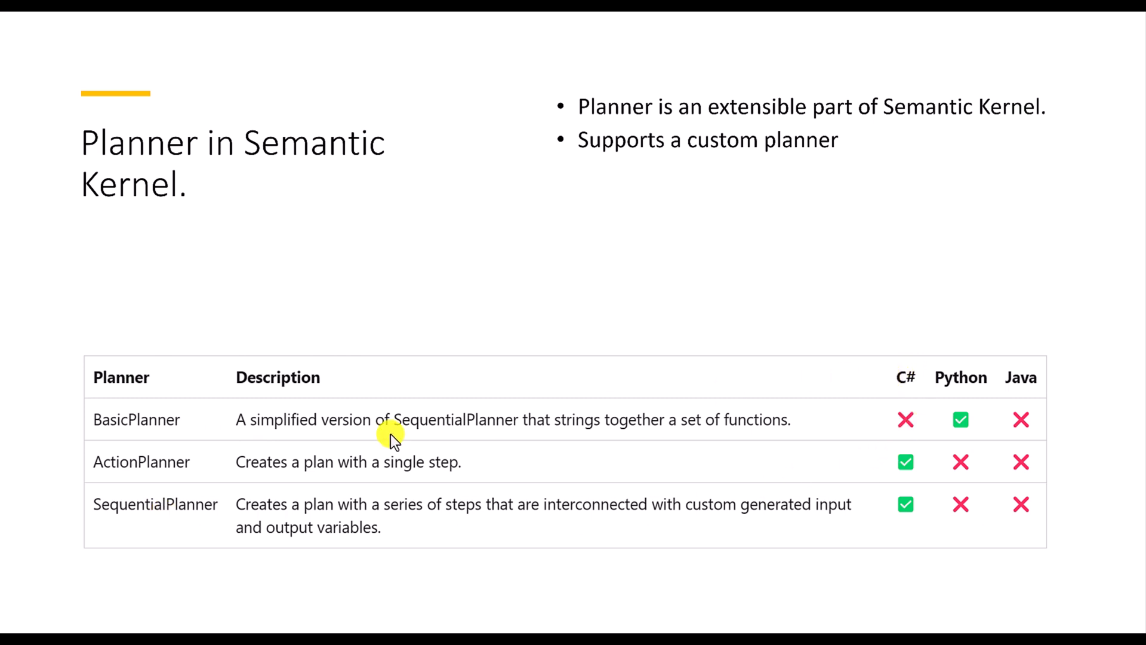
mouse_move(907, 410)
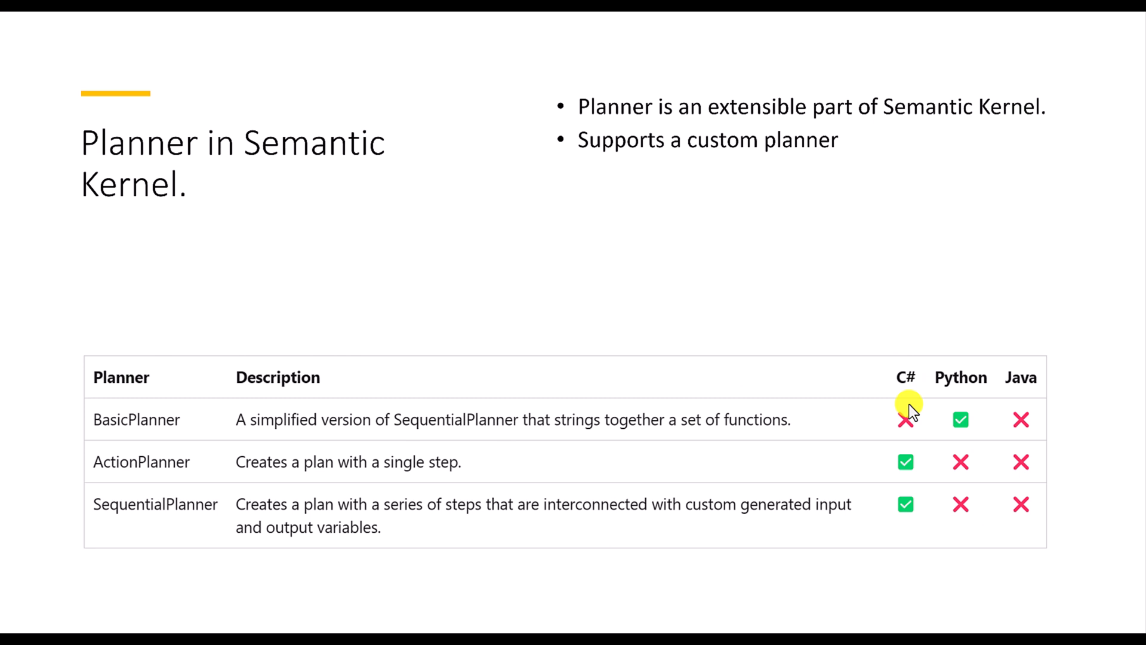
mouse_move(143, 434)
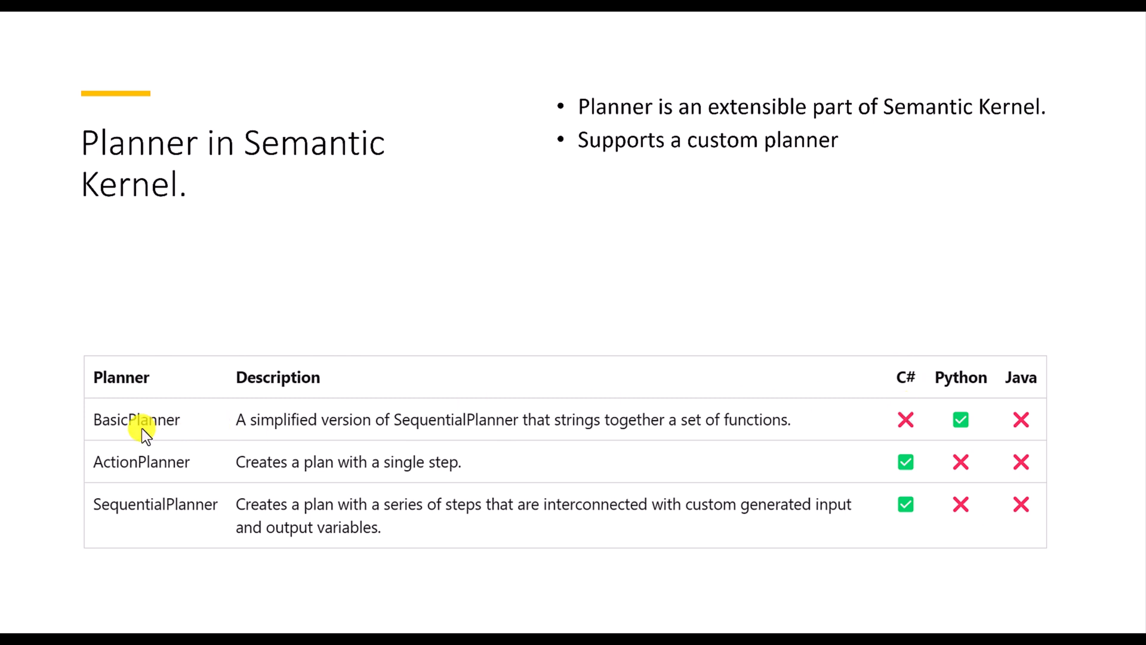
mouse_move(490, 435)
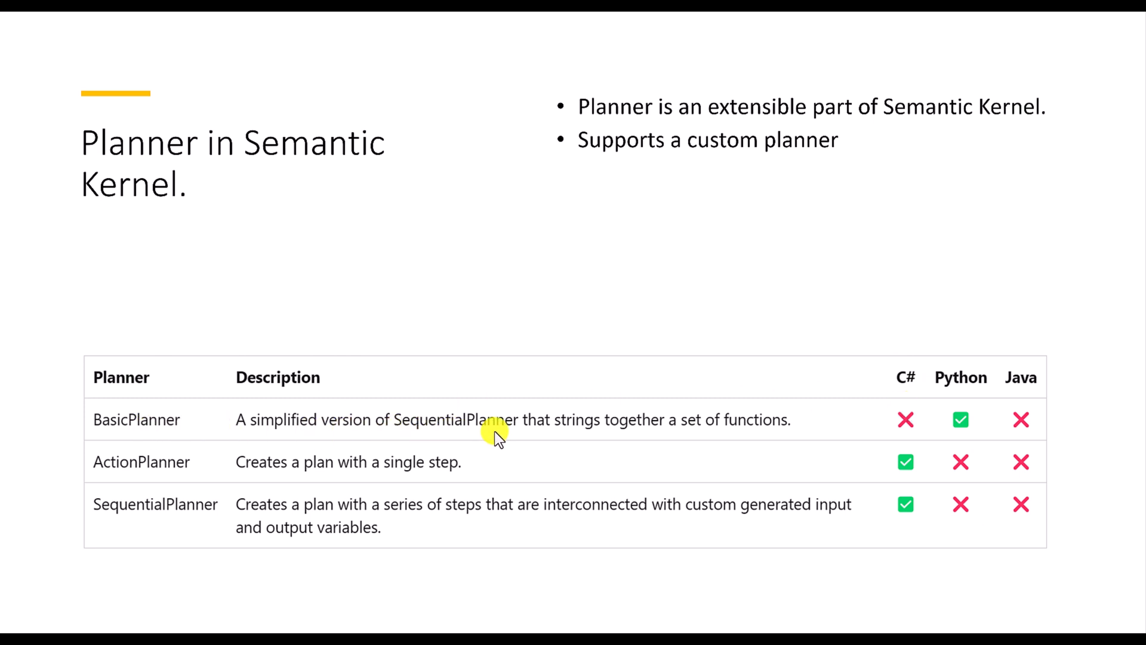
mouse_move(710, 429)
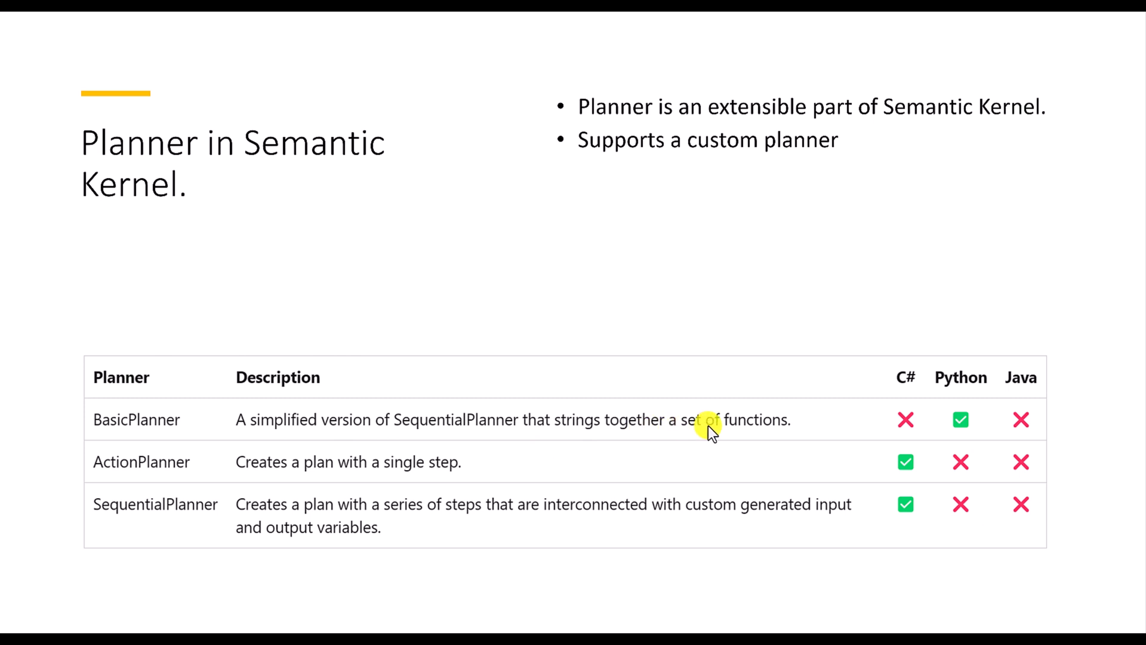
mouse_move(962, 410)
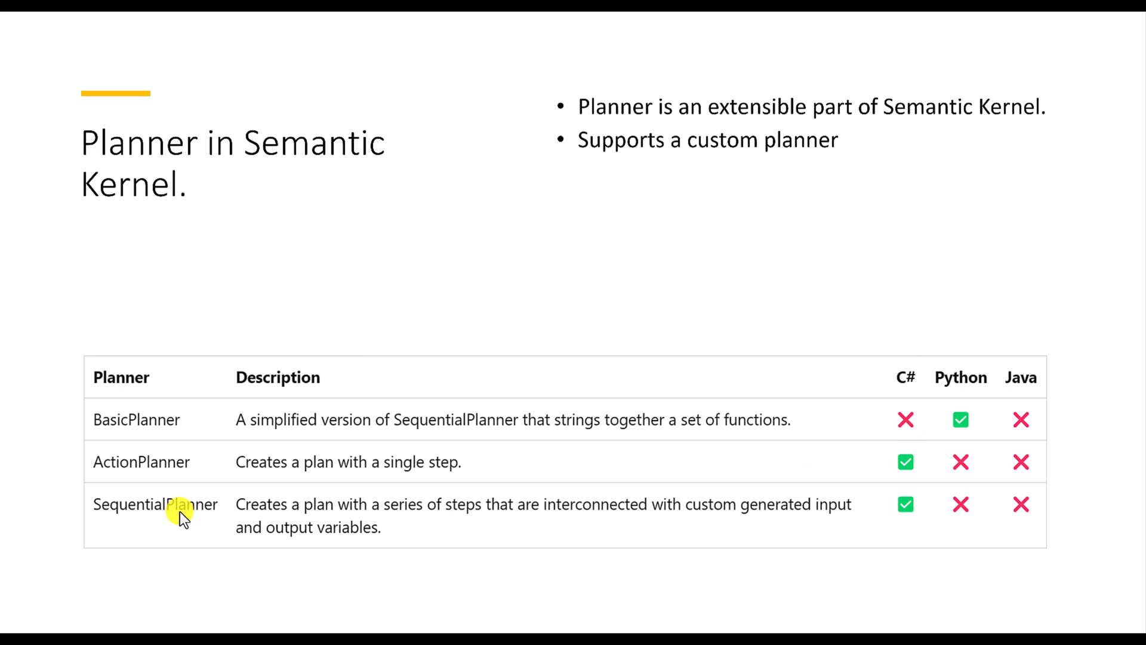
mouse_move(475, 524)
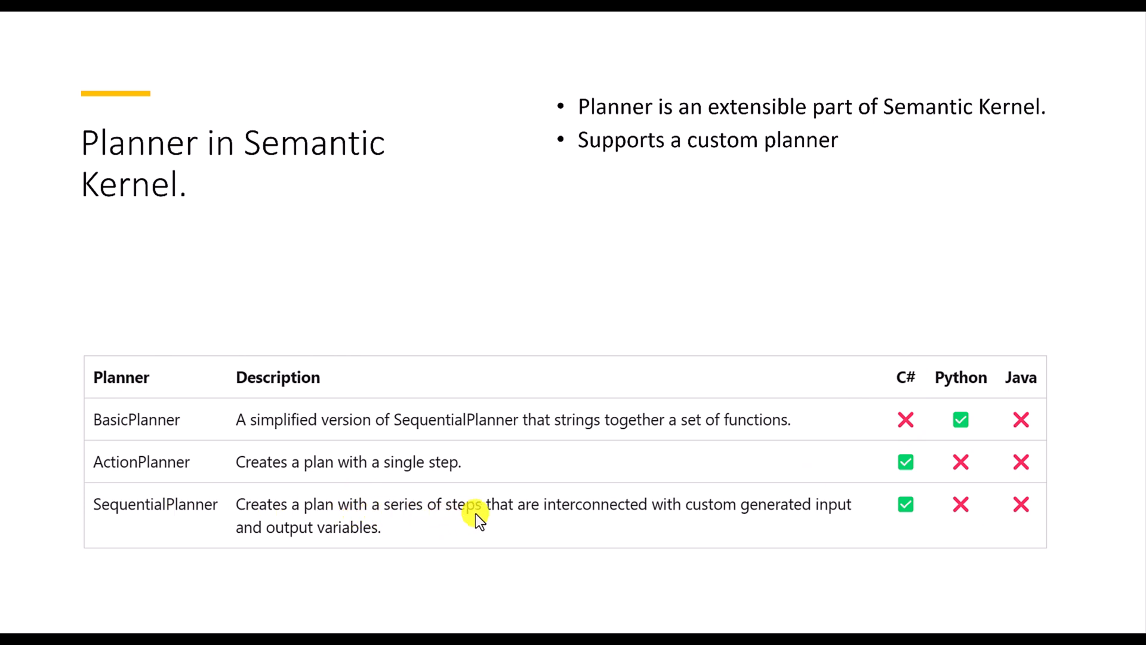
mouse_move(759, 518)
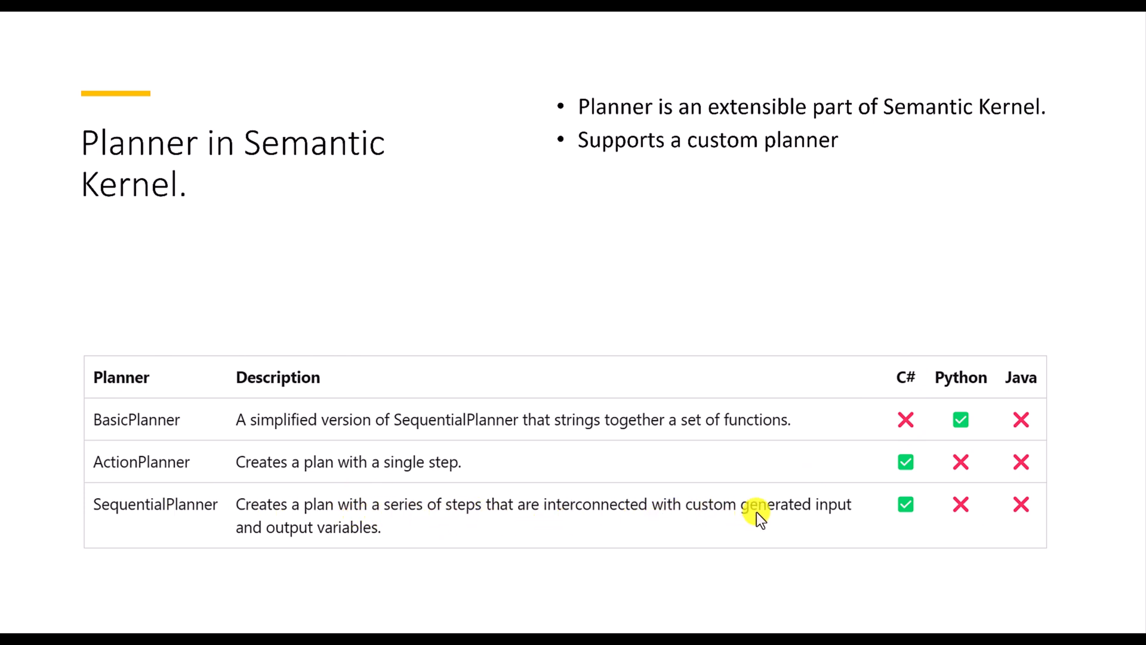
mouse_move(509, 542)
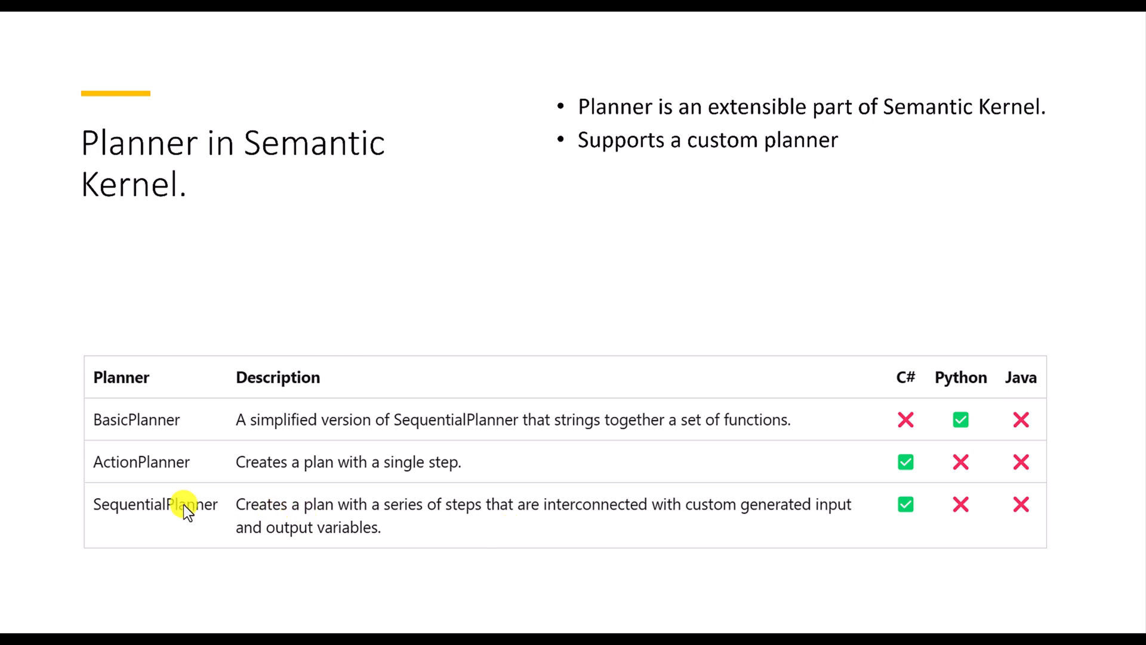
mouse_move(308, 536)
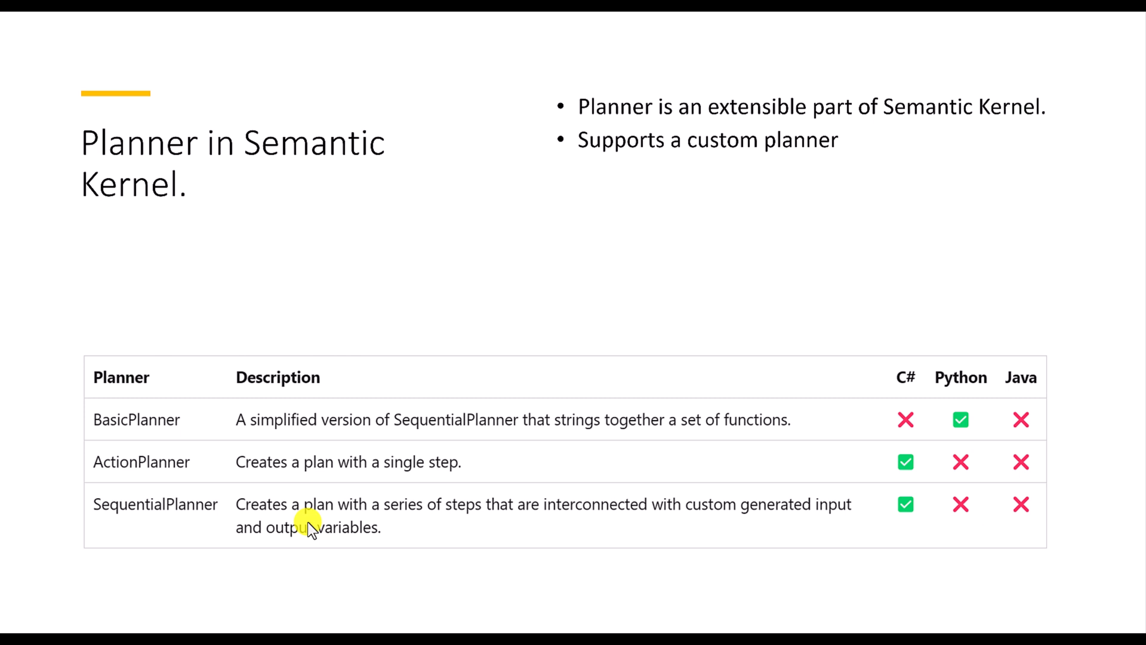
mouse_move(449, 368)
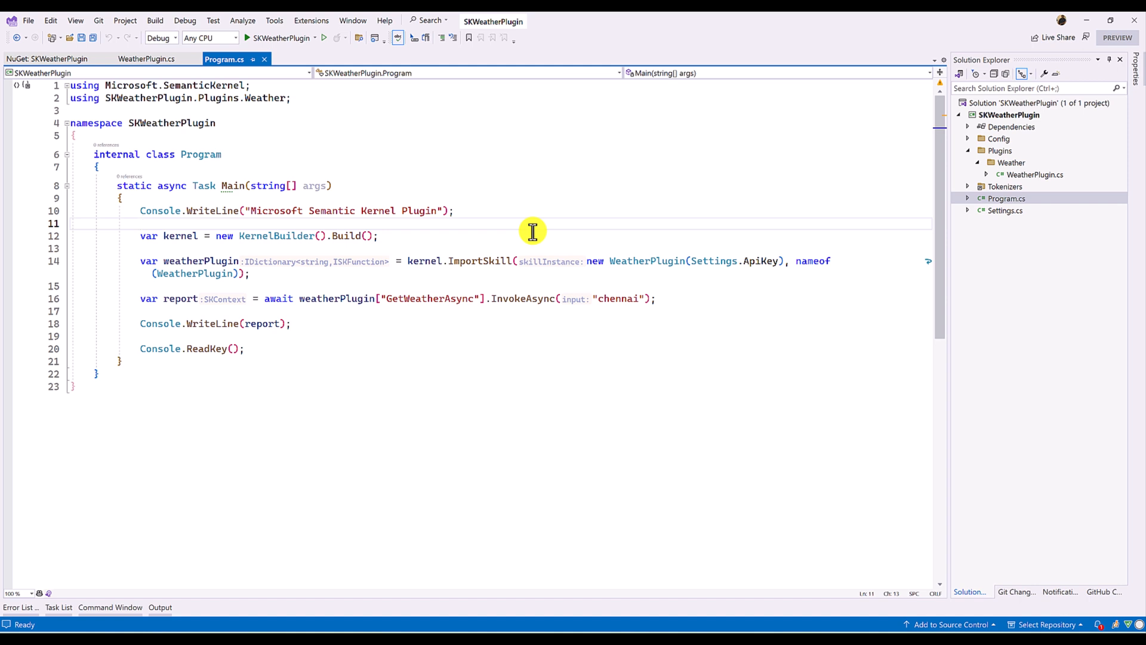
- Add 'var builder = new KernelBuilder();' and start builder.WithAzureTextCompletionService()
key(Enter)
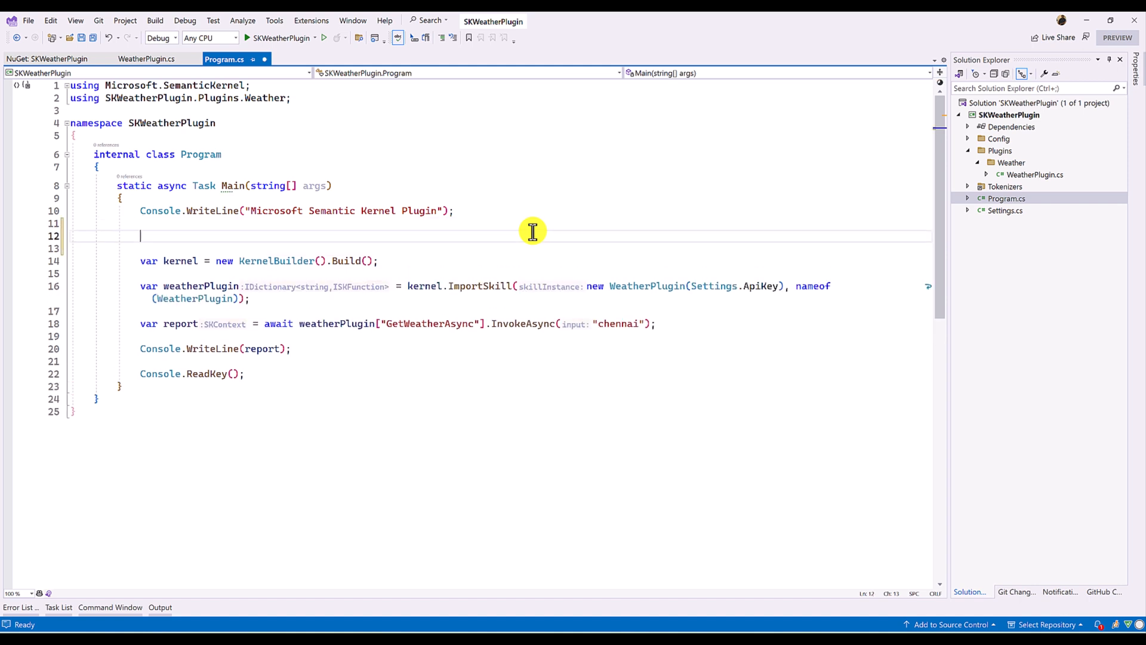
text(var builder)
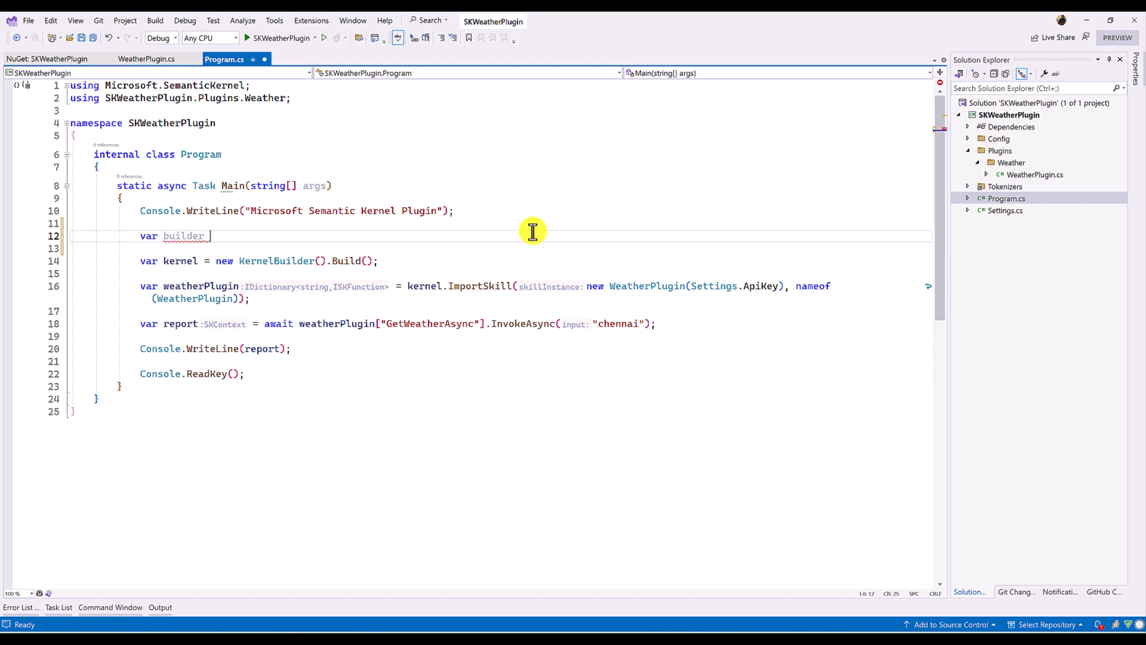
text(= new)
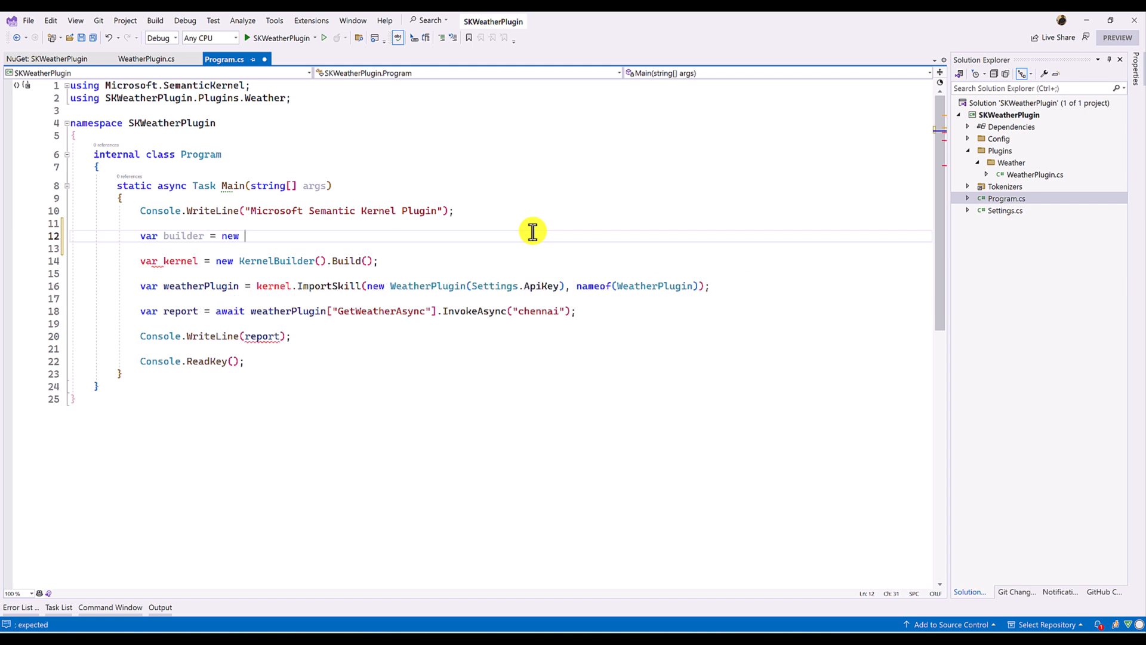
text(KernelBuilder();)
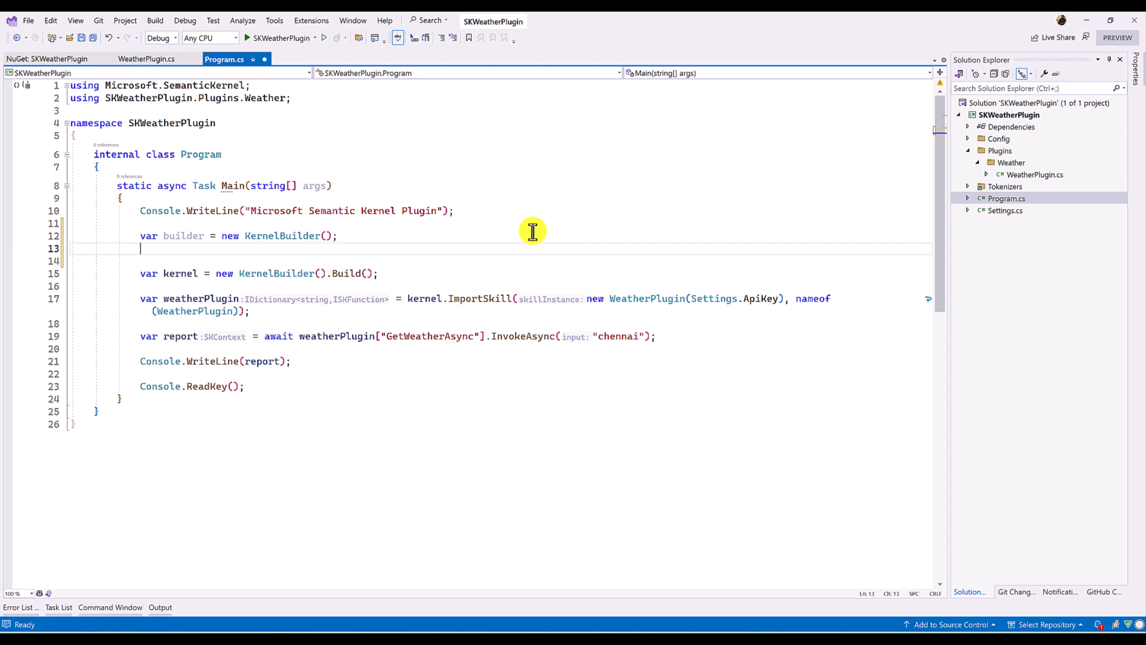
text(buil)
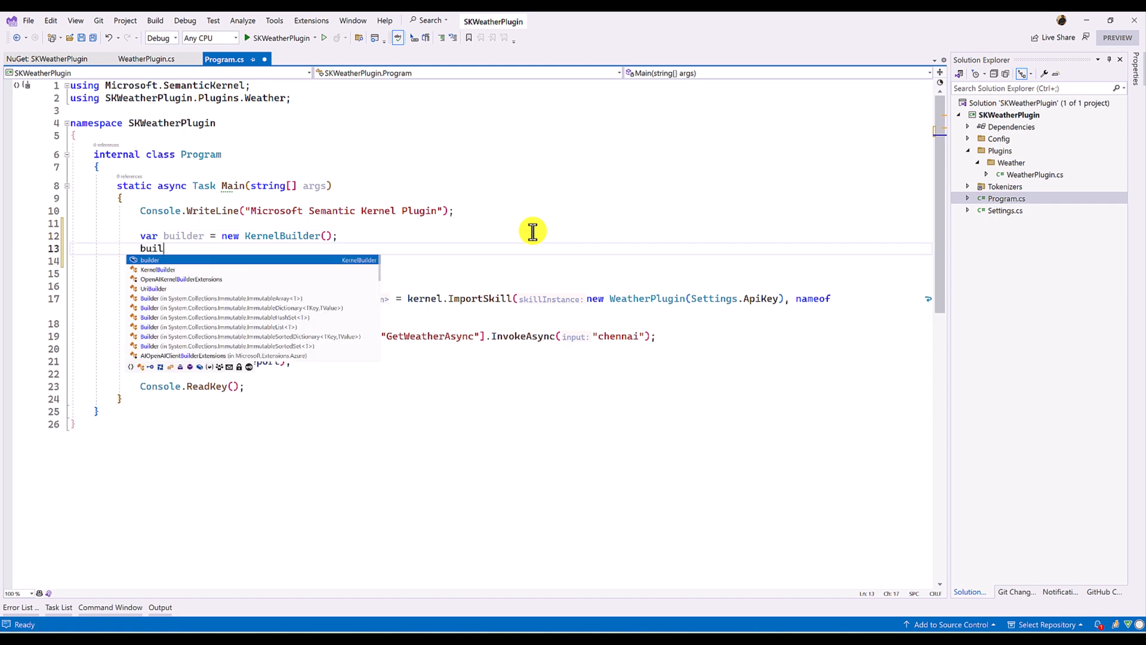
text(der.)
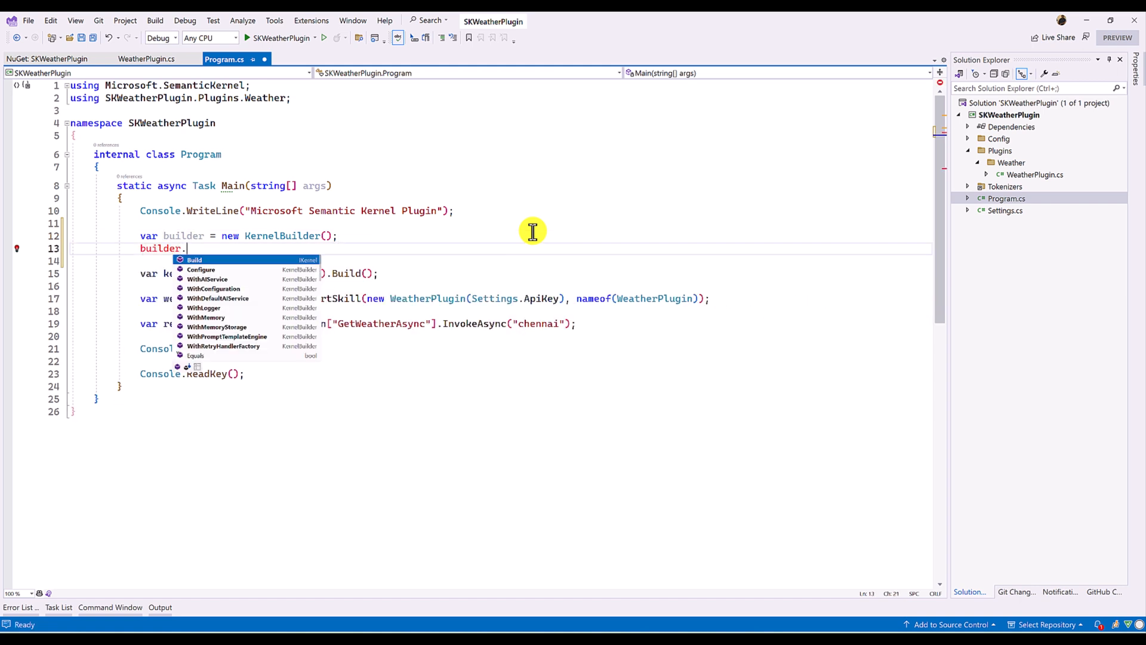
text(With)
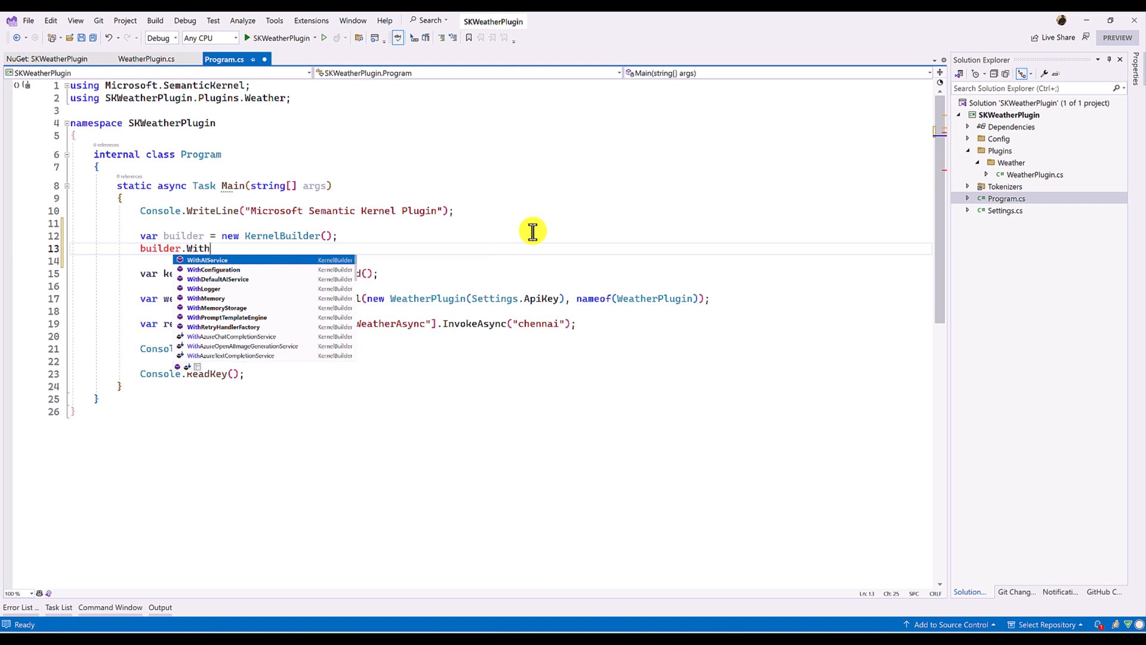
text(A)
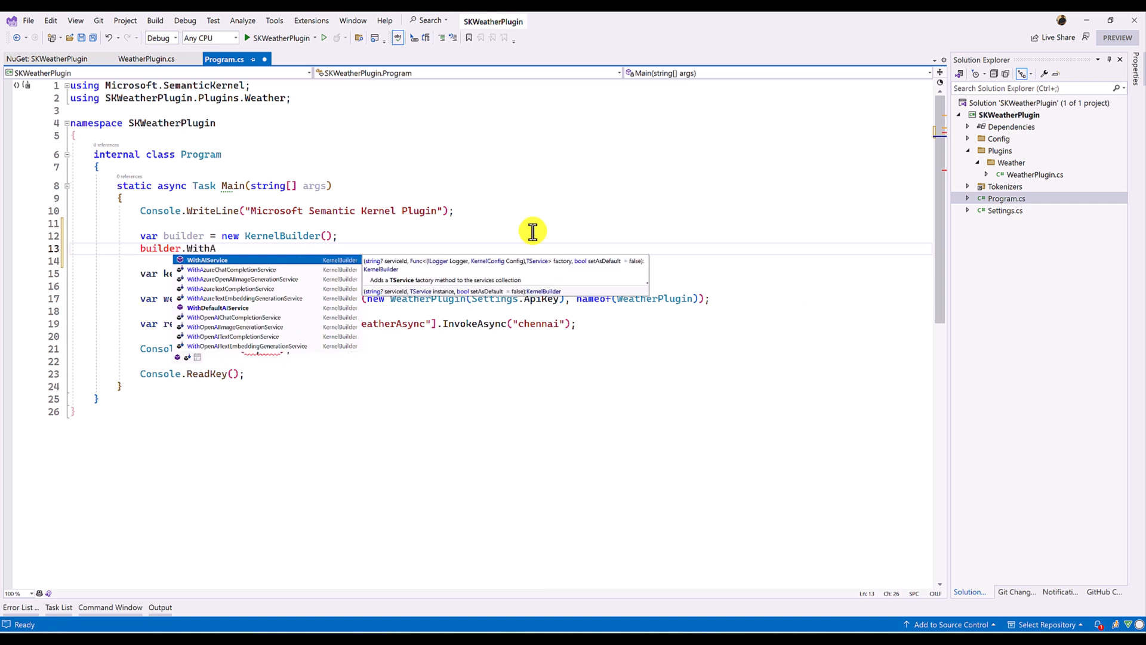
text(zu)
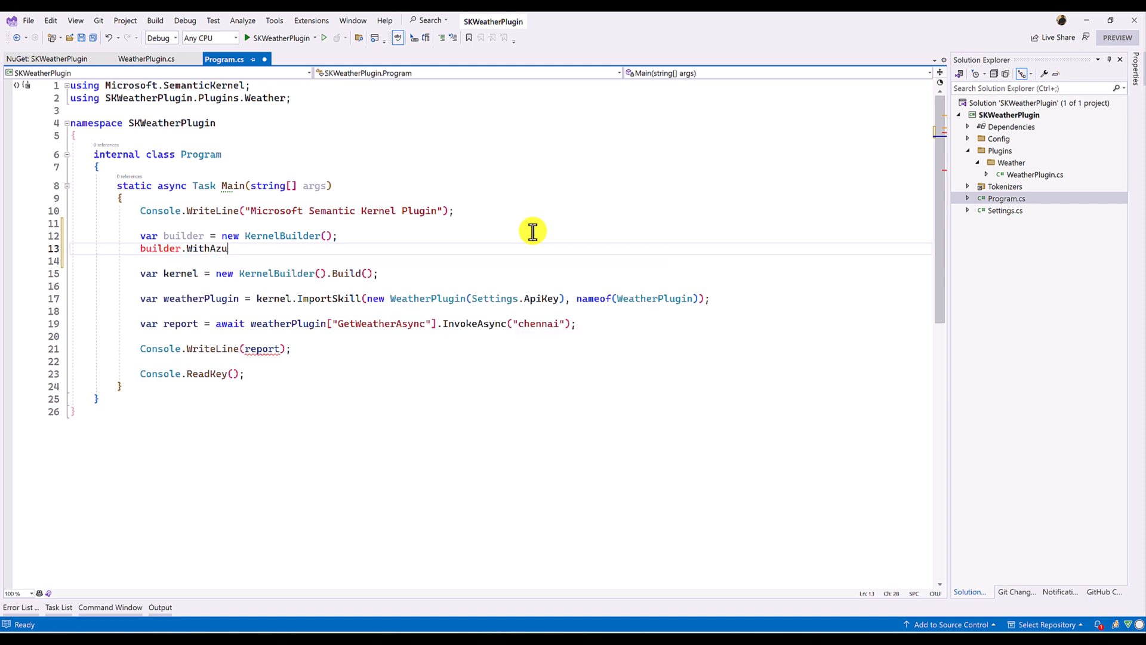
text(reTextCompletionService())
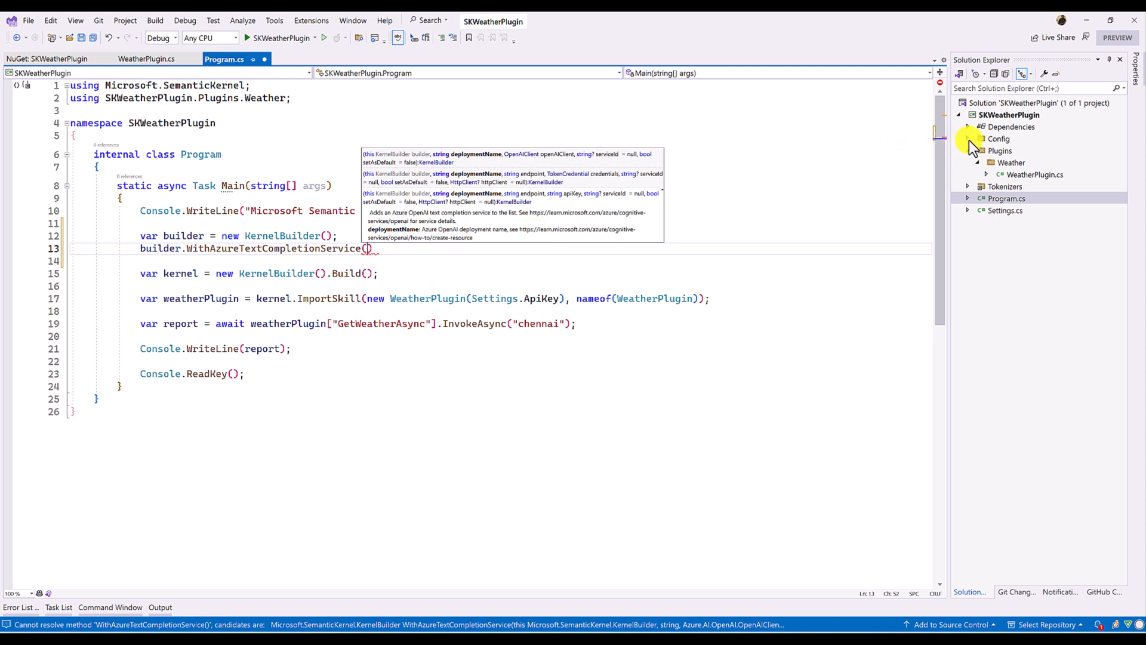
mouse_move(455, 287)
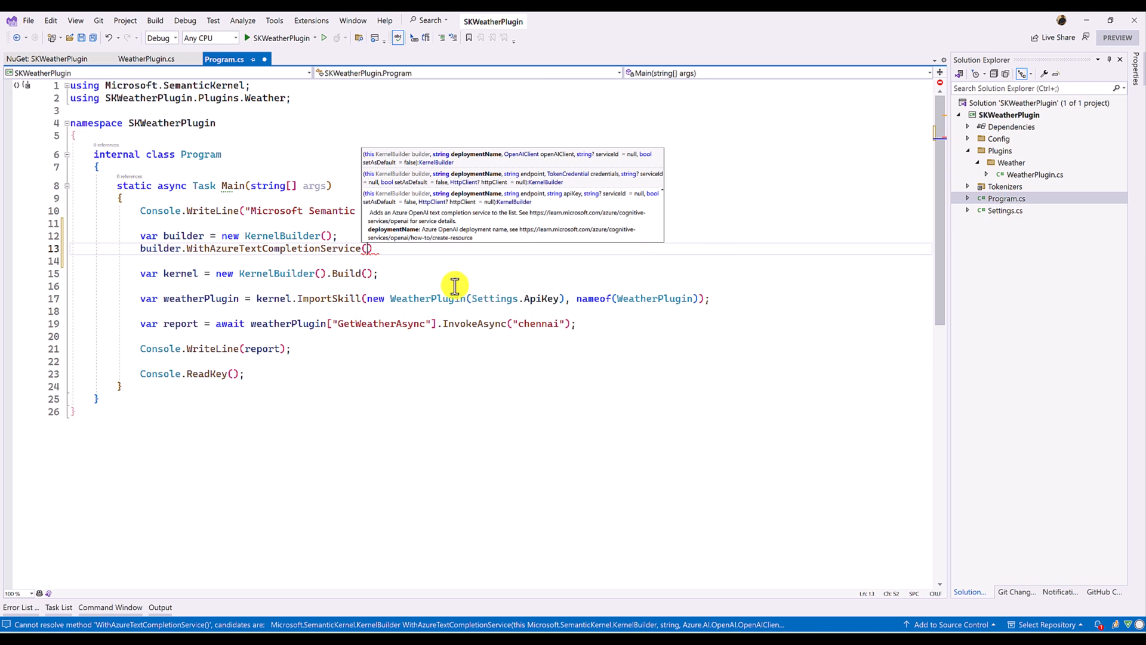
- Pass Settings.DeploymentName, Settings.Endpoint and serviceId: Settings.ApiKey to the text completion service
text(Settings.DeploymentName)
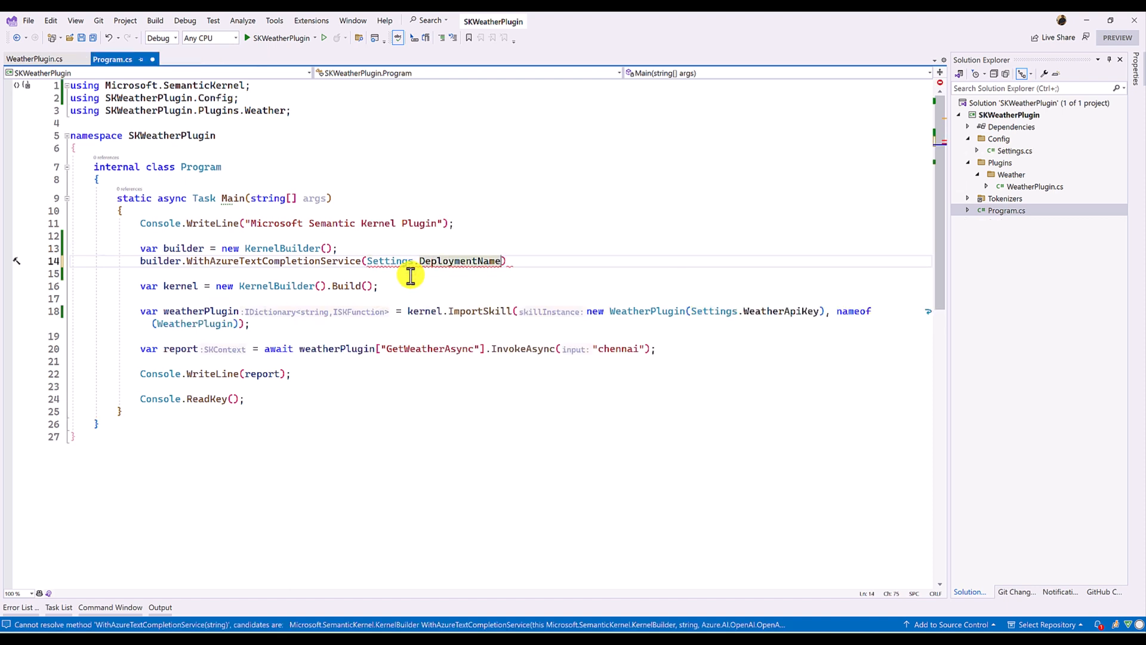
text(,sett)
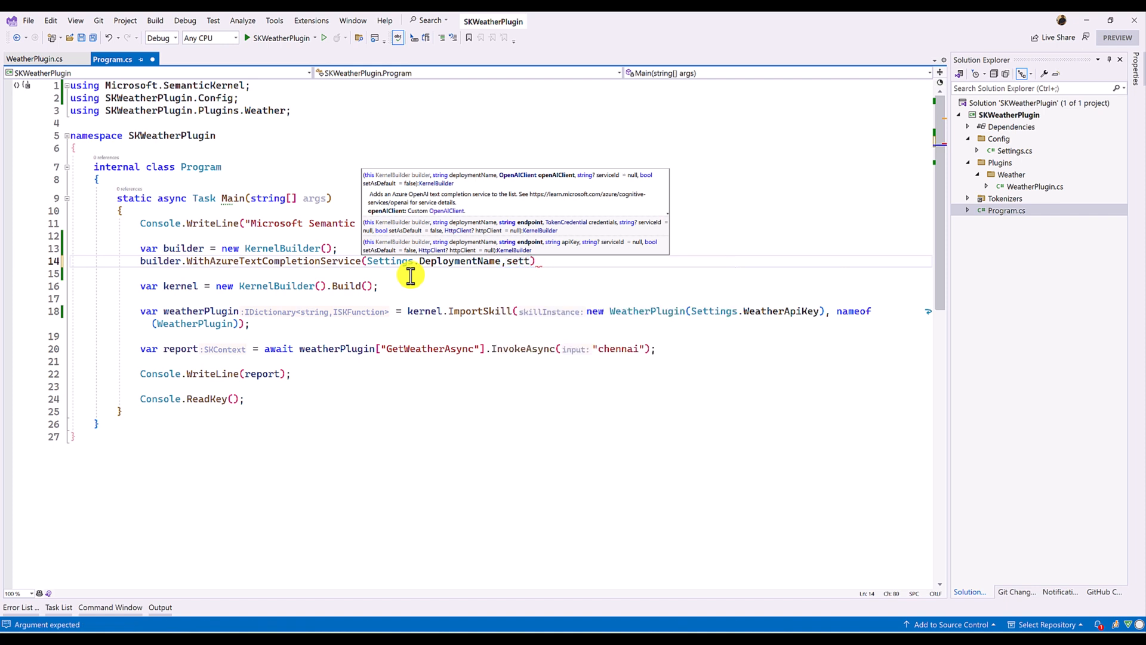
text(Settings.Endpoint)
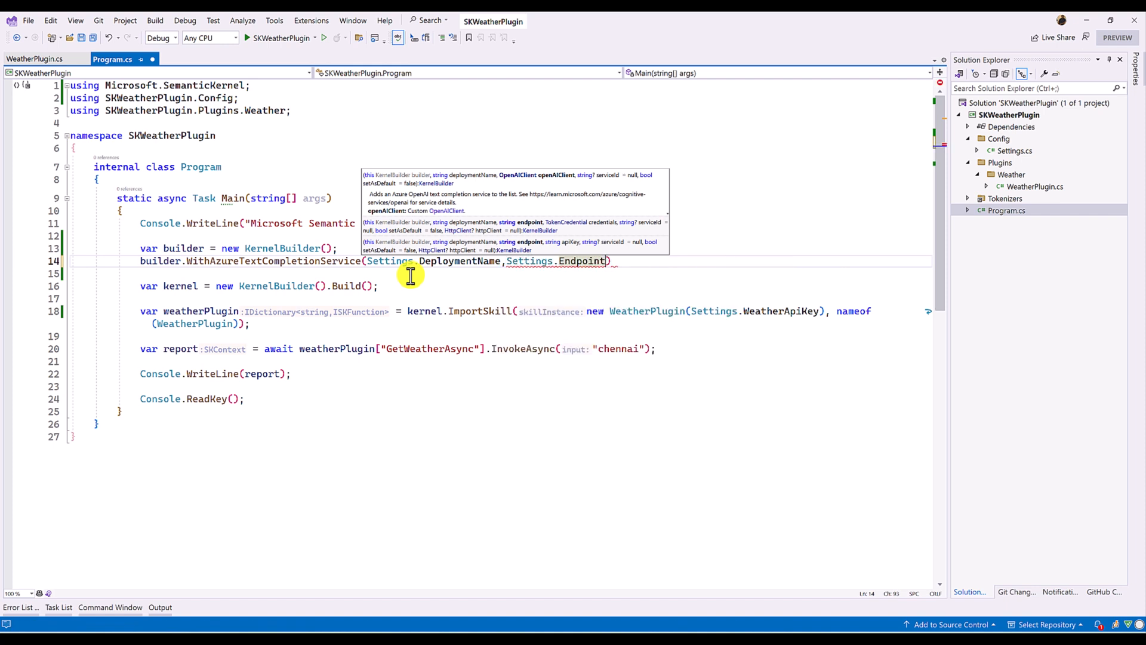
text(,)
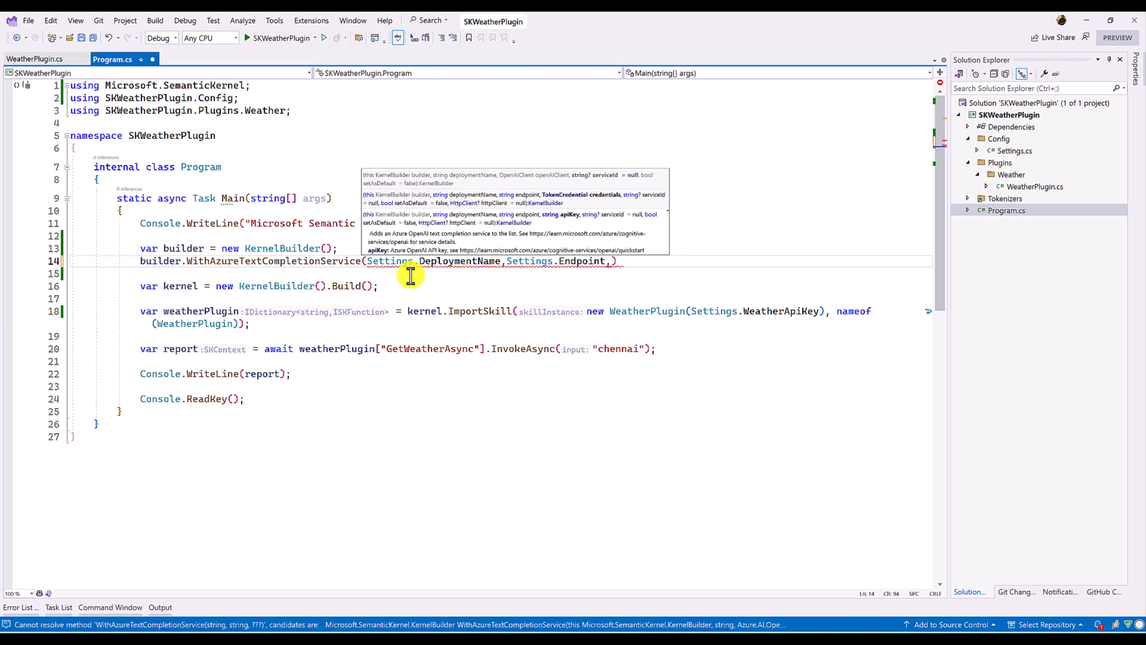
text(serviceId:)
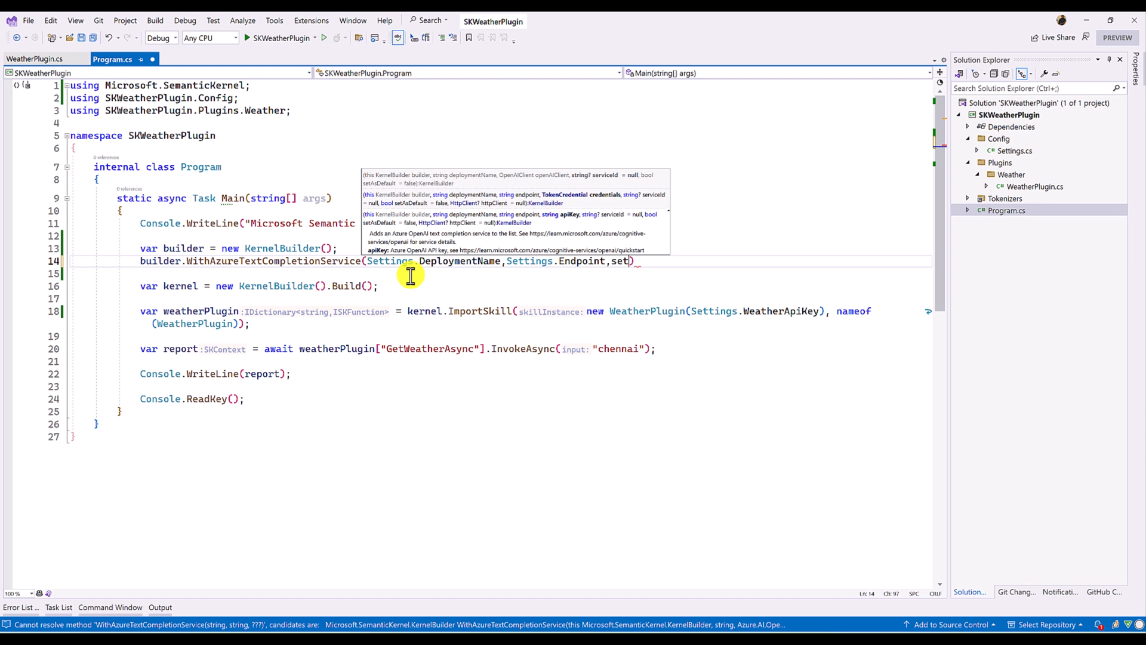
text(Settings.)
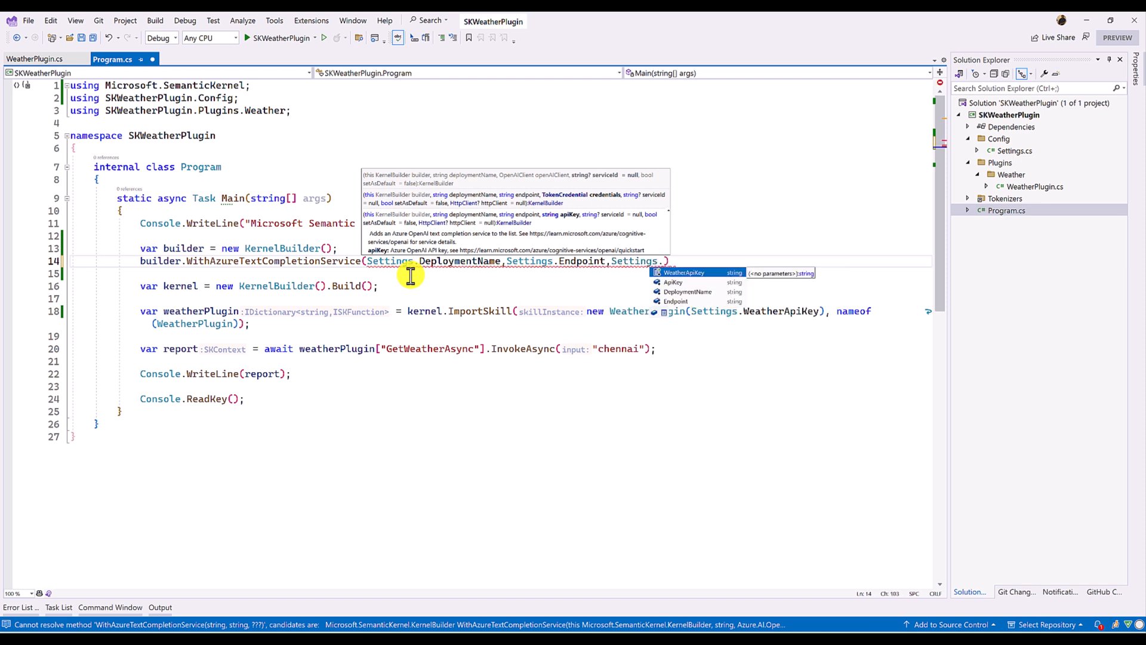
text(ApiKey))
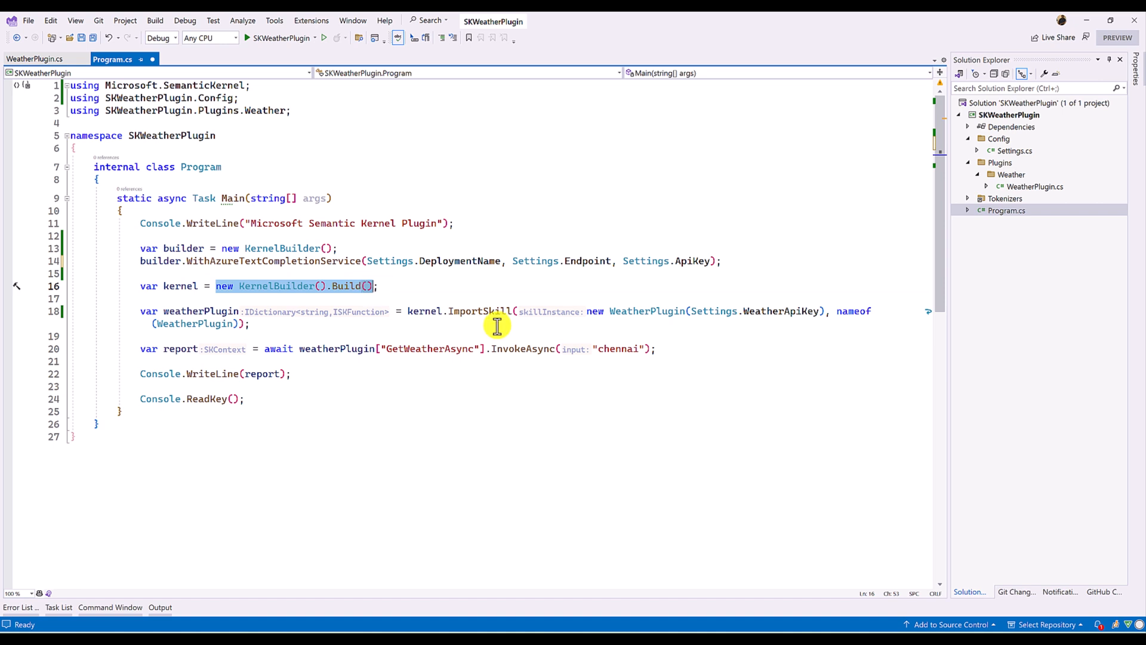
- Build the kernel from builder and add comments 'Create a kernel builder', 'Build the kernel', 'Import the skill Plugin'
text(builder.)
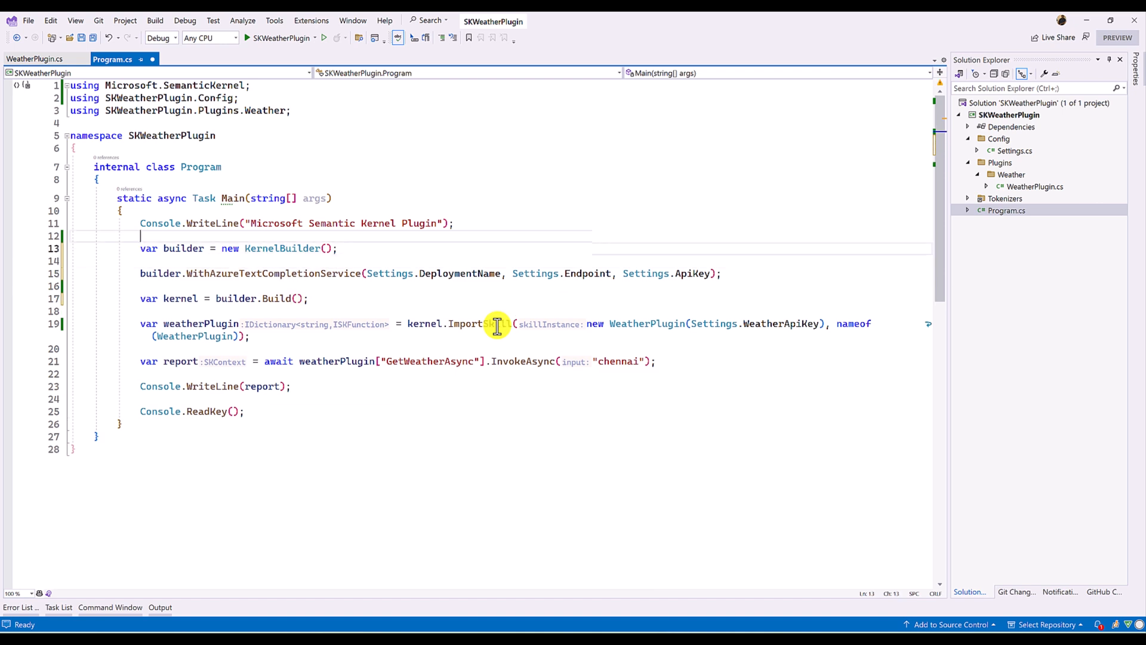
text(//)
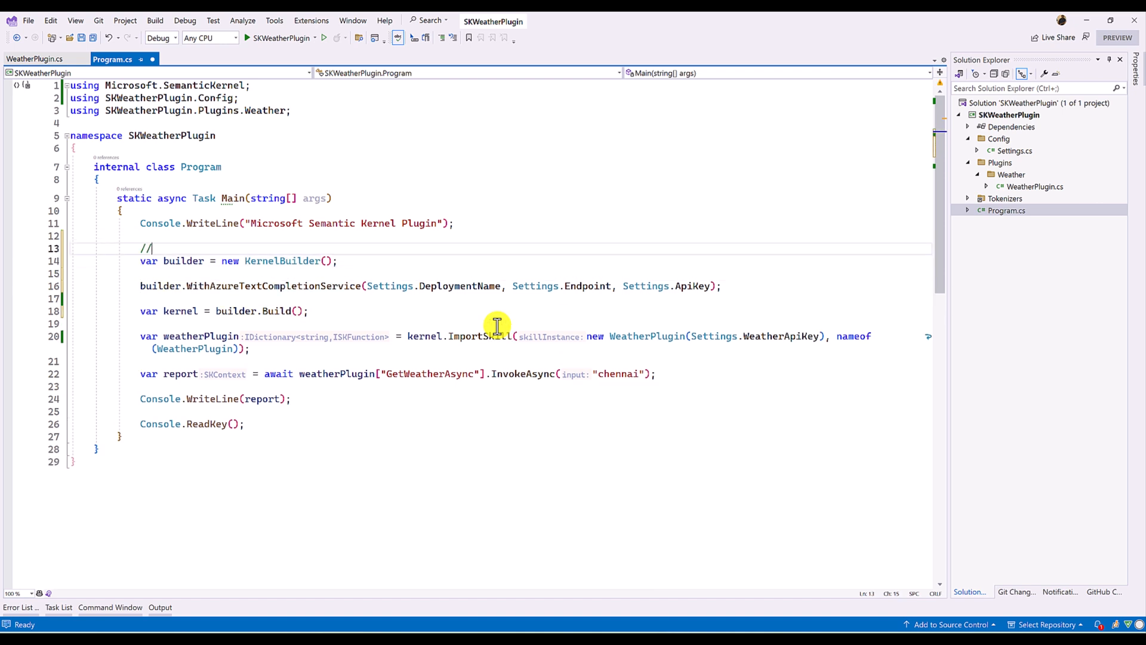
text(Create a kernel builder)
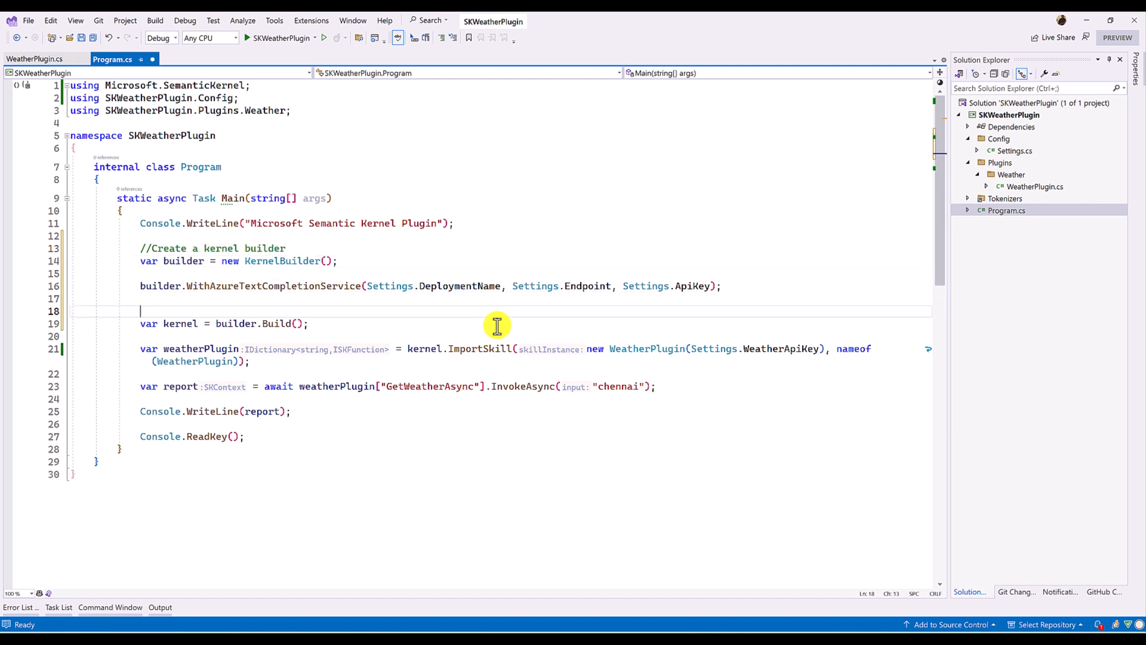
text(//Build the kernel)
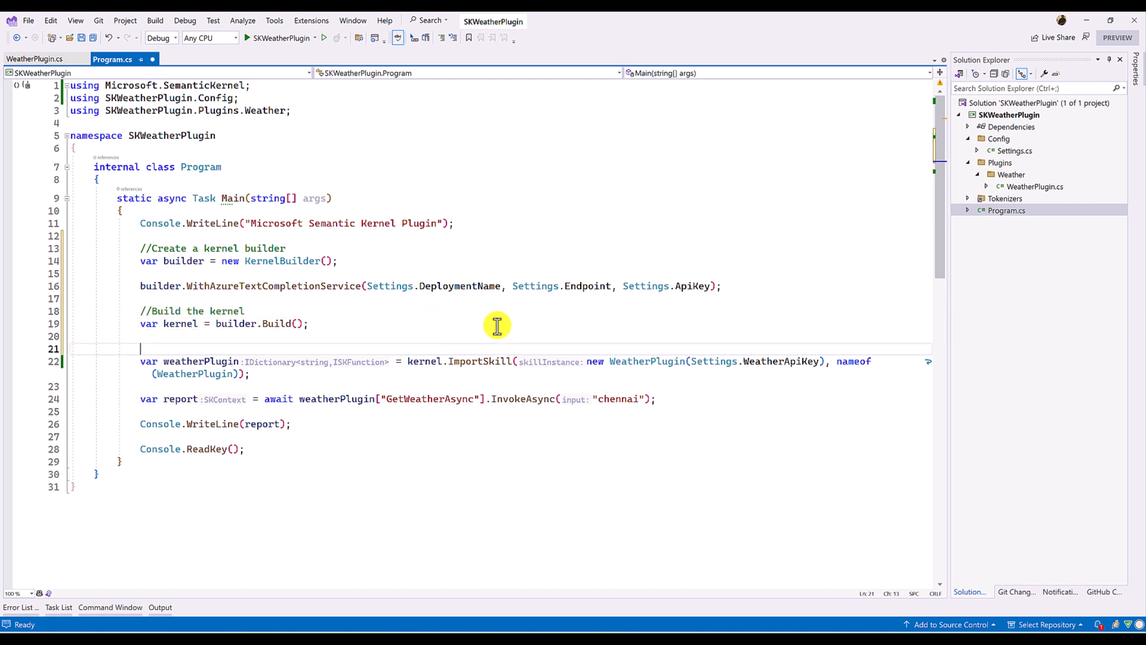
text(//Import the skill)
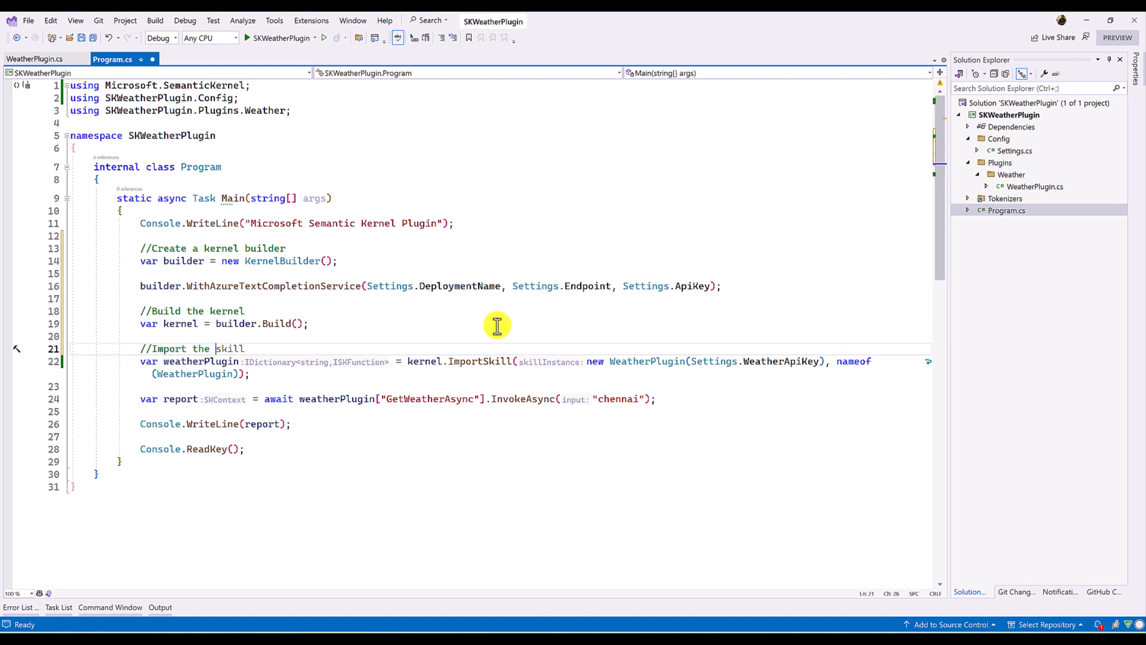
text(Plugin)
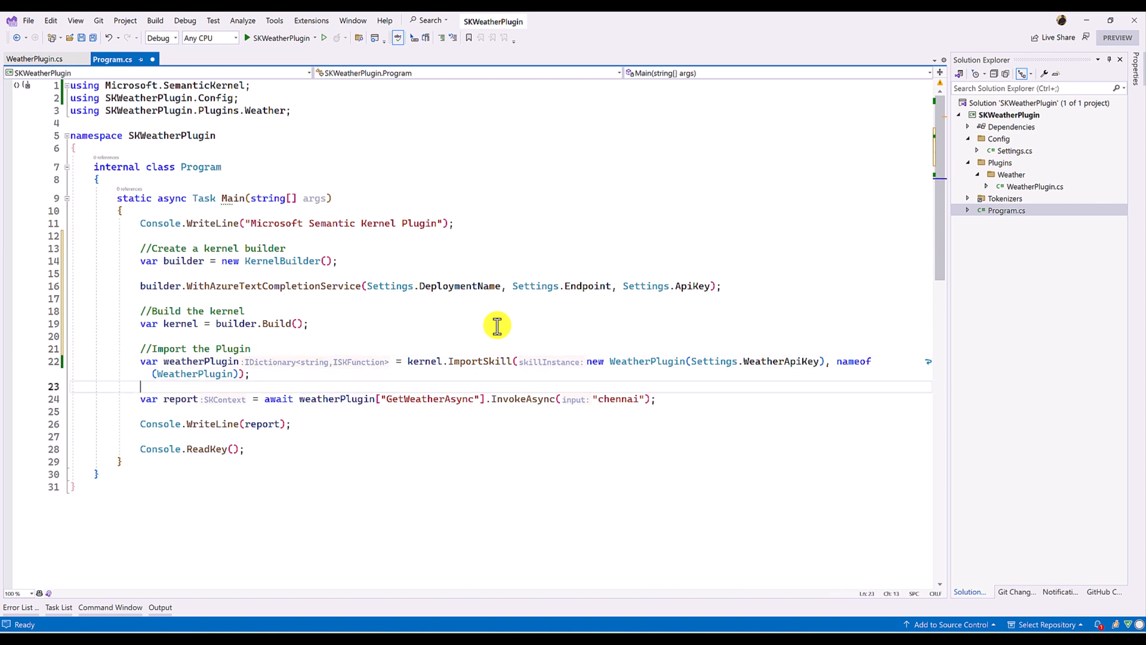
scroll(down, 3)
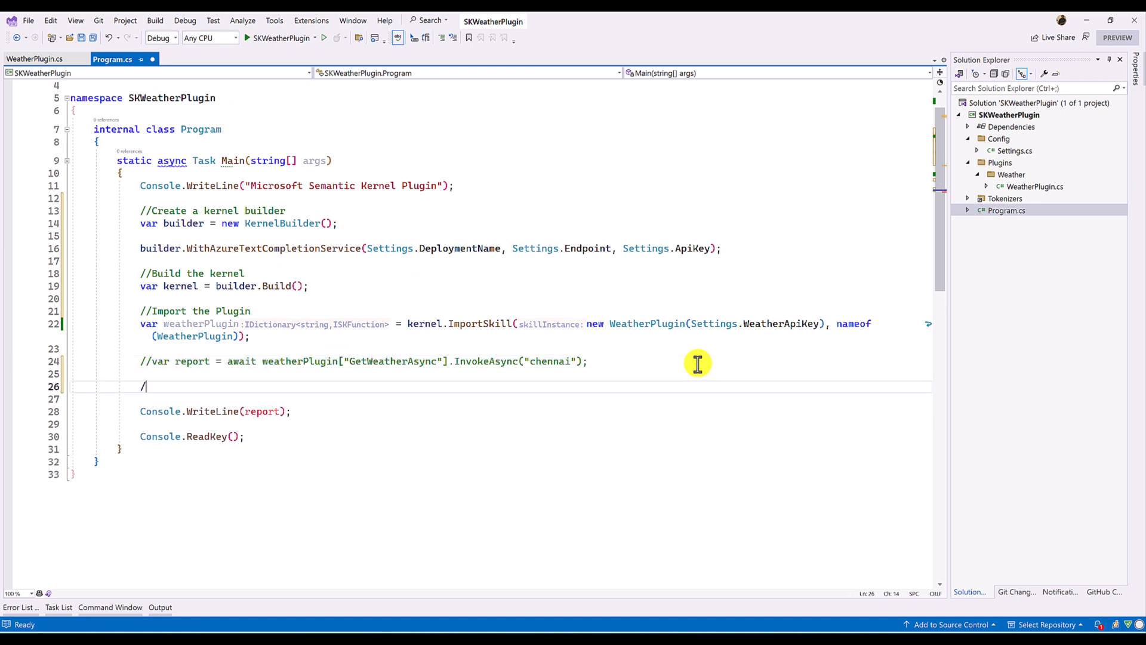
- Add a 'Create a planner' comment and begin a Console.WriteLine line
text(/Create a context)
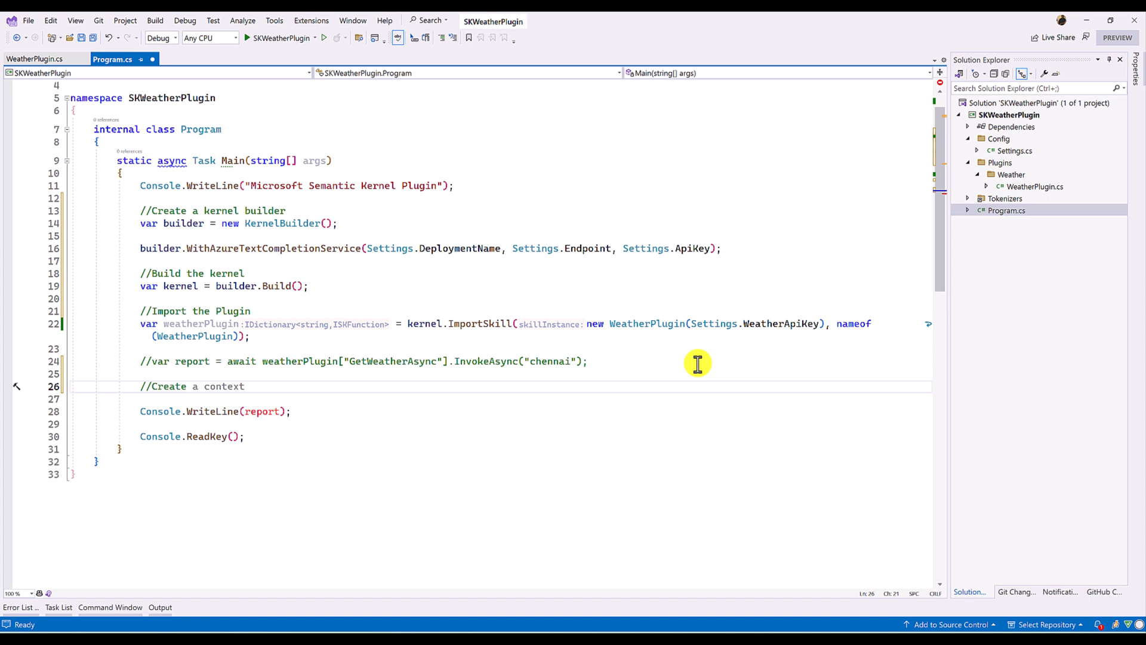
text(planner)
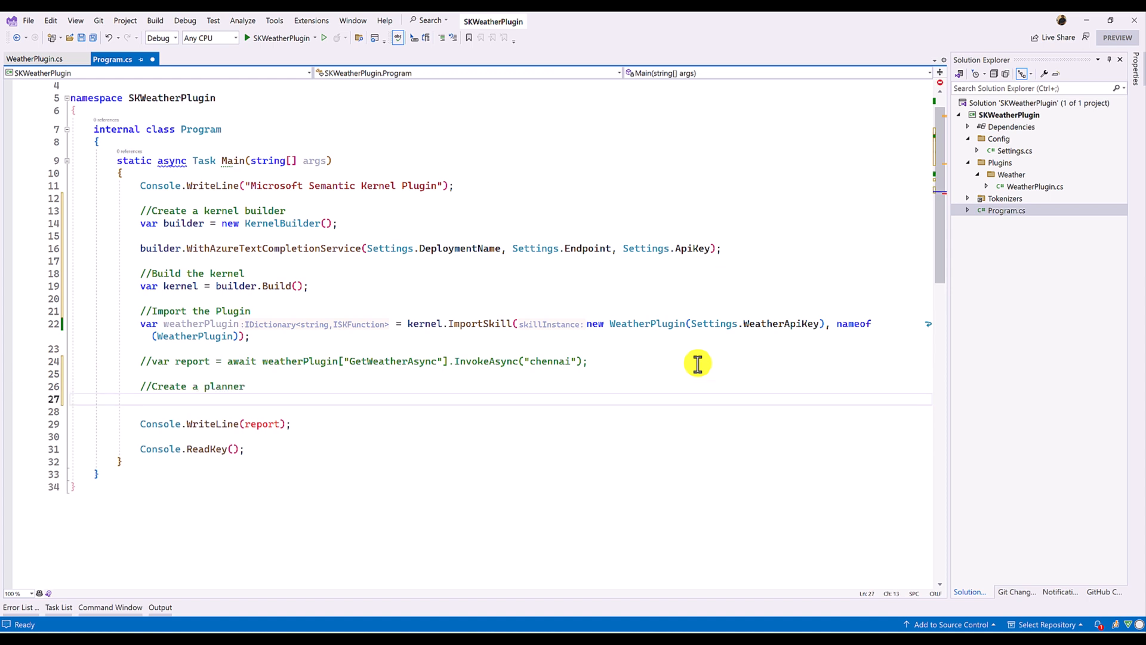
text(Console.WriteLine()
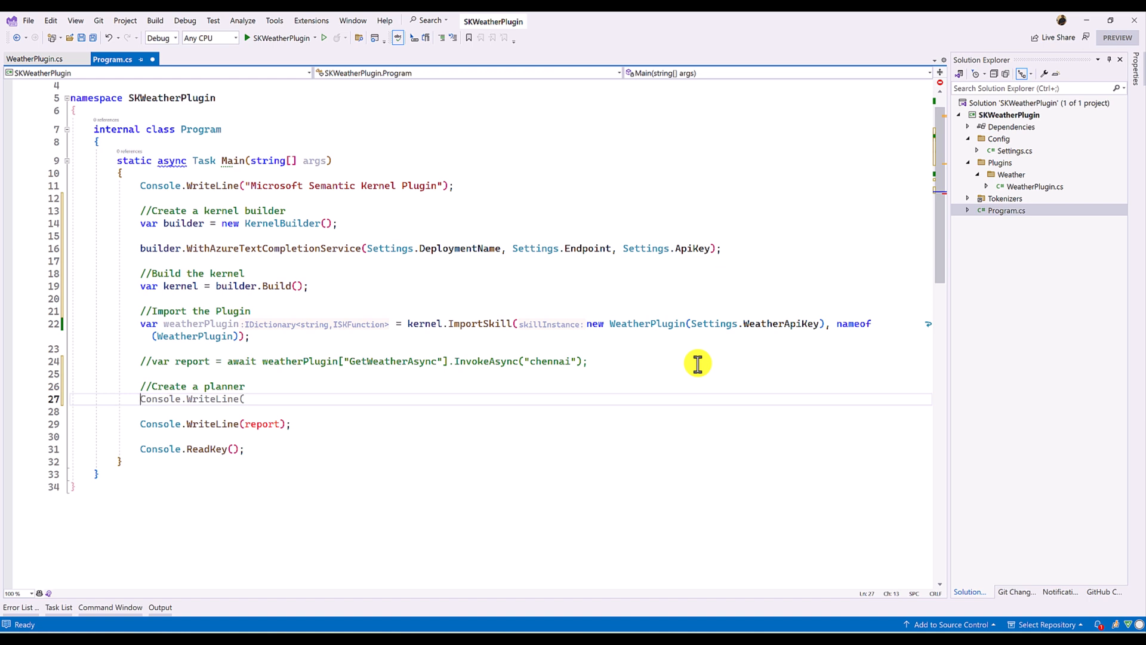
mouse_move(623, 385)
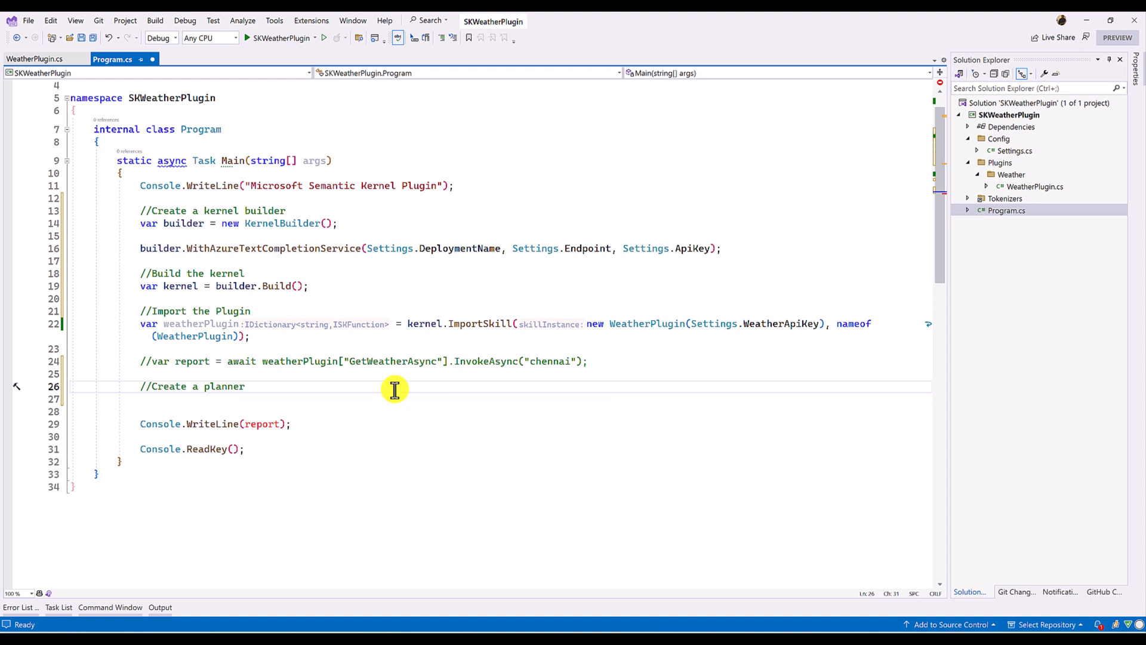
- Write 'var planner = new SequentialPlanner(kernel);' and save the file
text(var)
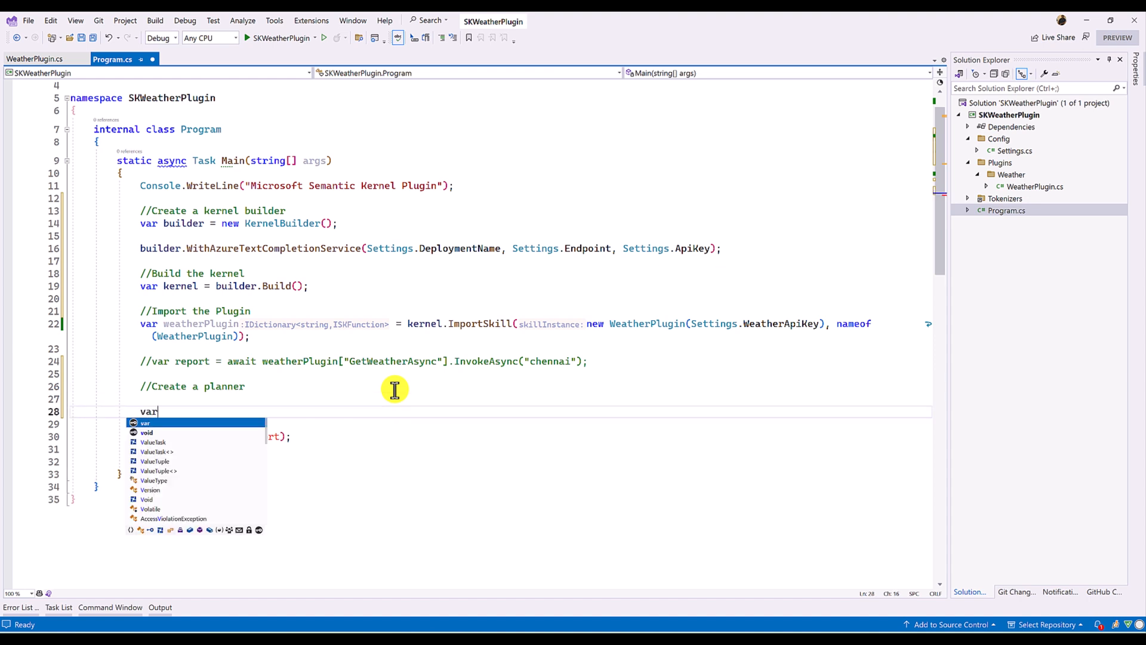
text(planner = new)
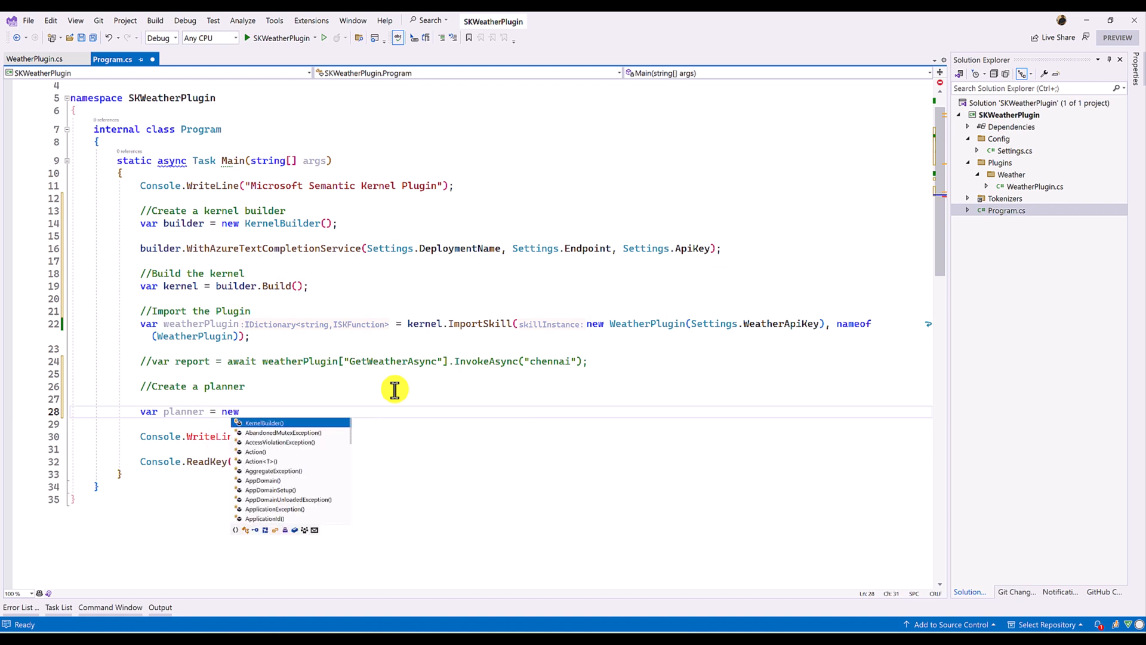
text(Seq<string> {)
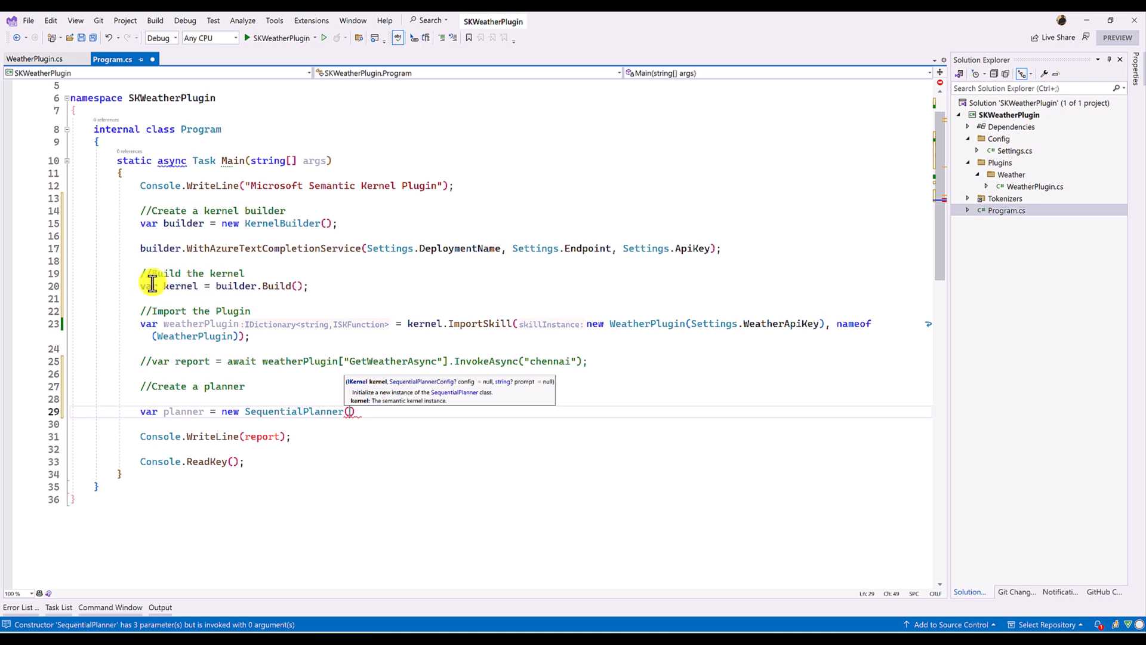
mouse_move(336, 408)
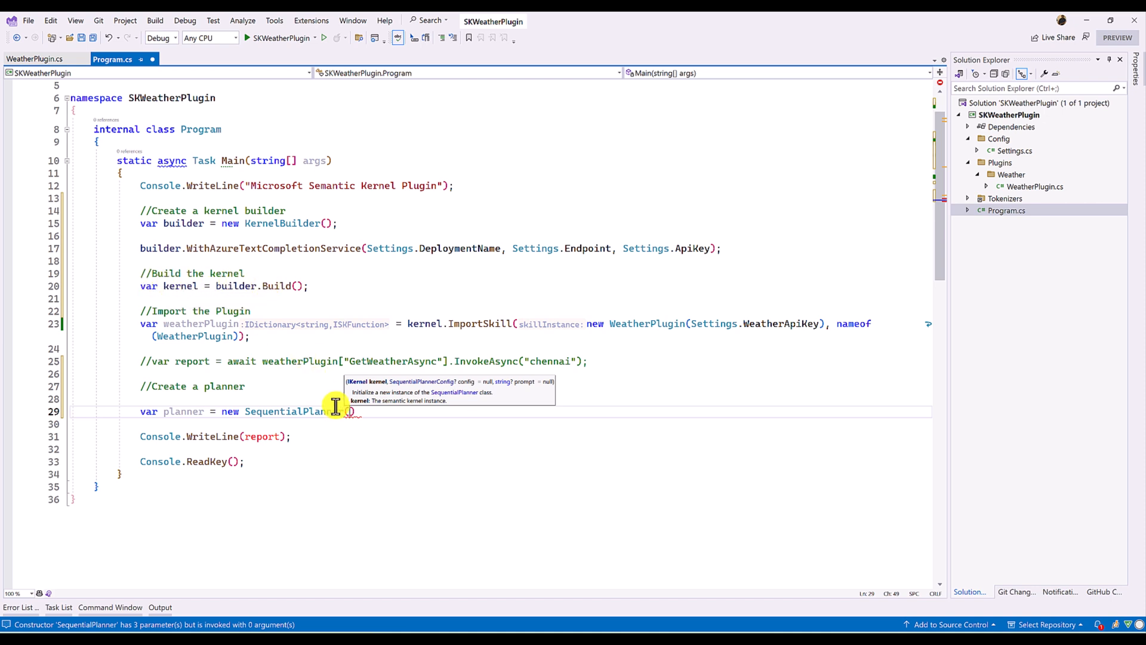
text(kernel)
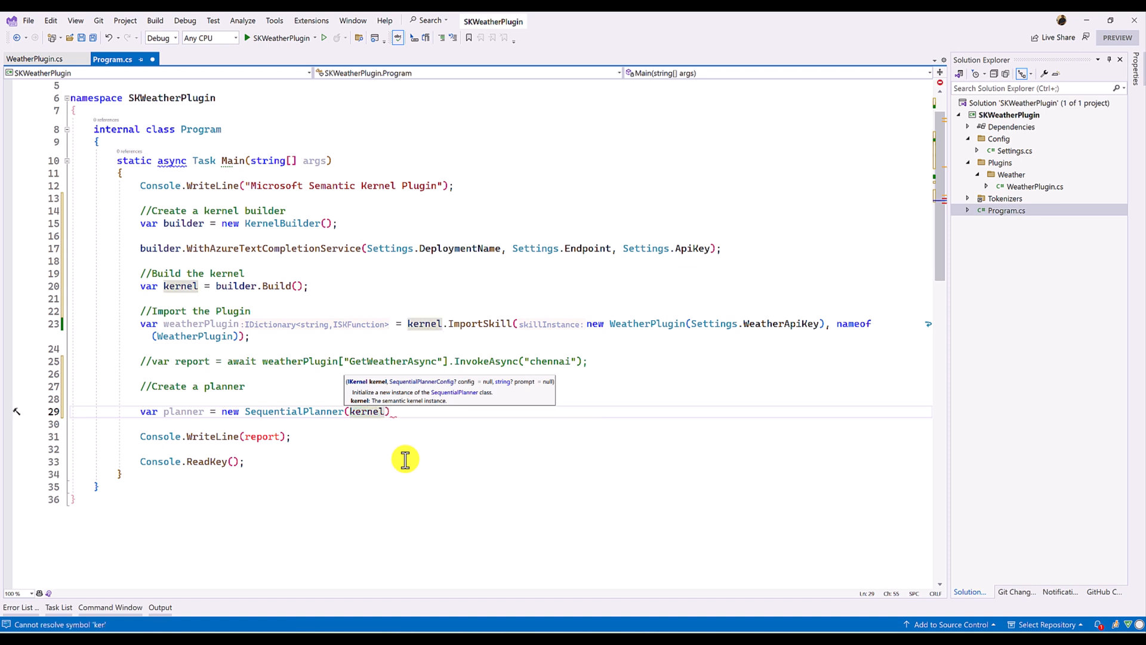
text();)
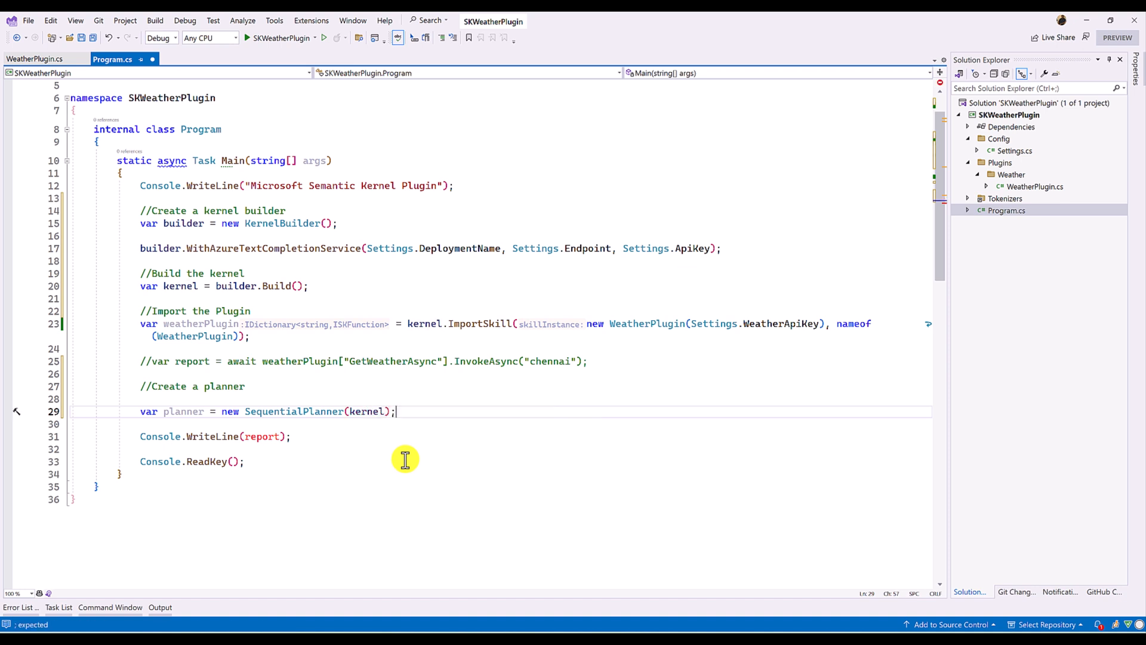
key(Enter)
text(var)
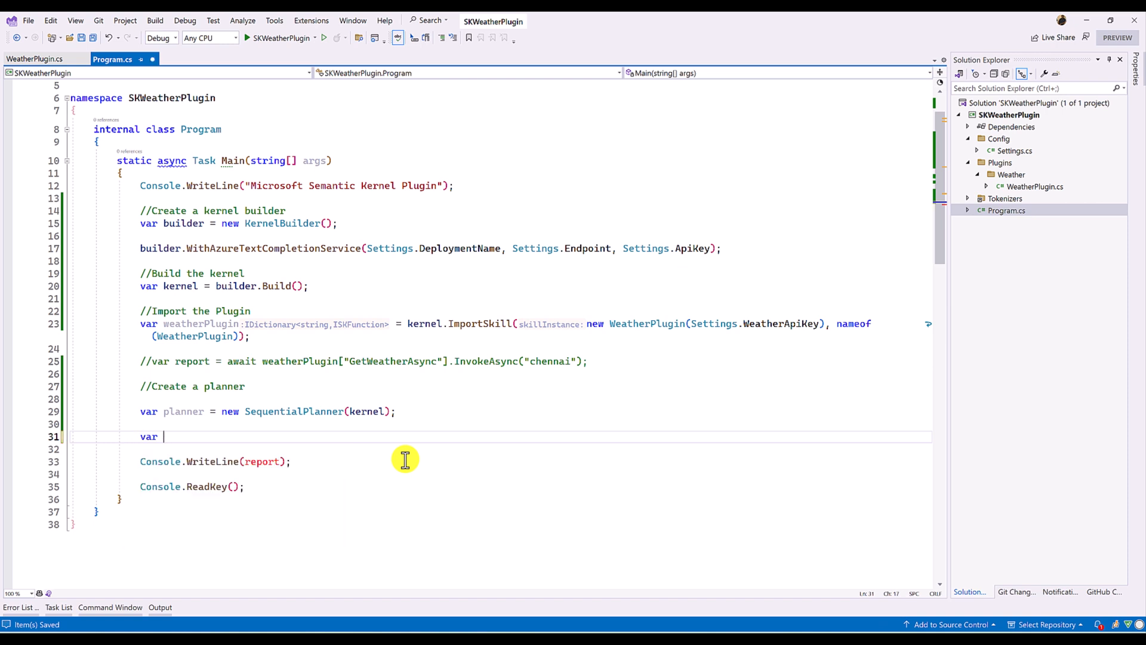
- Add var plan = await planner.CreatePlanAsync("I am planning to travel to chennai")
text(plan =)
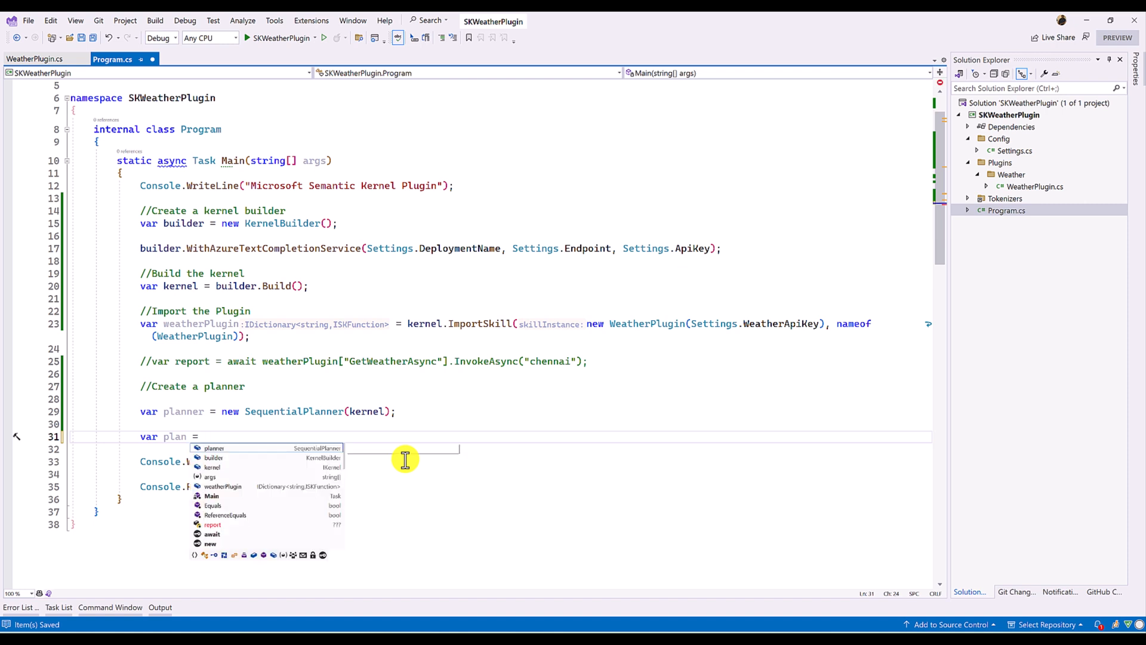
text(planner.CreatePlanAsync()
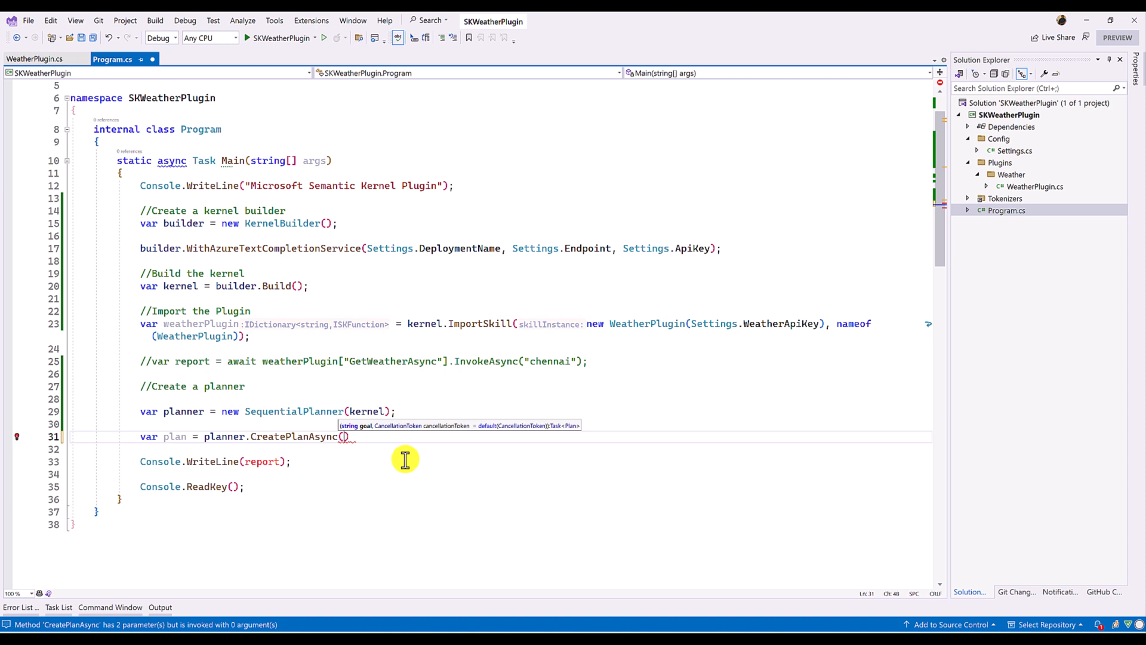
text("")
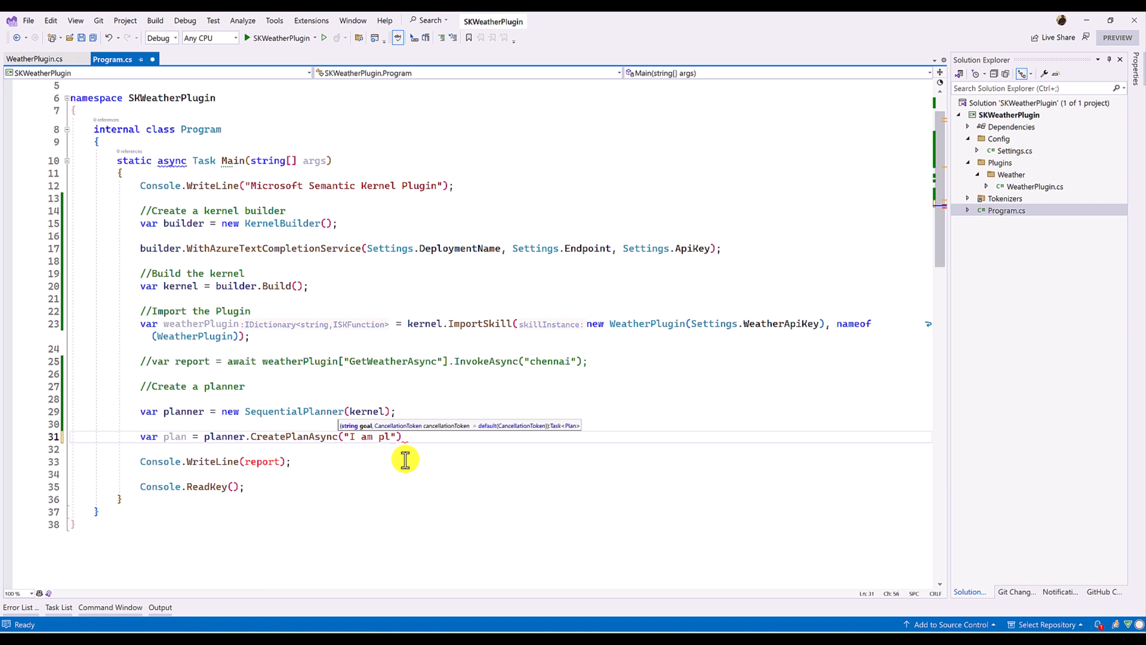
text(aa)
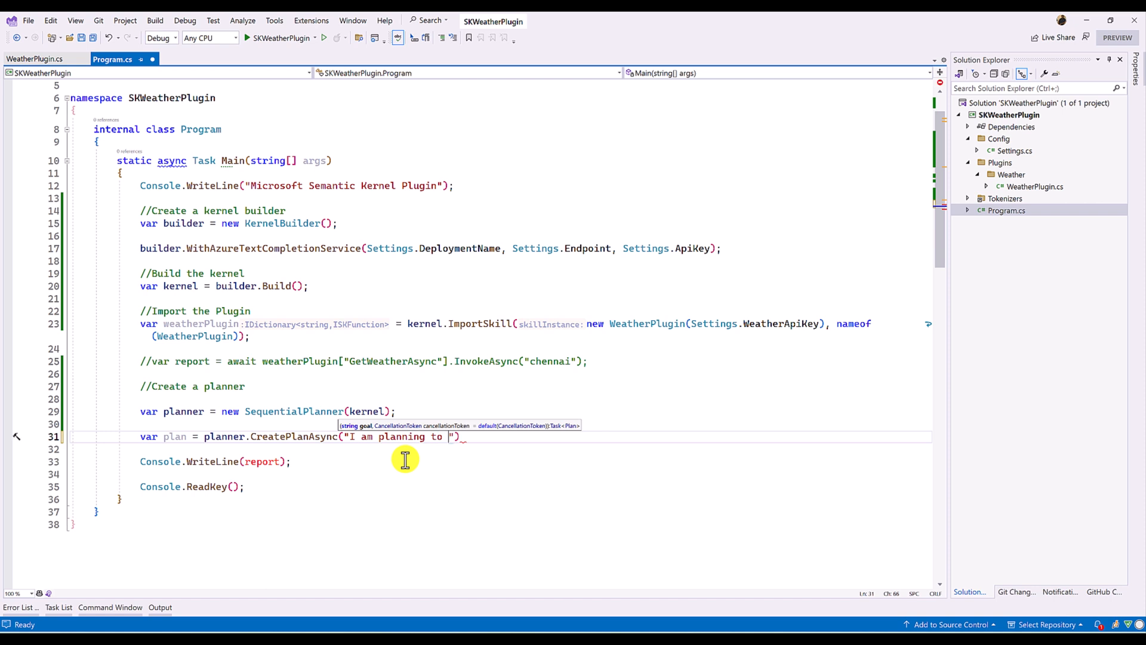
text(trae)
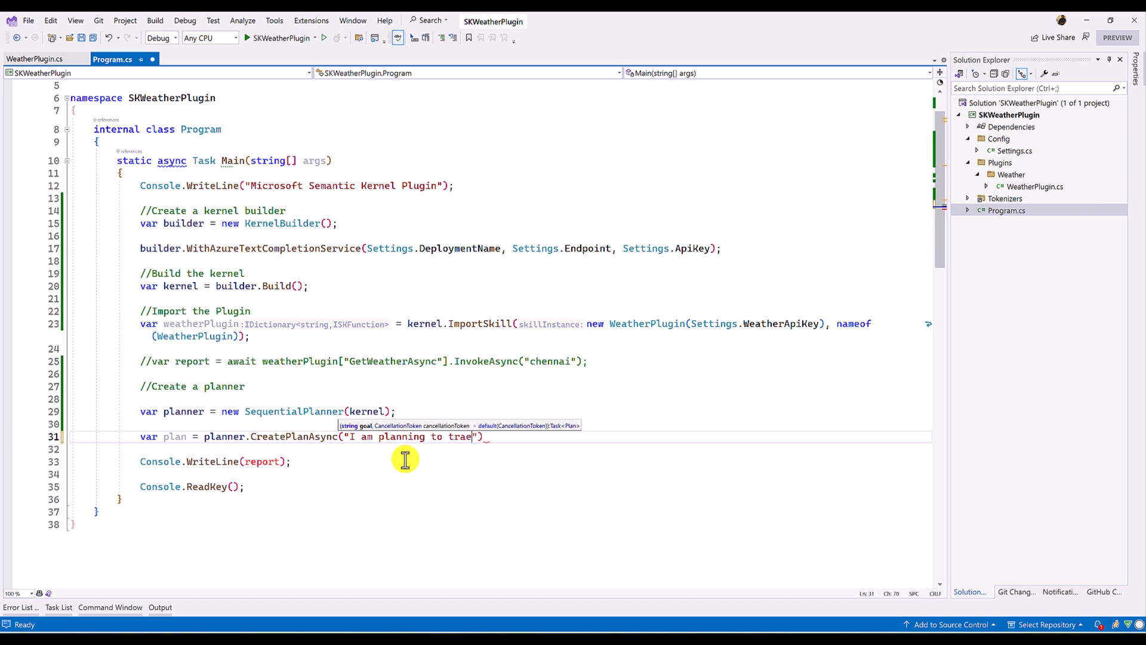
text(travel to chennai)
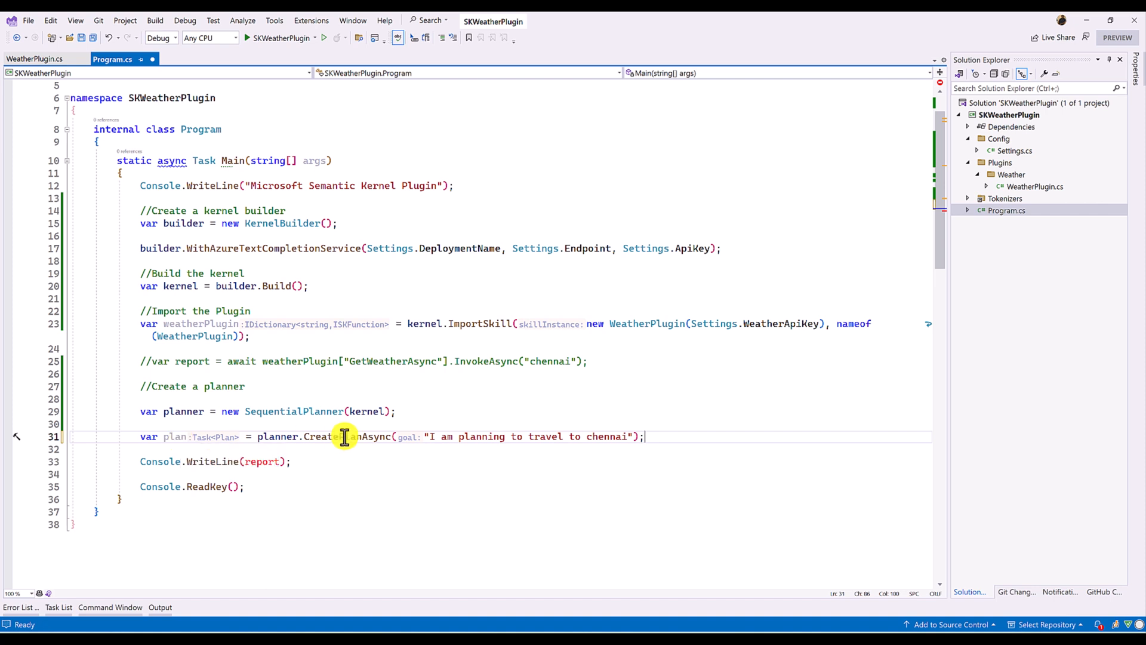
double_click(346, 437)
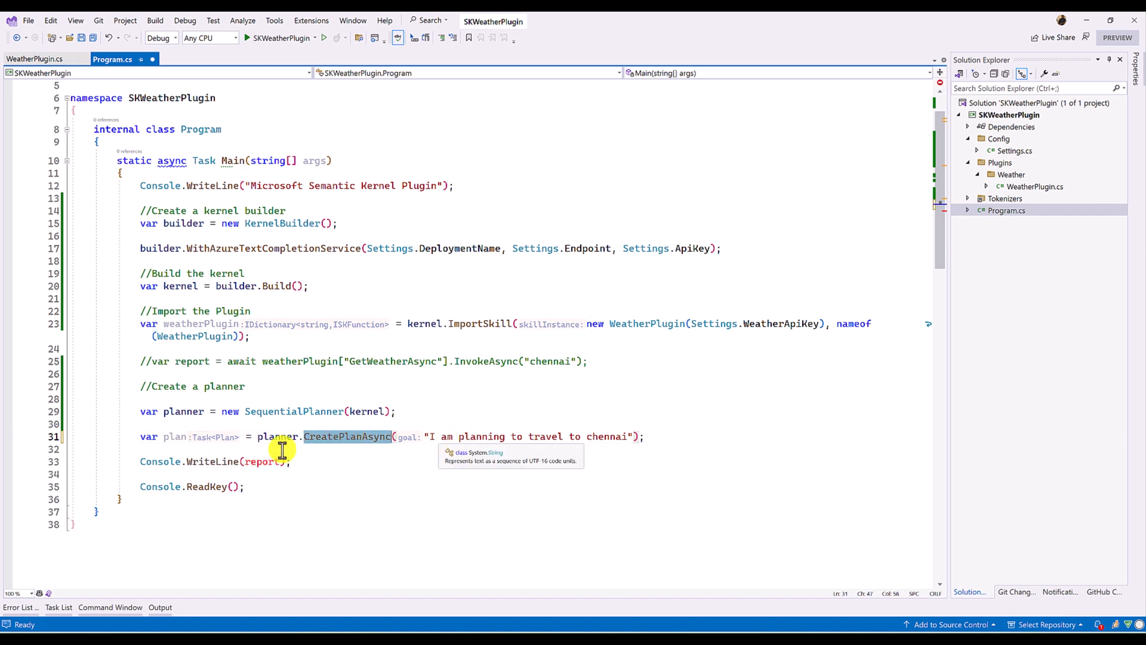
mouse_move(675, 428)
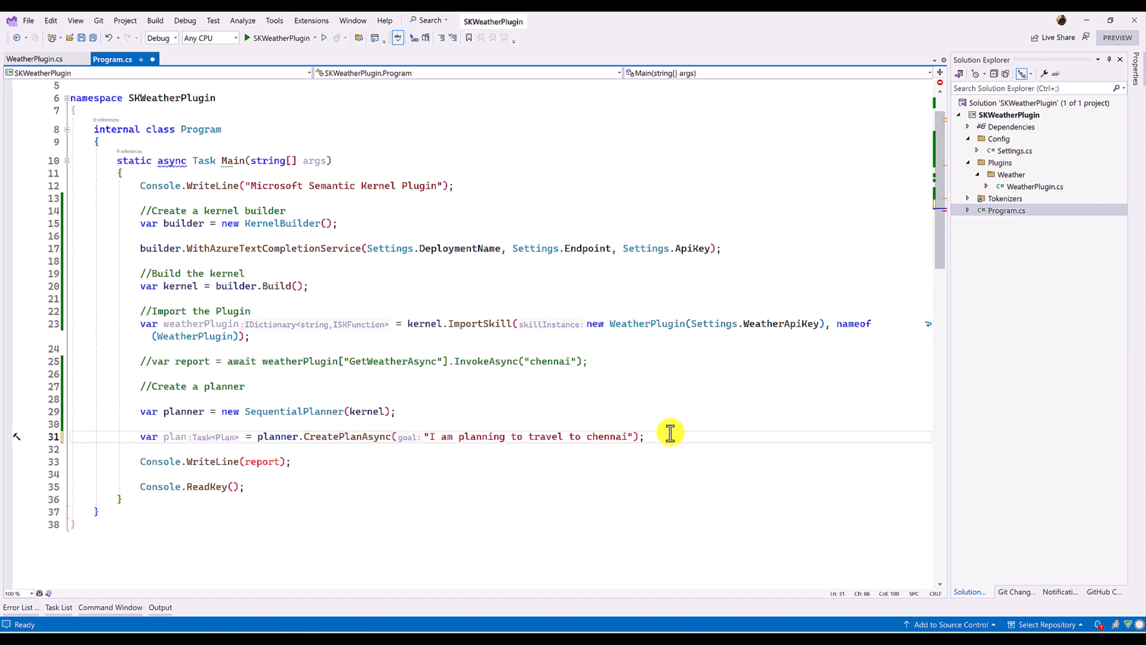
- Add var planResult = await plan.InvokeAsync() to run the plan
text(var)
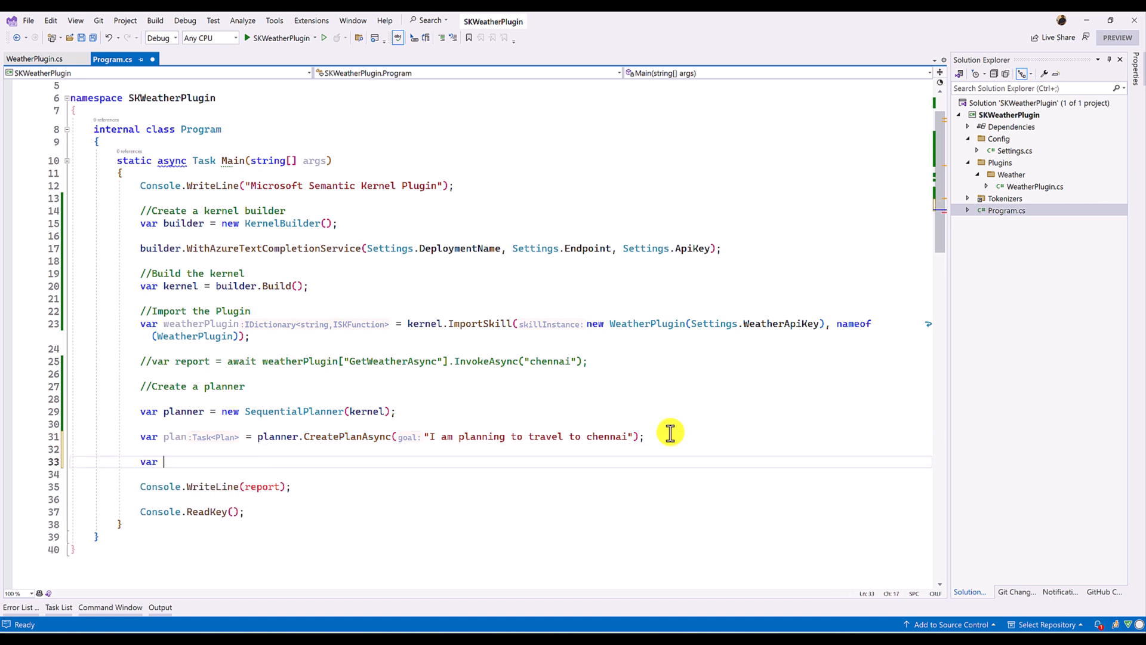
text(plan)
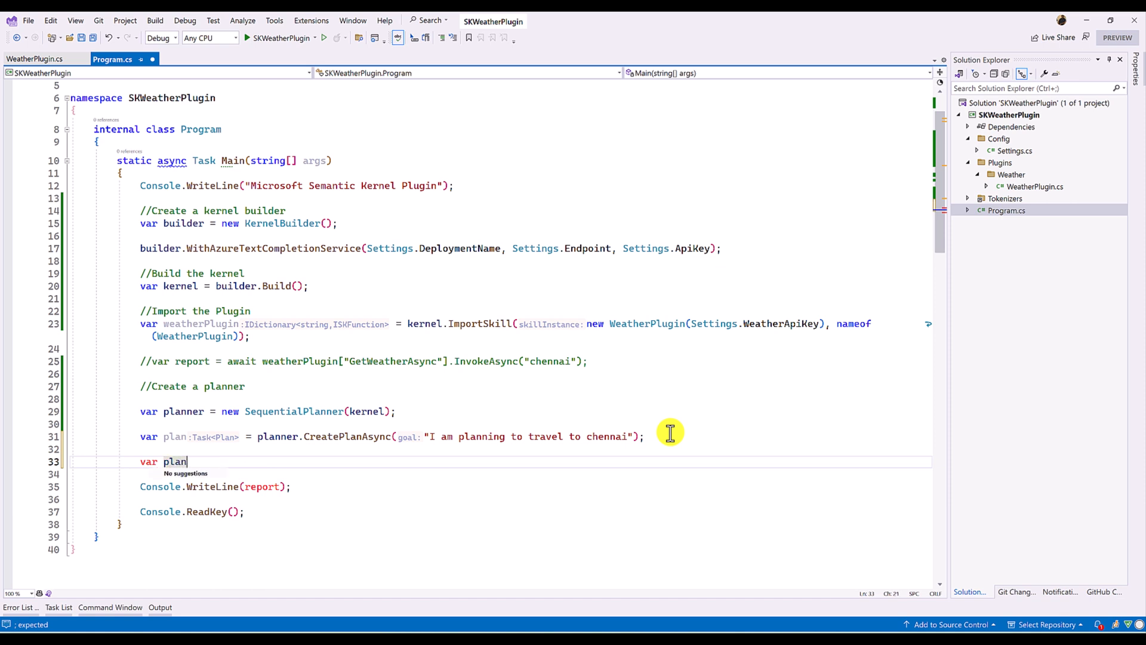
text(Result)
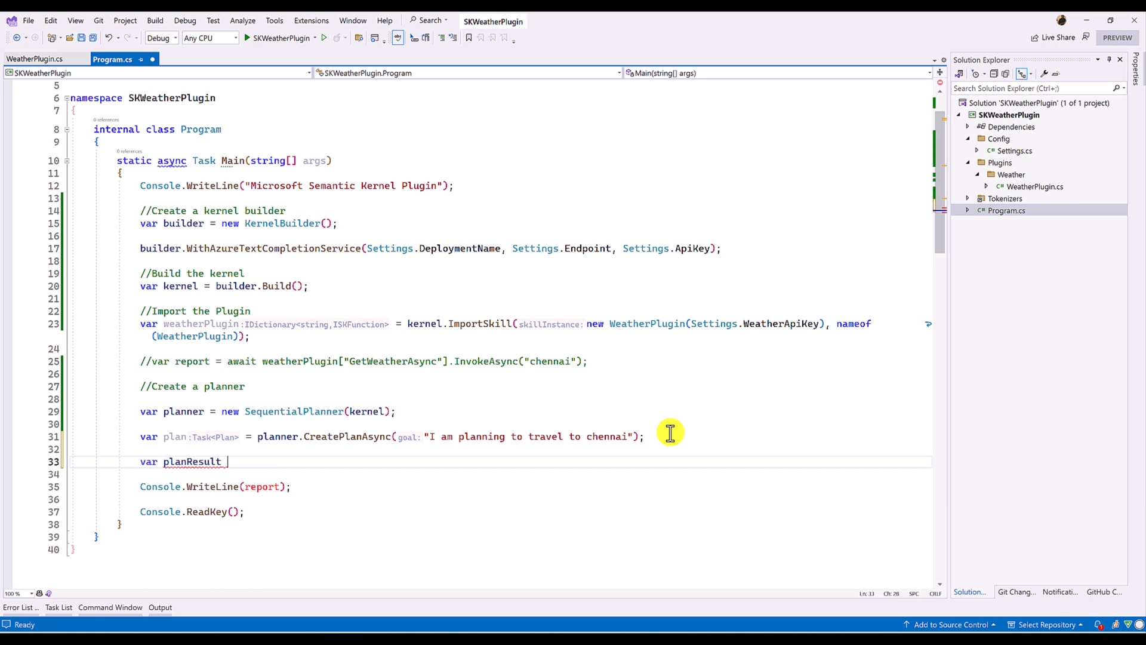
text(= plan)
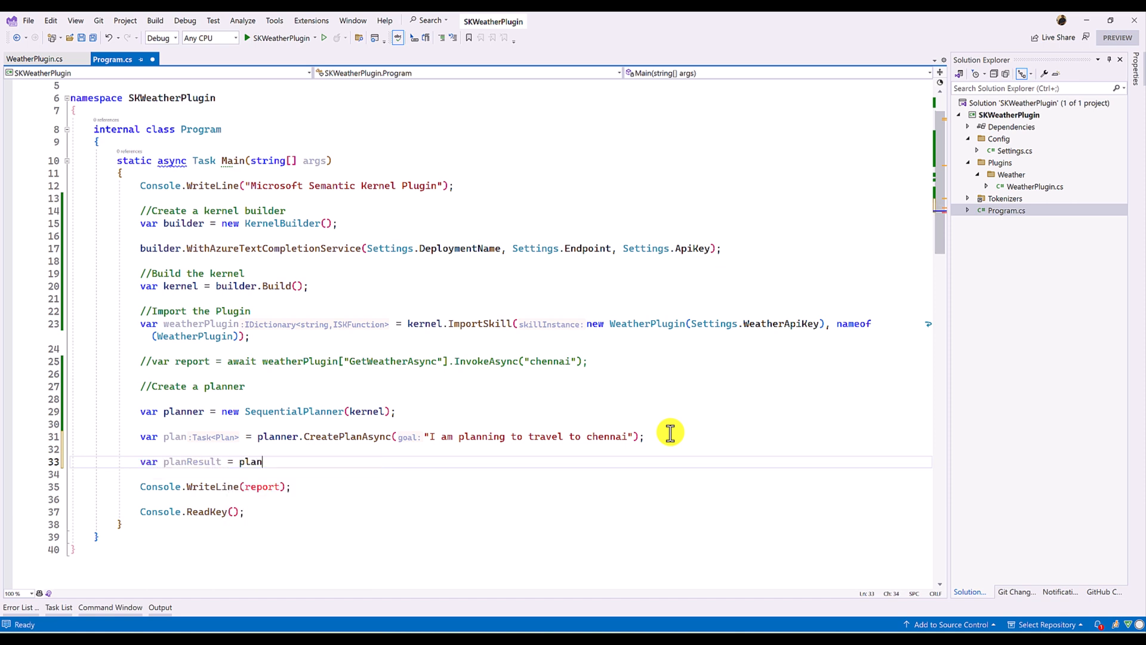
text(.in)
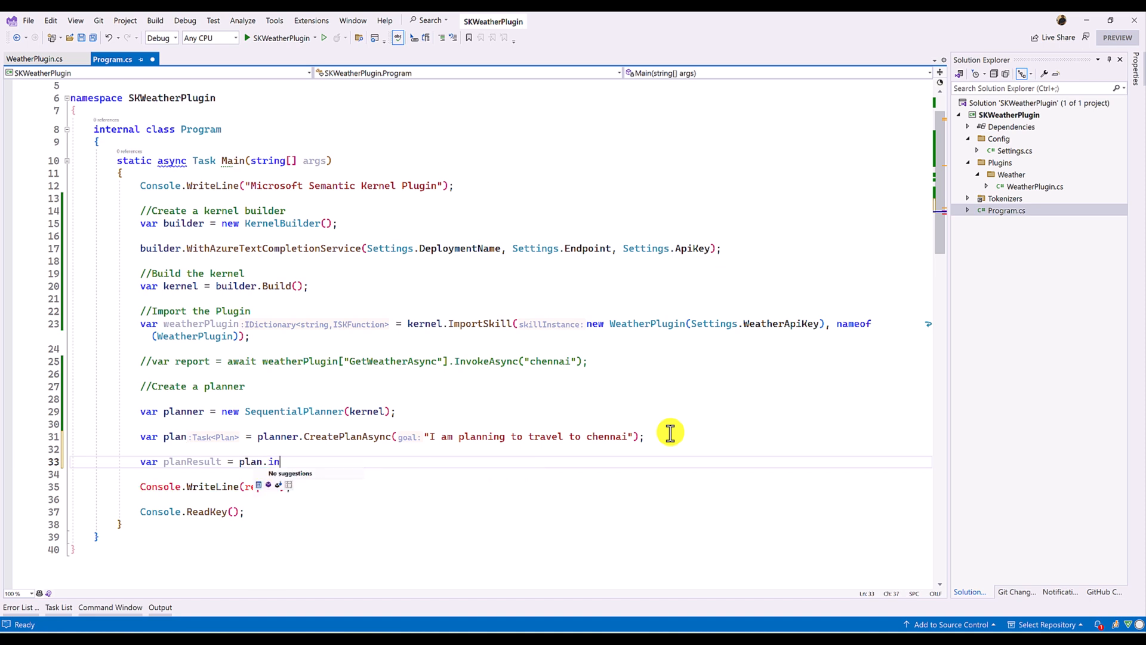
mouse_move(315, 374)
text( await)
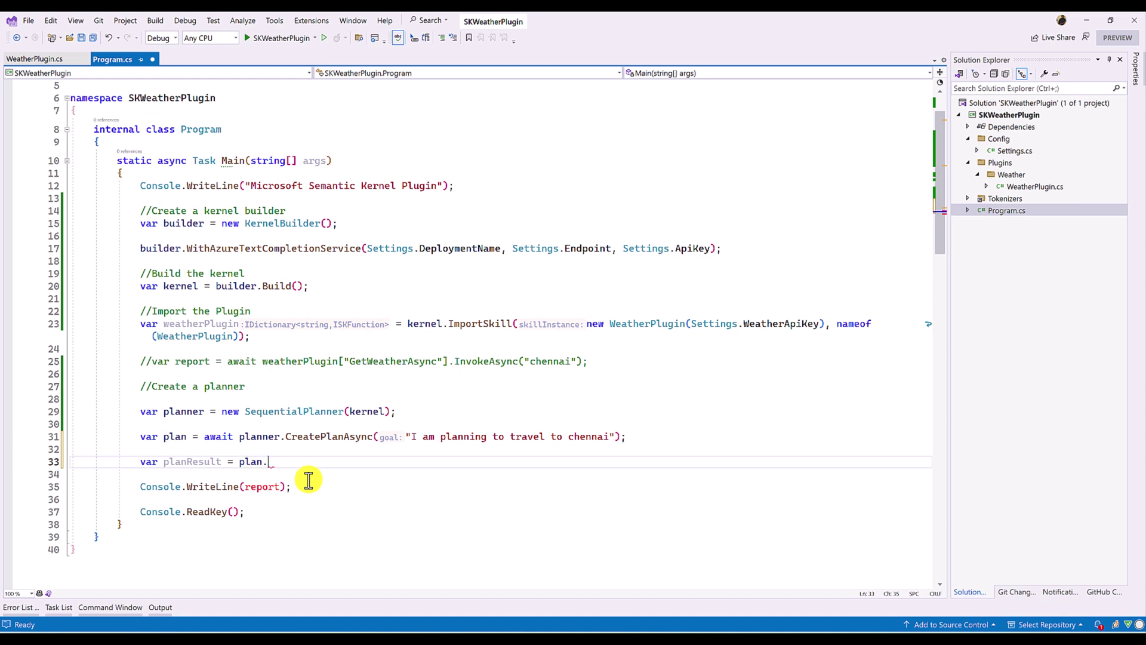
text(in)
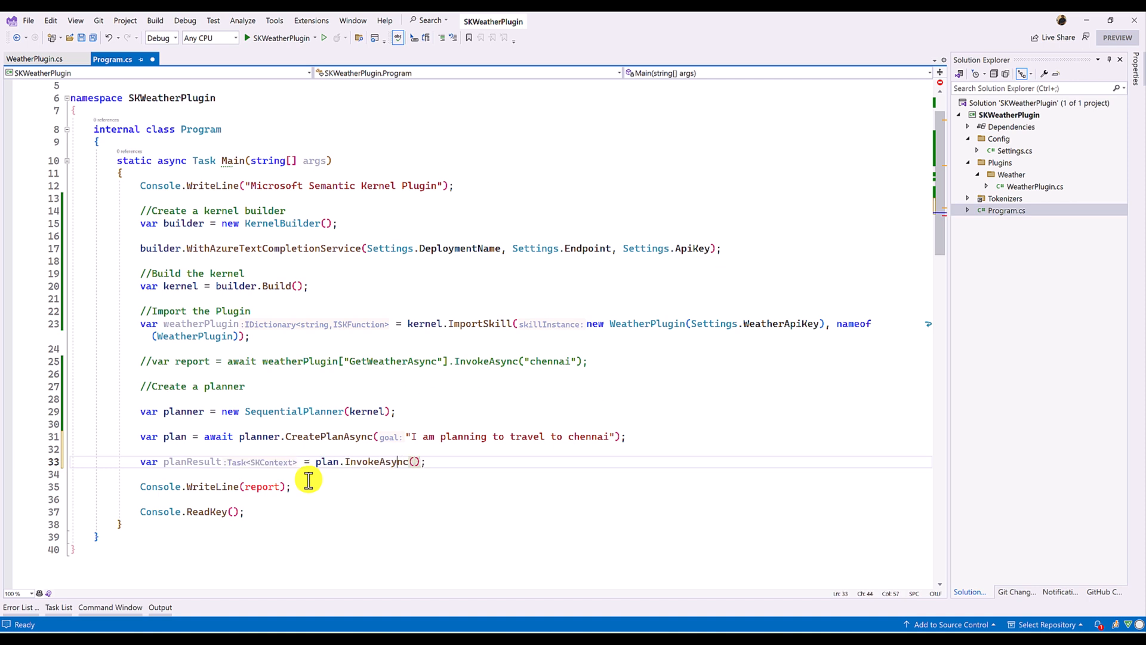
double_click(191, 462)
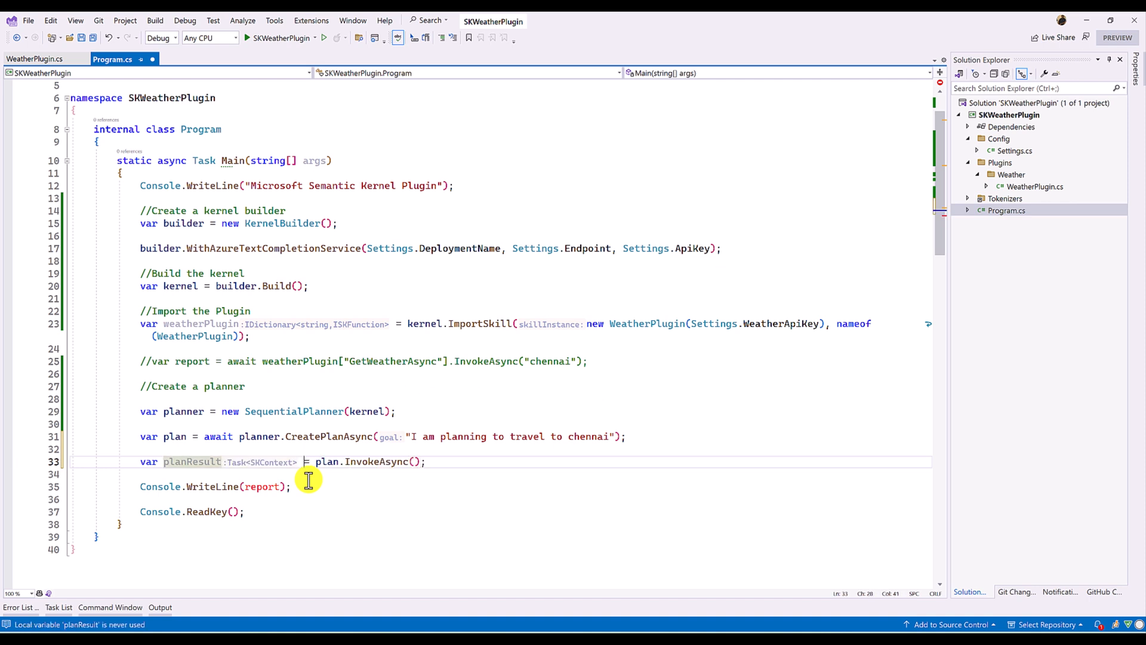
text(await)
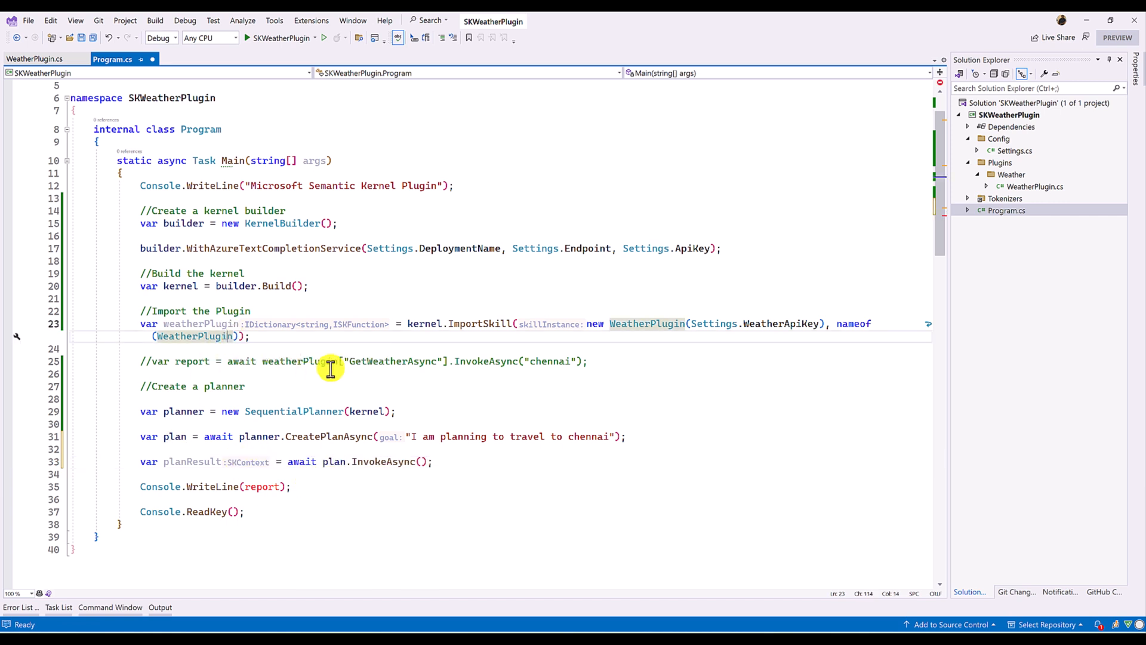
mouse_move(193, 456)
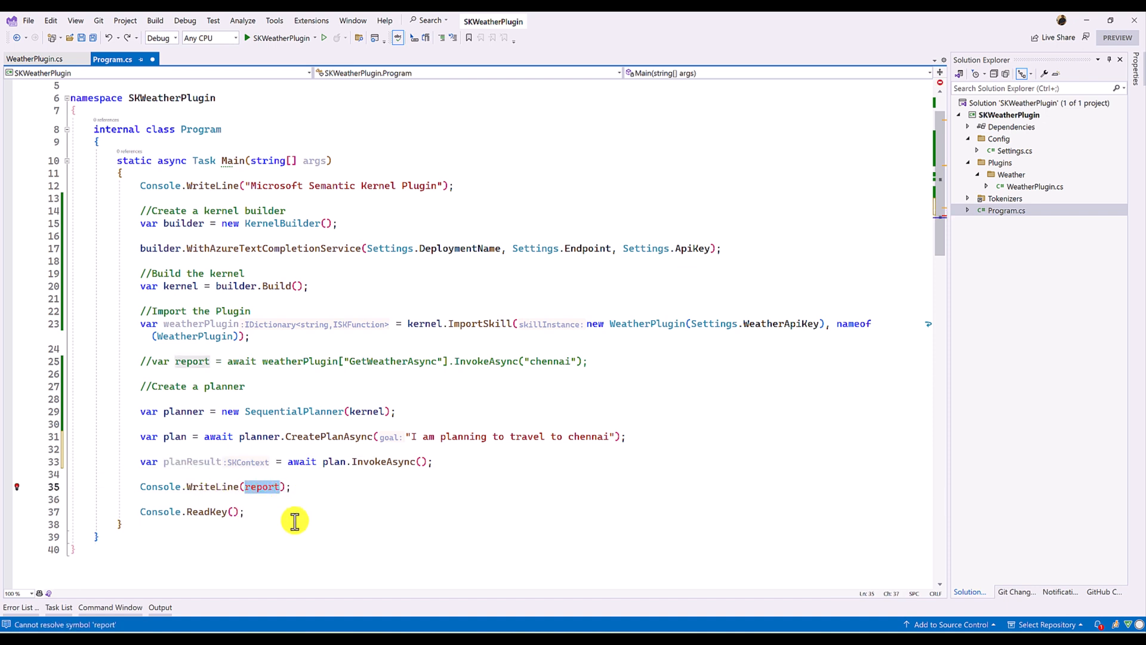
- Change the final Console.WriteLine to print planResult.Result
text(plan)
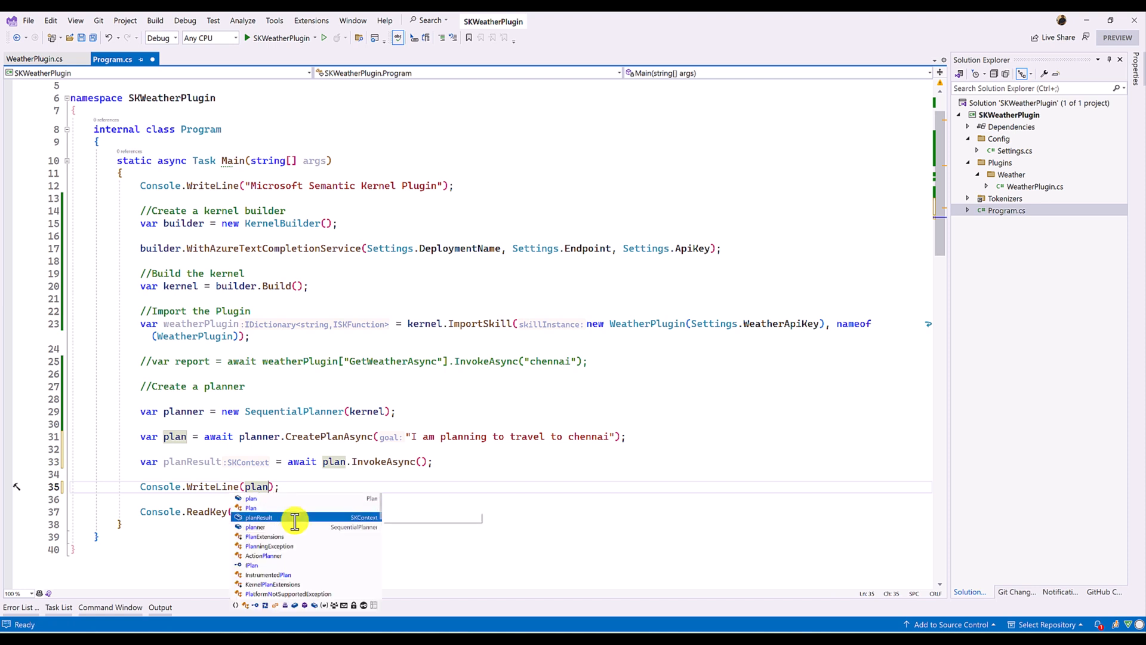
key(Tab)
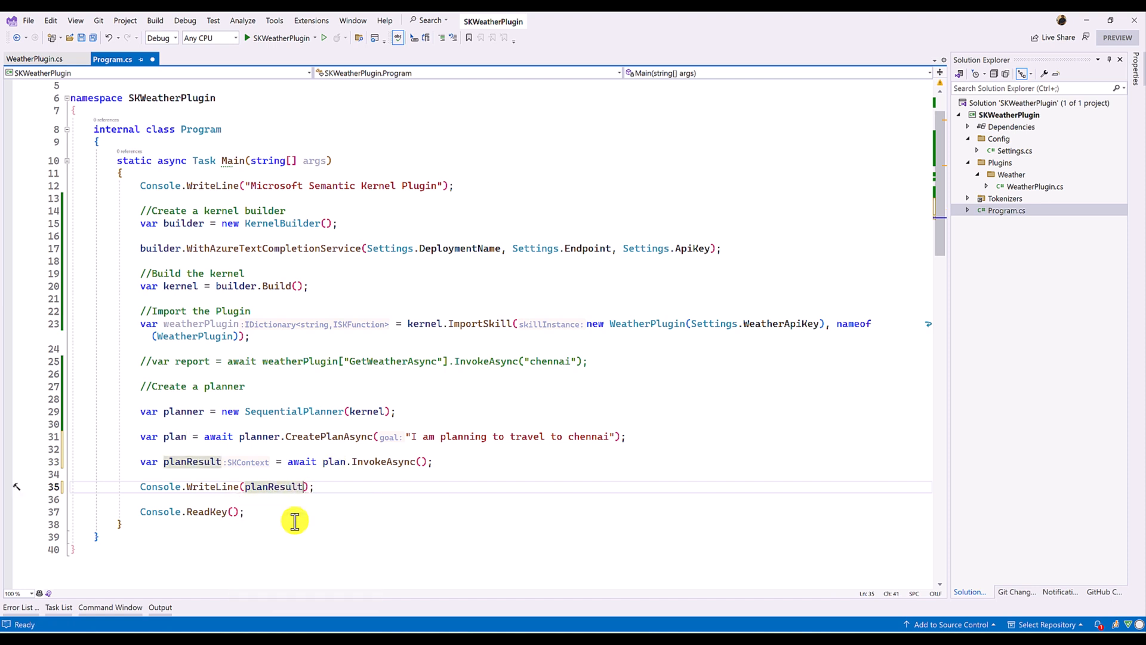
text(.)
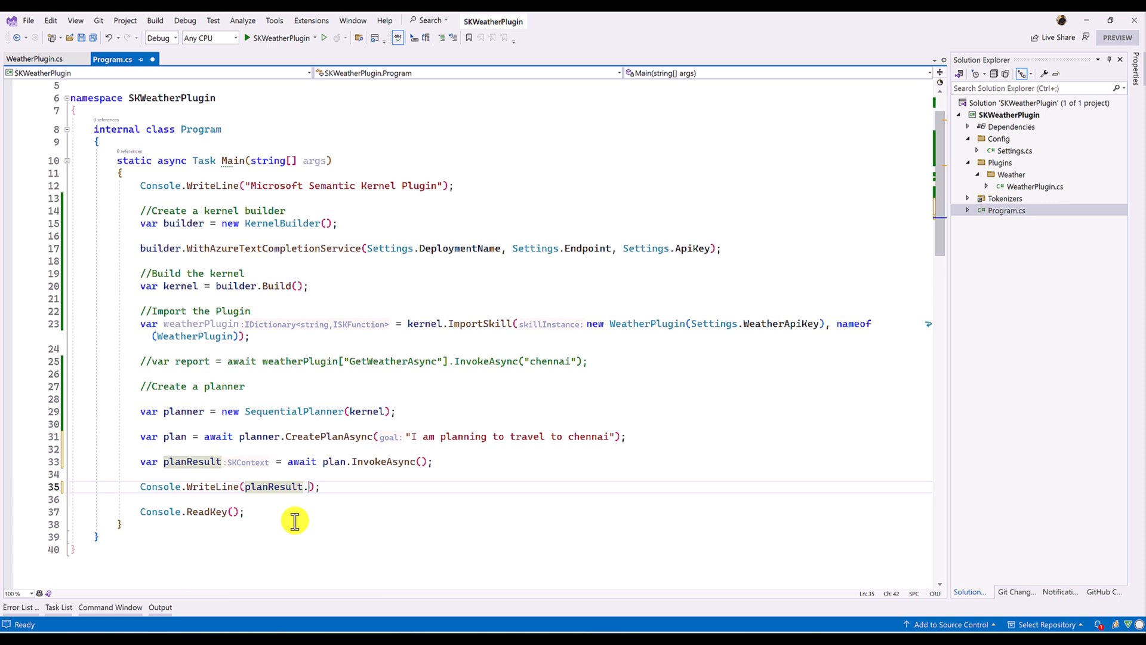
text(R)
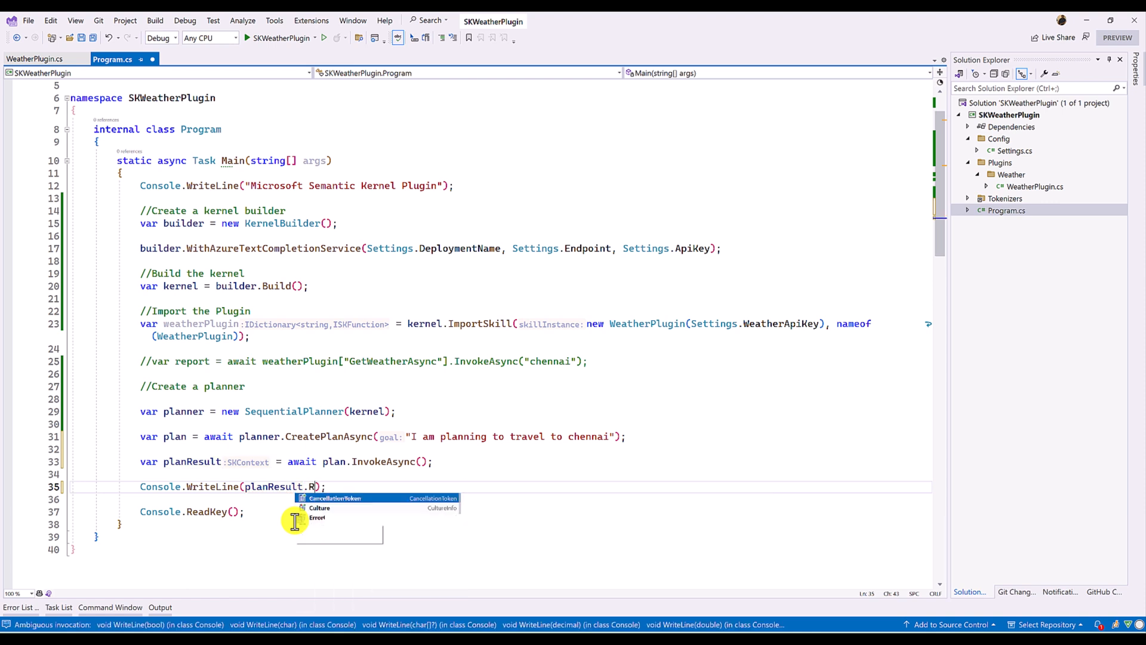
text(Result)
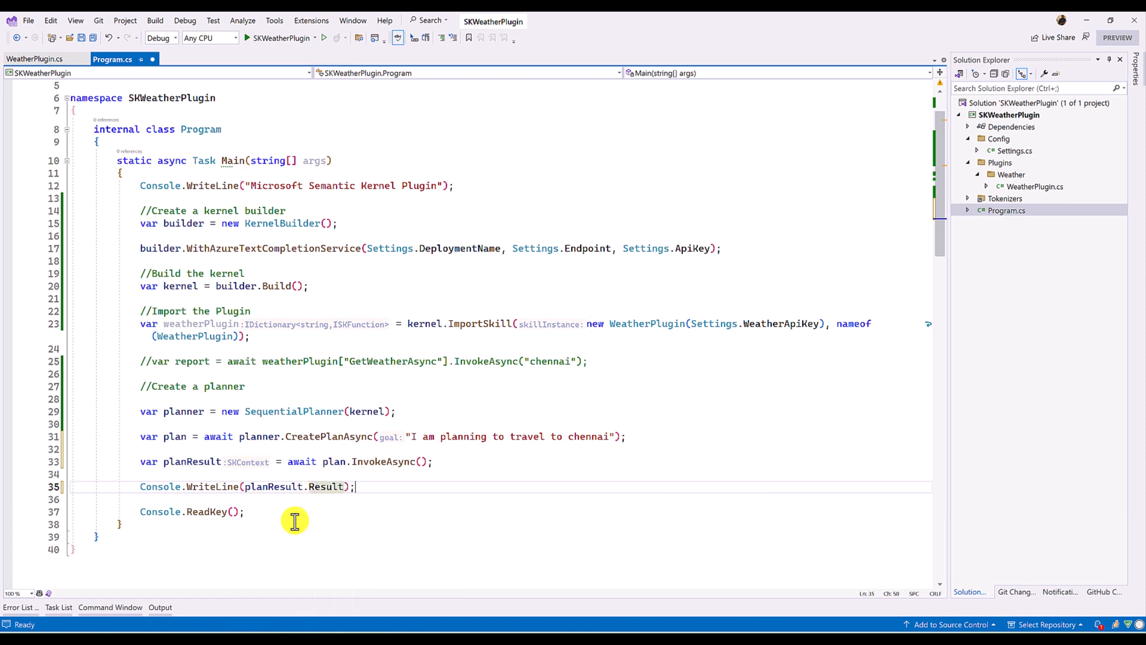
mouse_move(29, 460)
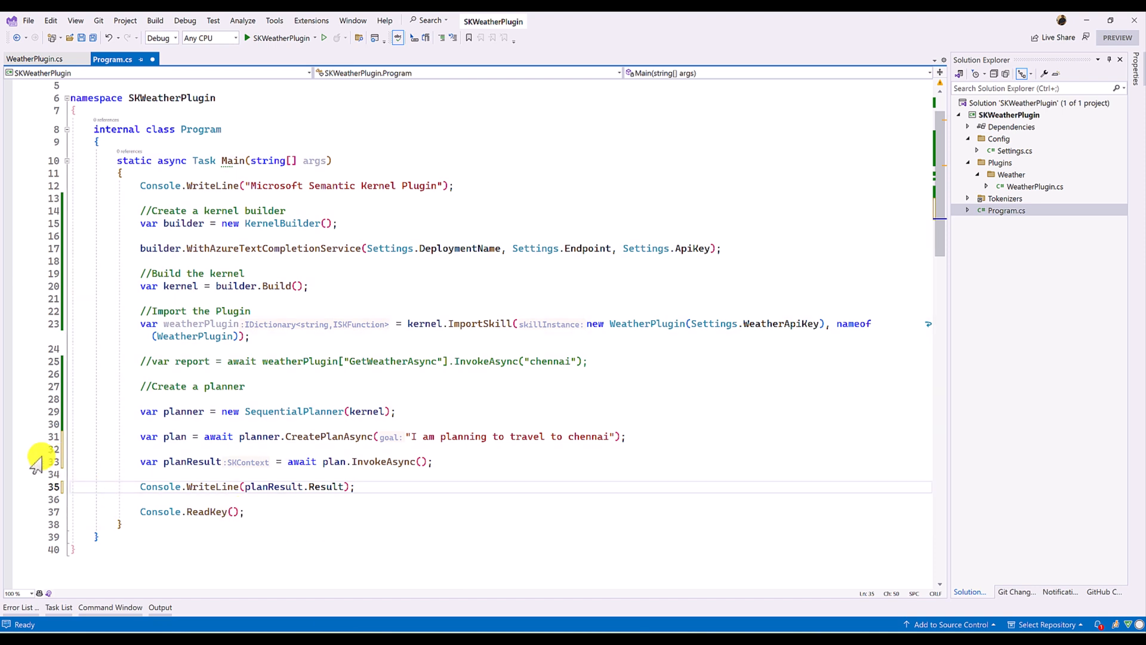
mouse_move(13, 418)
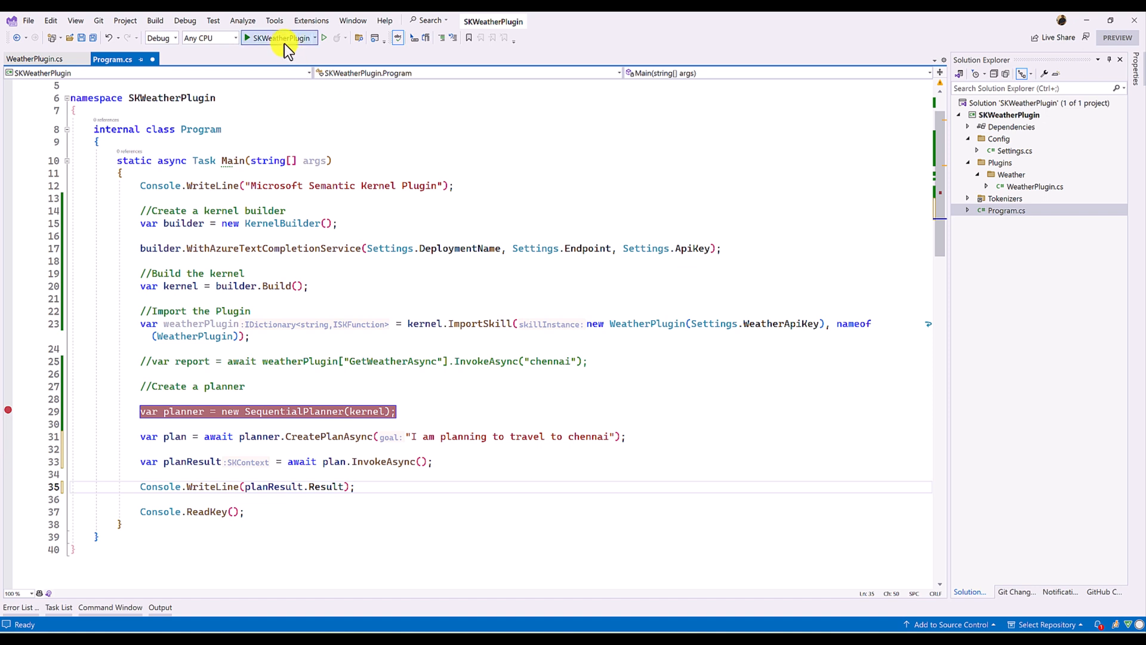
- Start debugging SKWeatherPlugin and step over creating the SequentialPlanner and the travel plan
click(250, 37)
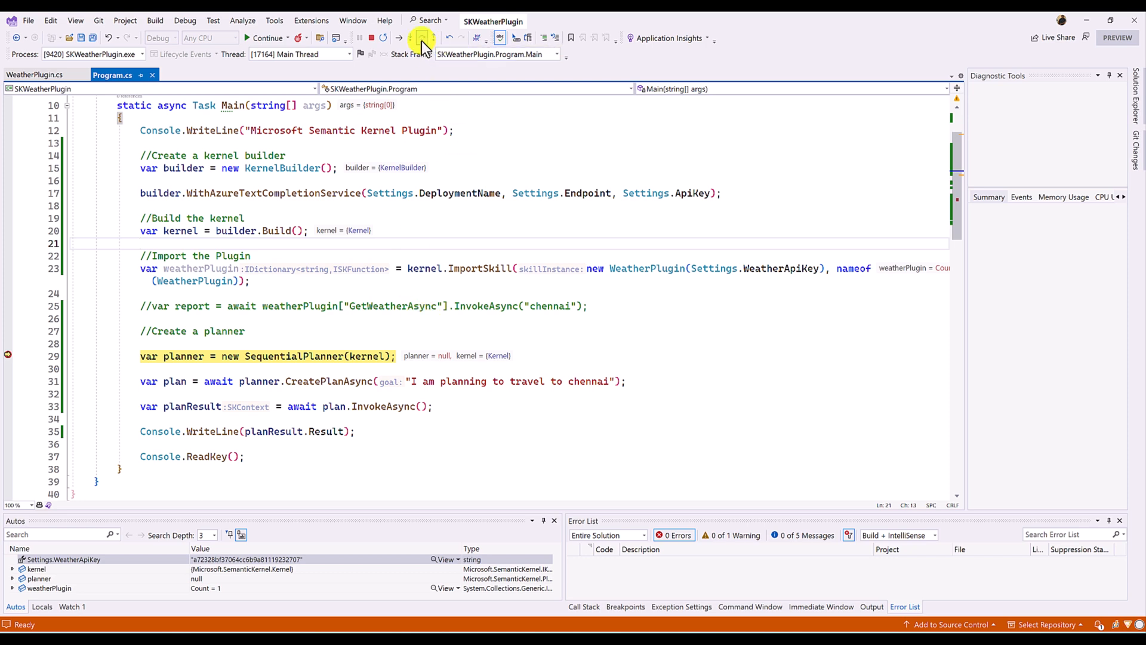
click(417, 37)
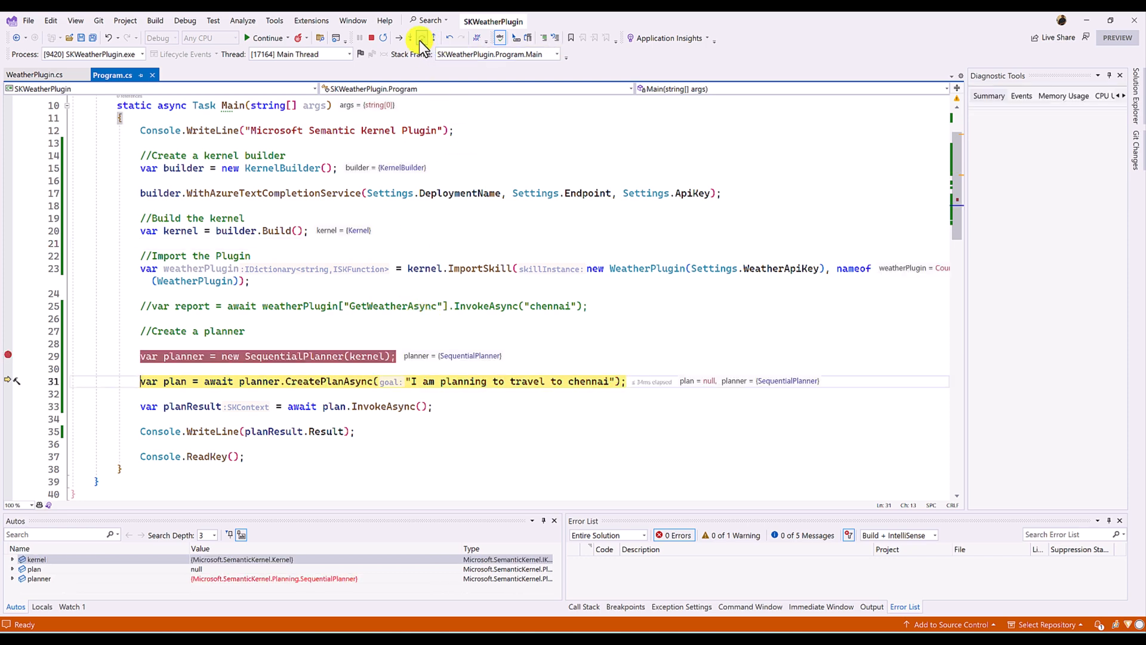
click(408, 37)
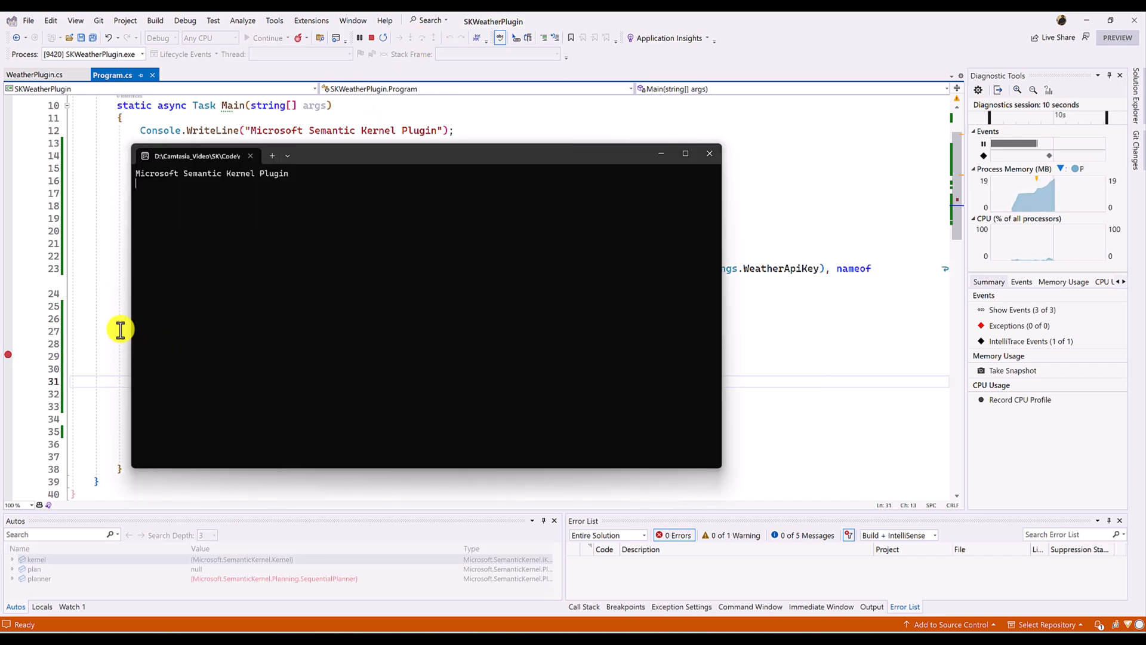
mouse_move(738, 392)
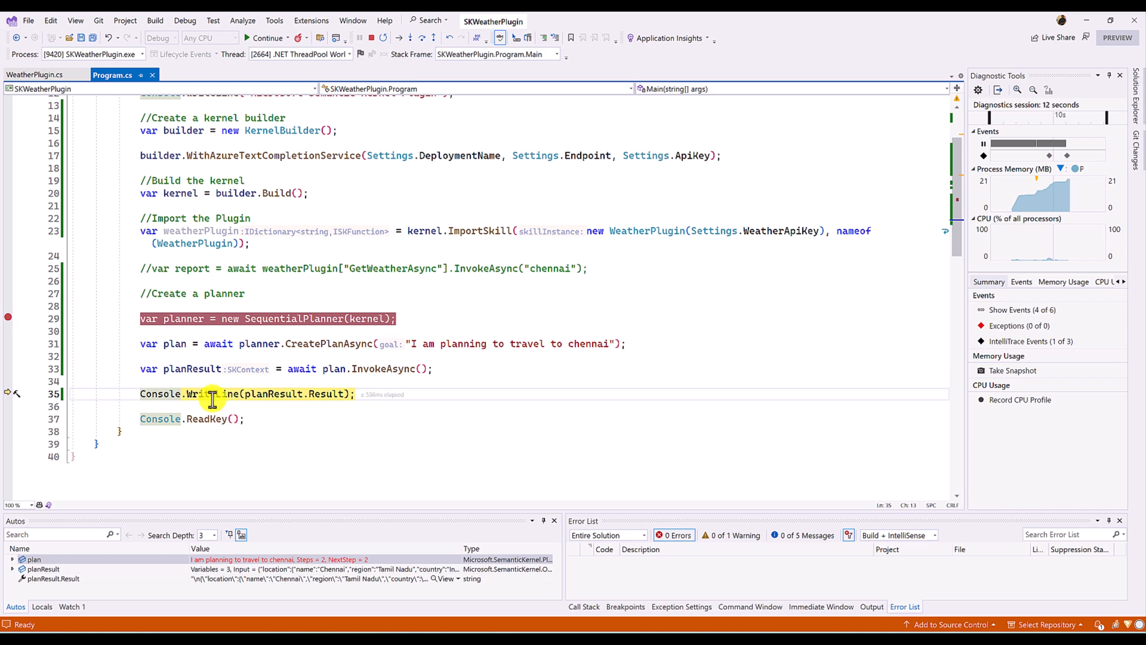
key(F10)
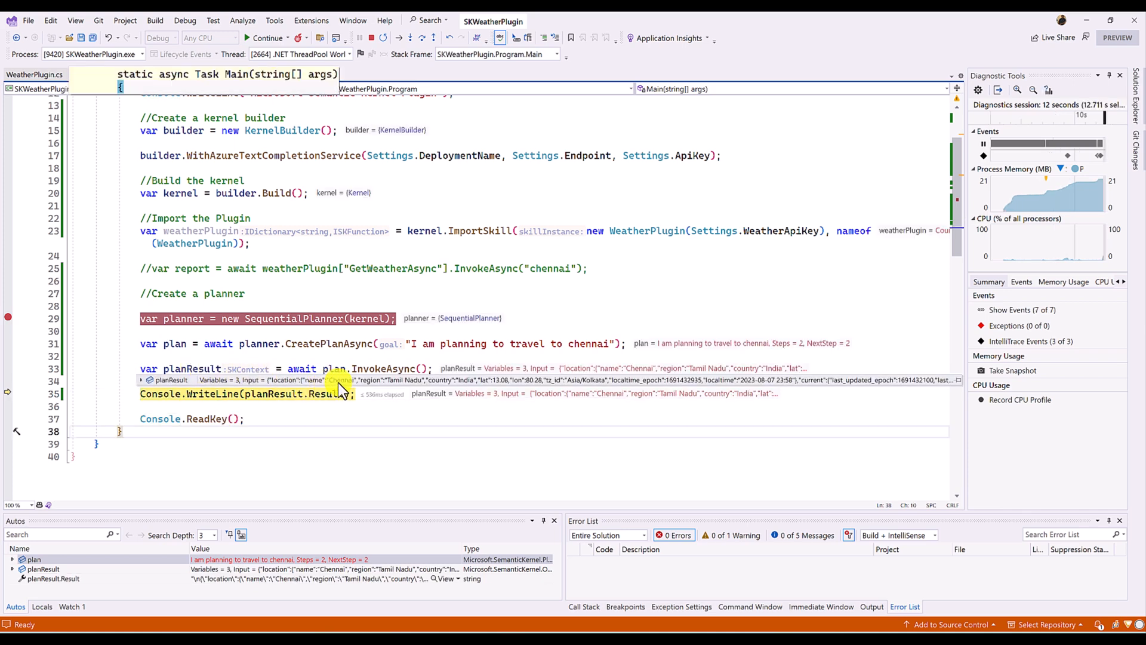
mouse_move(465, 389)
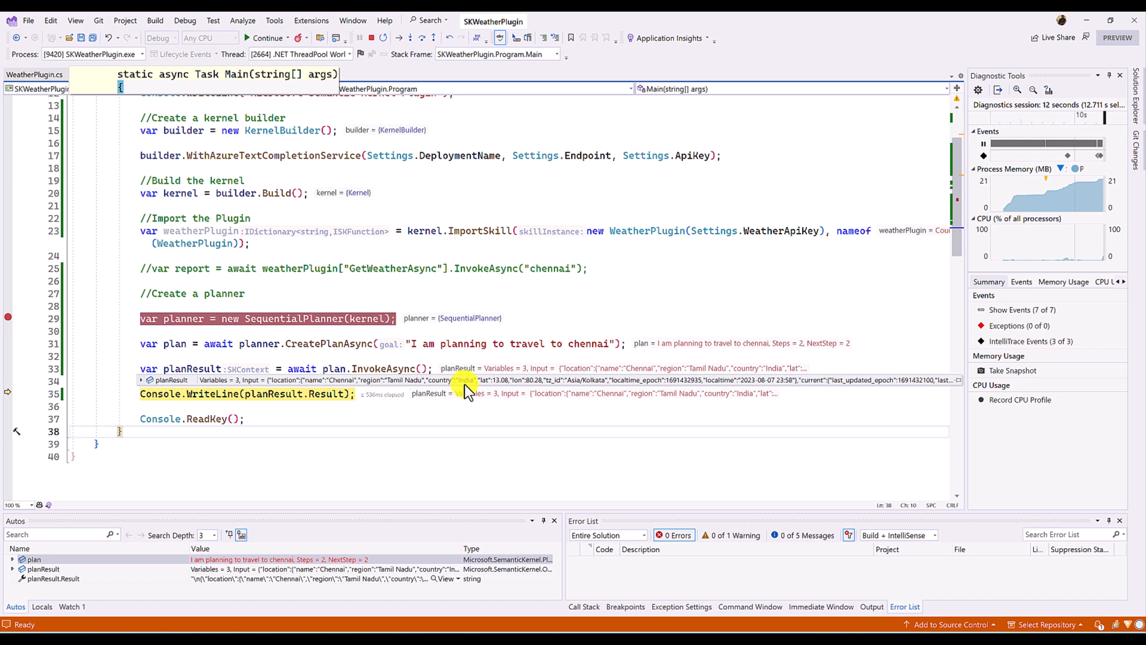
mouse_move(566, 384)
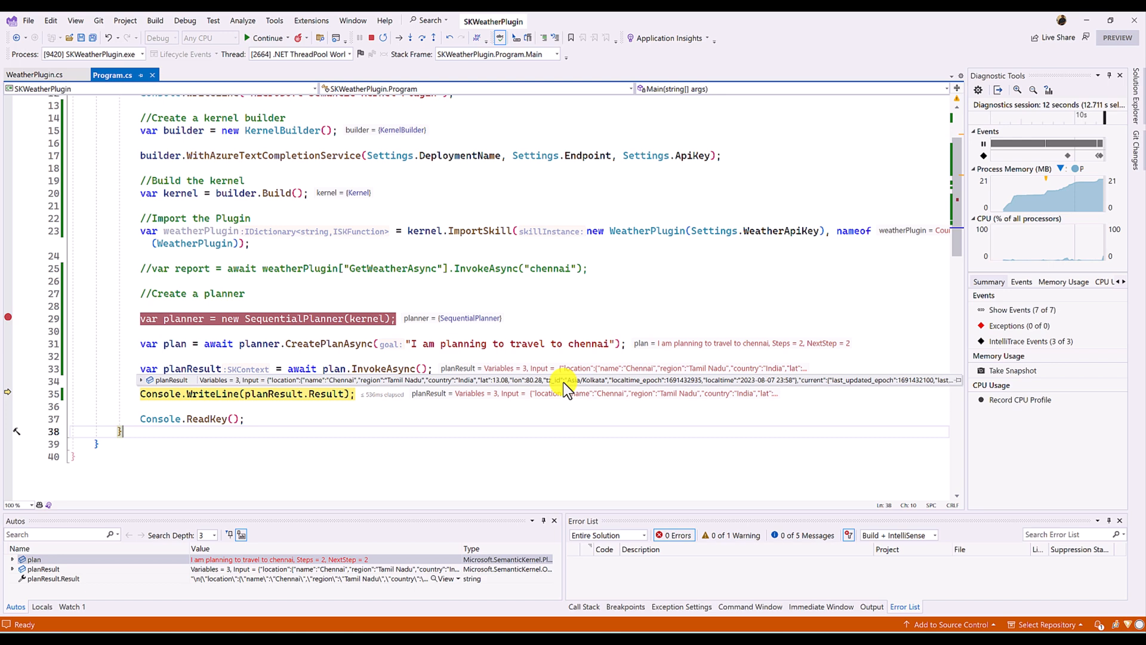
mouse_move(422, 349)
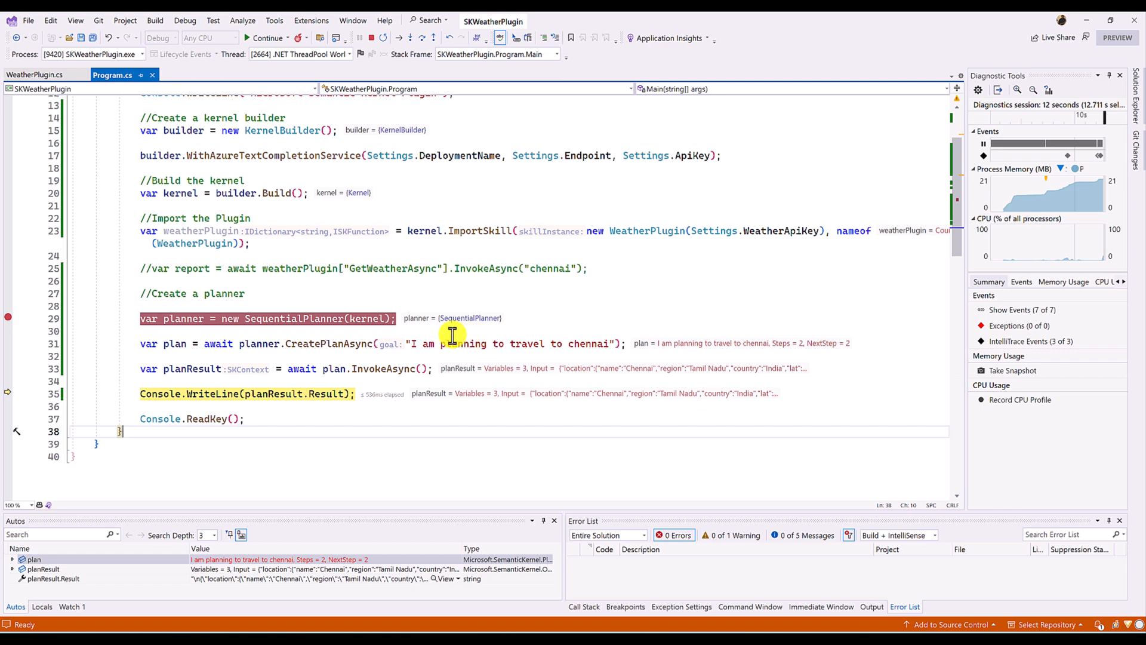
click(659, 232)
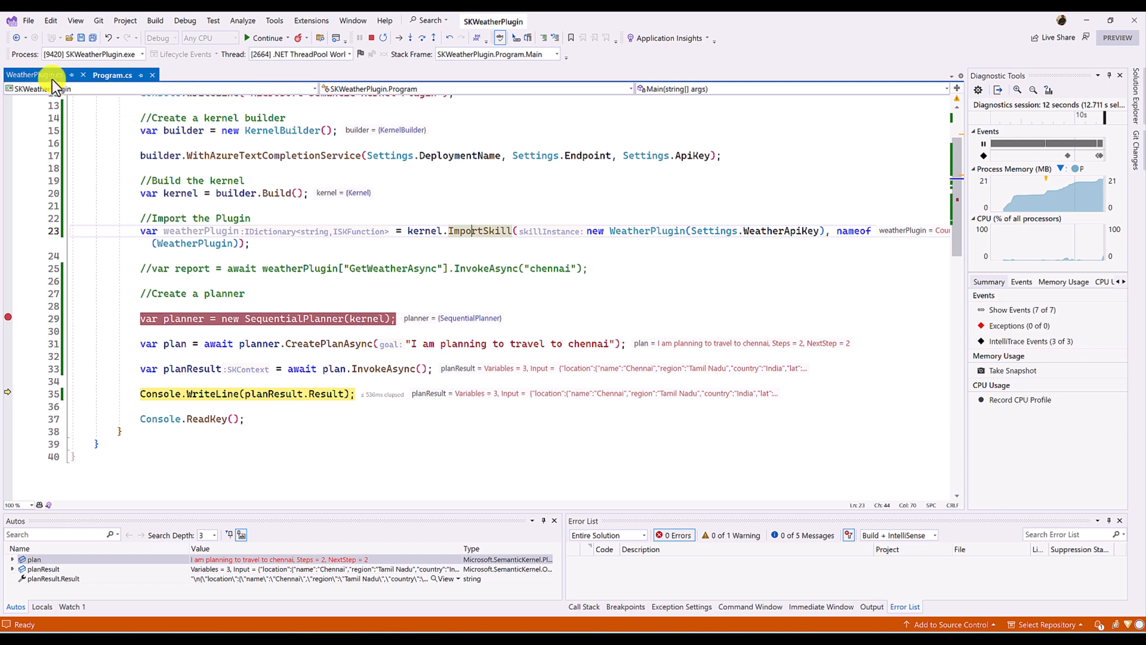
click(36, 90)
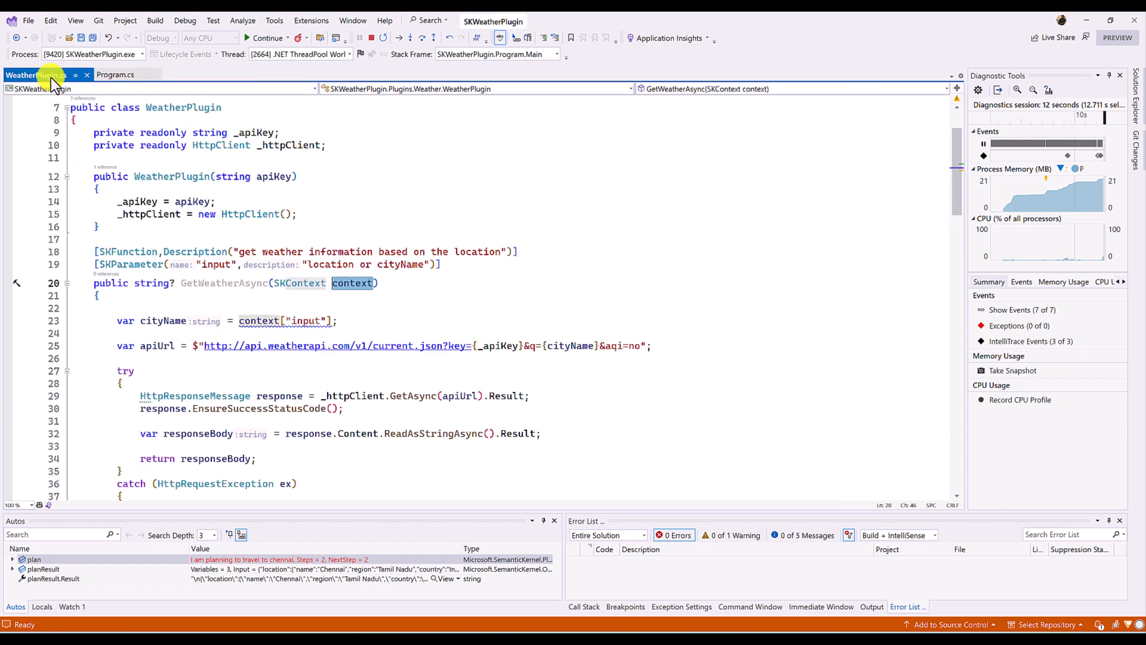
mouse_move(189, 337)
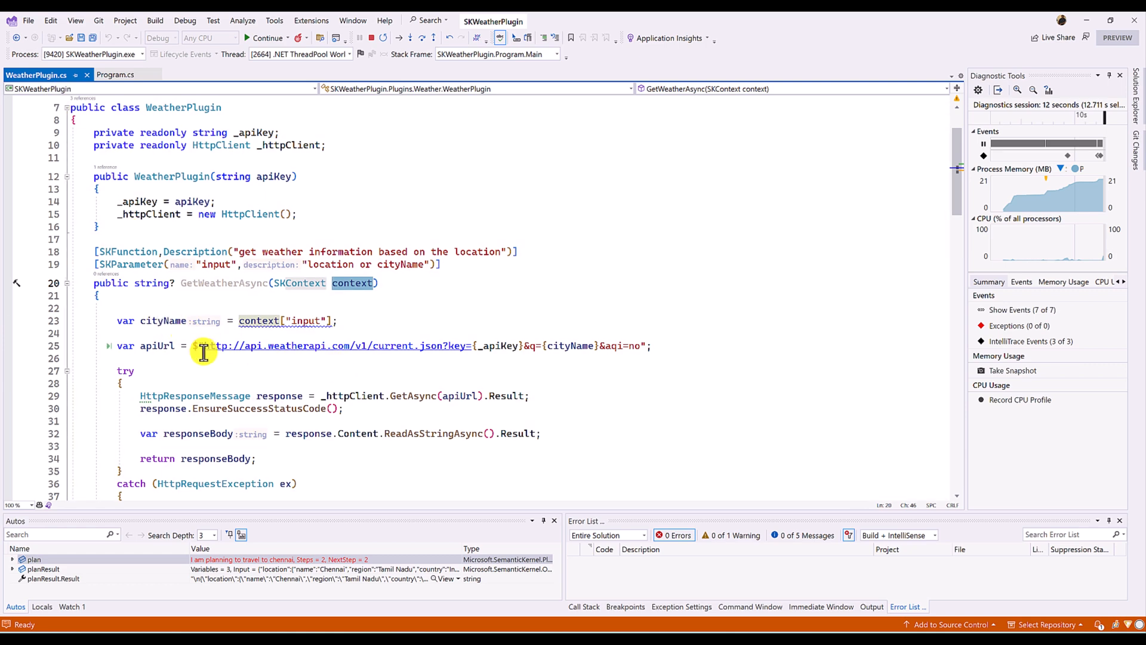
click(111, 91)
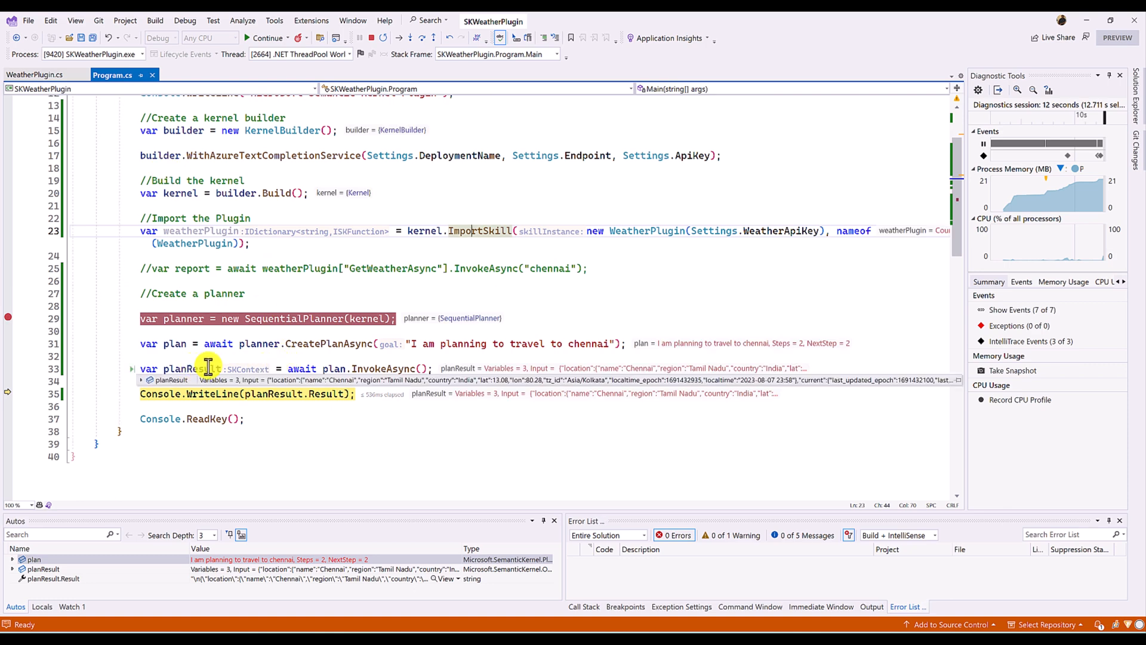
mouse_move(421, 382)
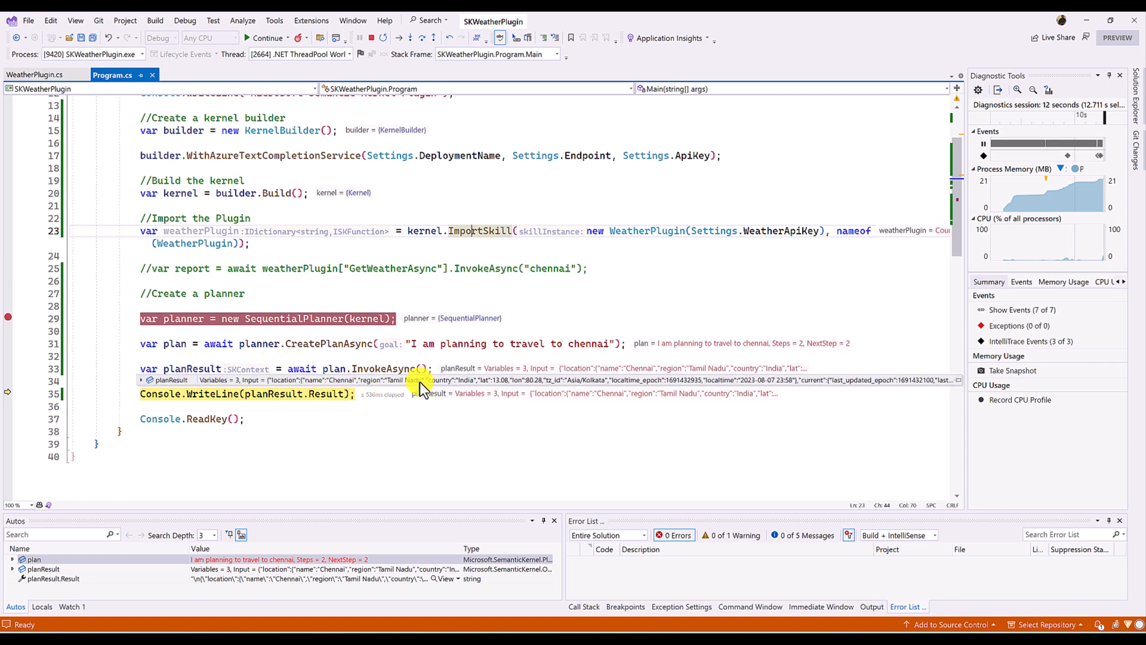
mouse_move(581, 384)
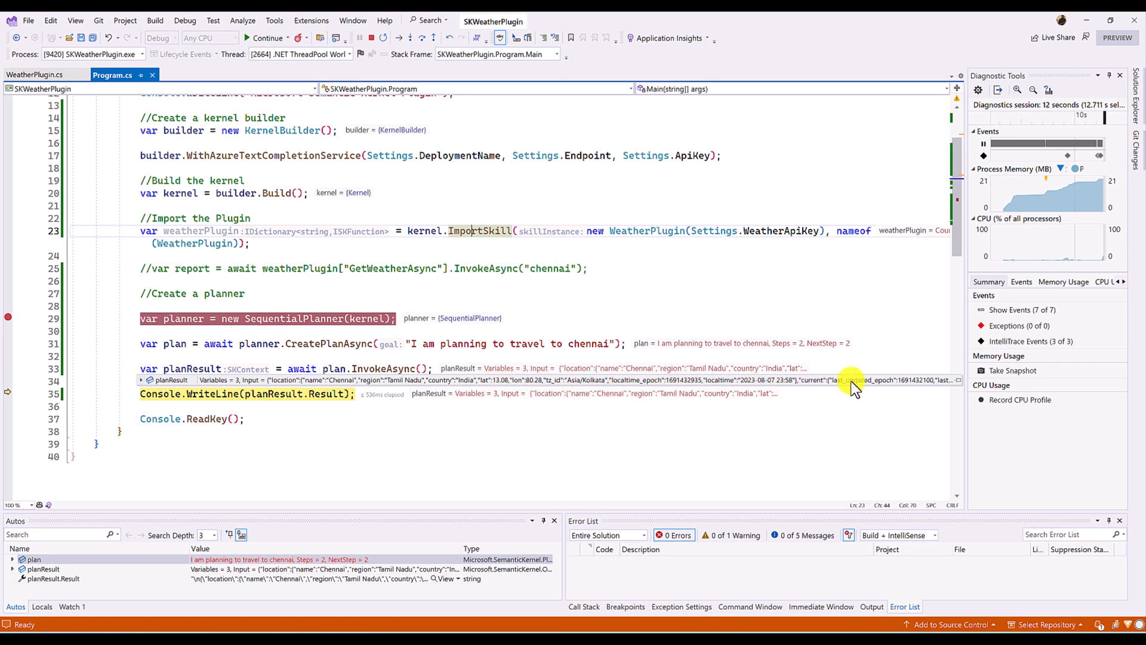
mouse_move(164, 391)
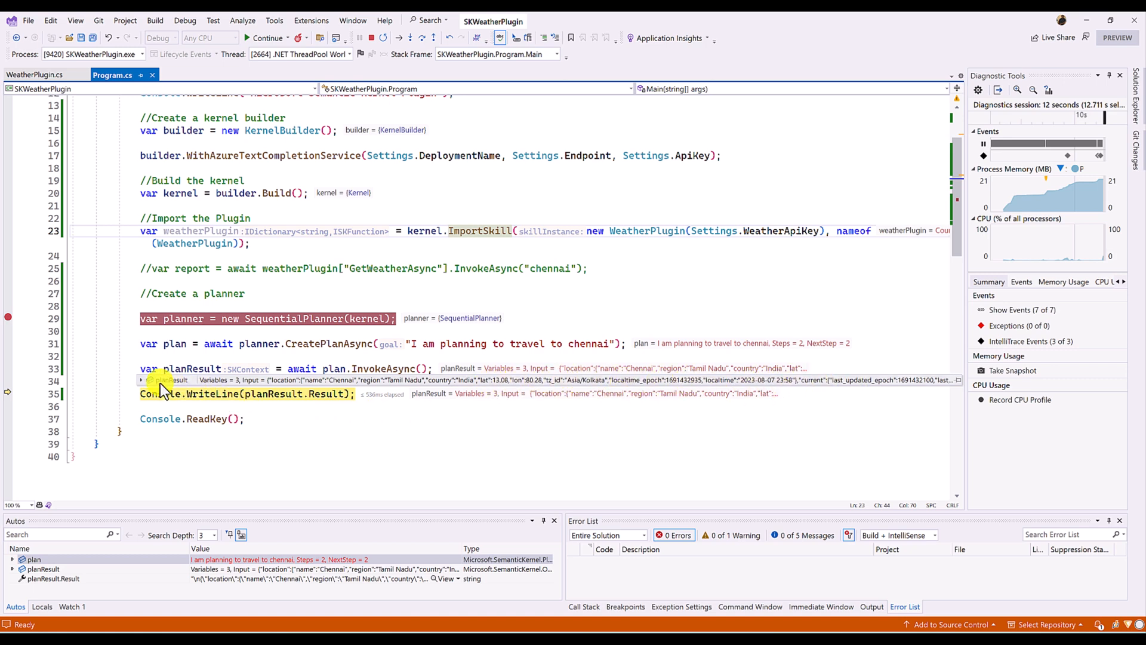
- View planResult.Result in the Text Visualizer to read the Chennai weather JSON
click(141, 379)
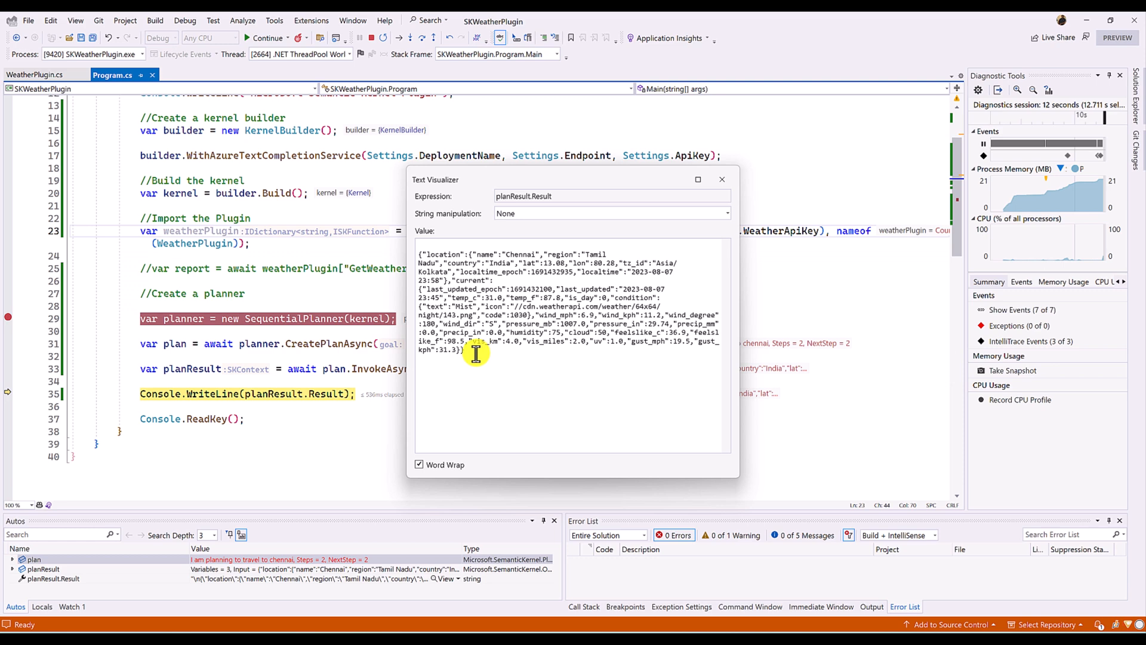
mouse_move(548, 358)
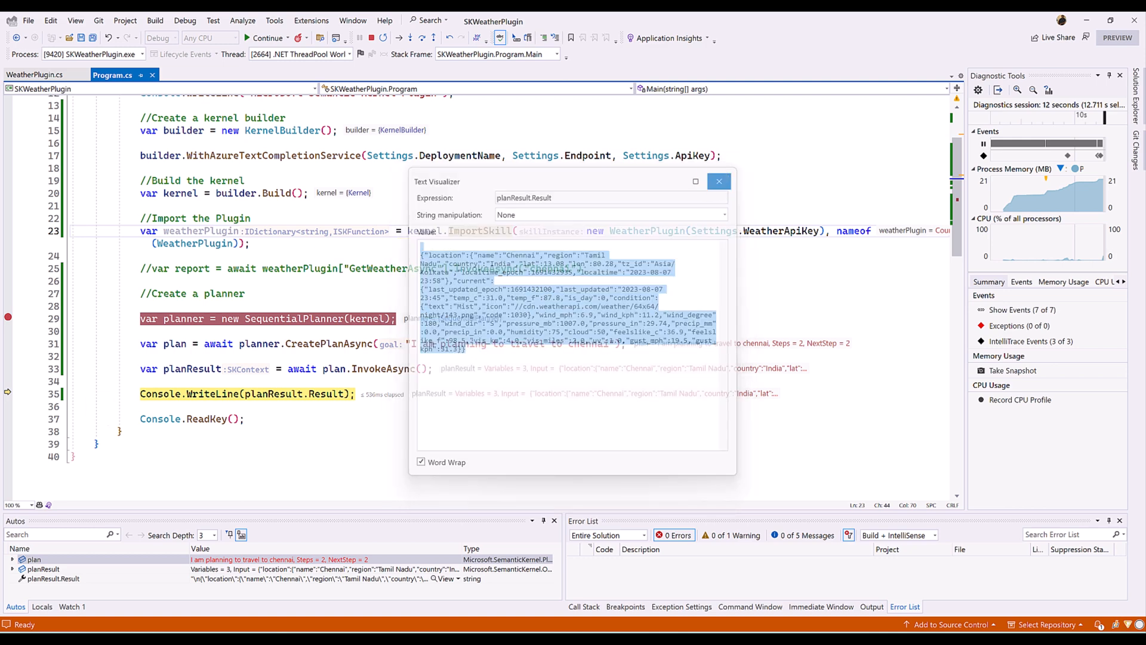
- Close the Text Visualizer showing the Chennai weather JSON
click(719, 181)
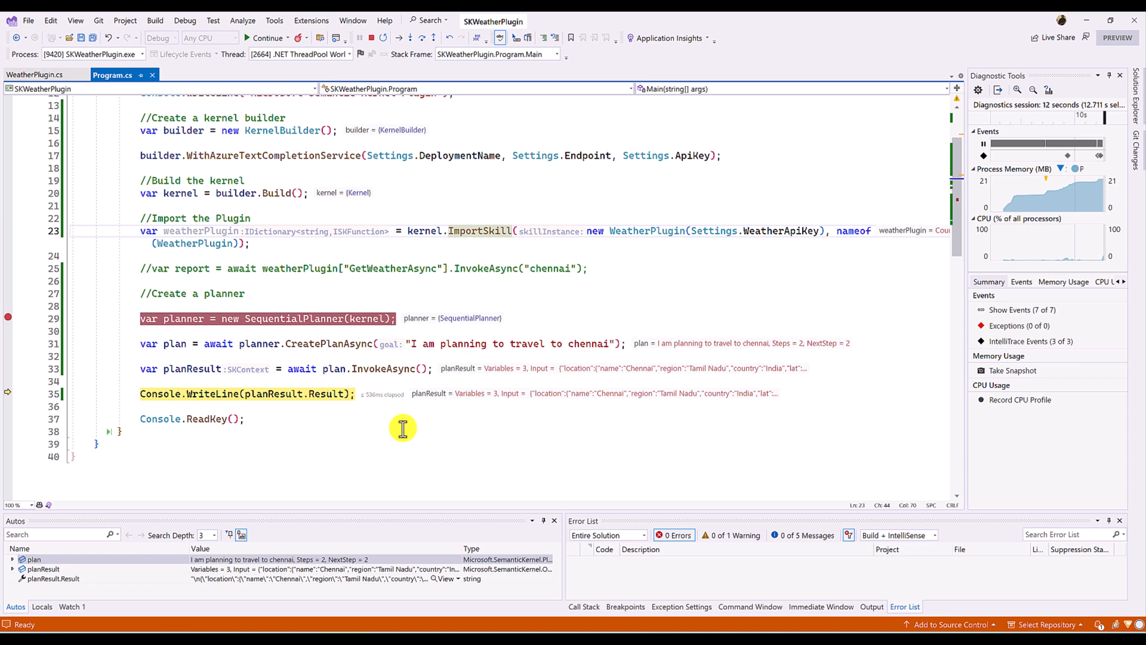
mouse_move(255, 344)
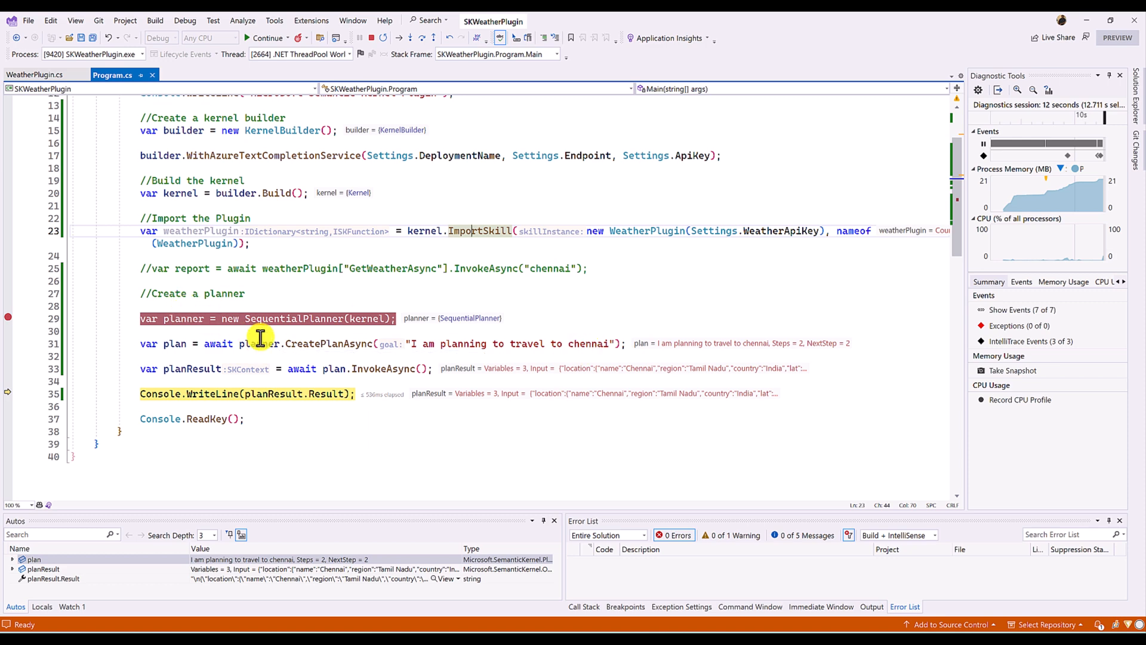
mouse_move(355, 369)
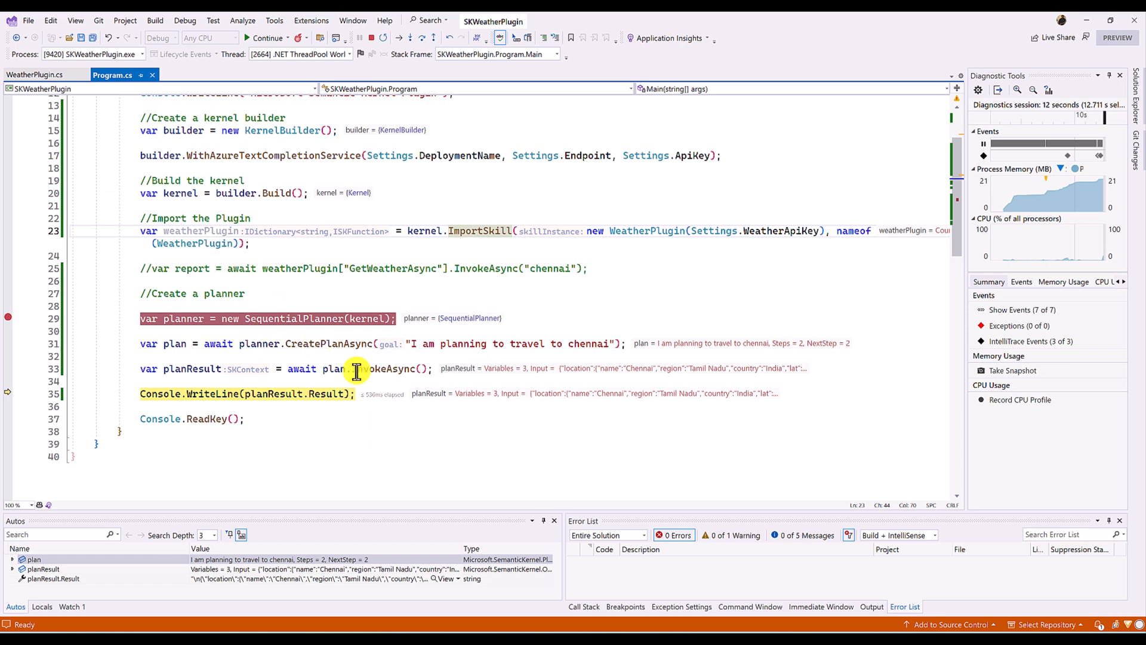